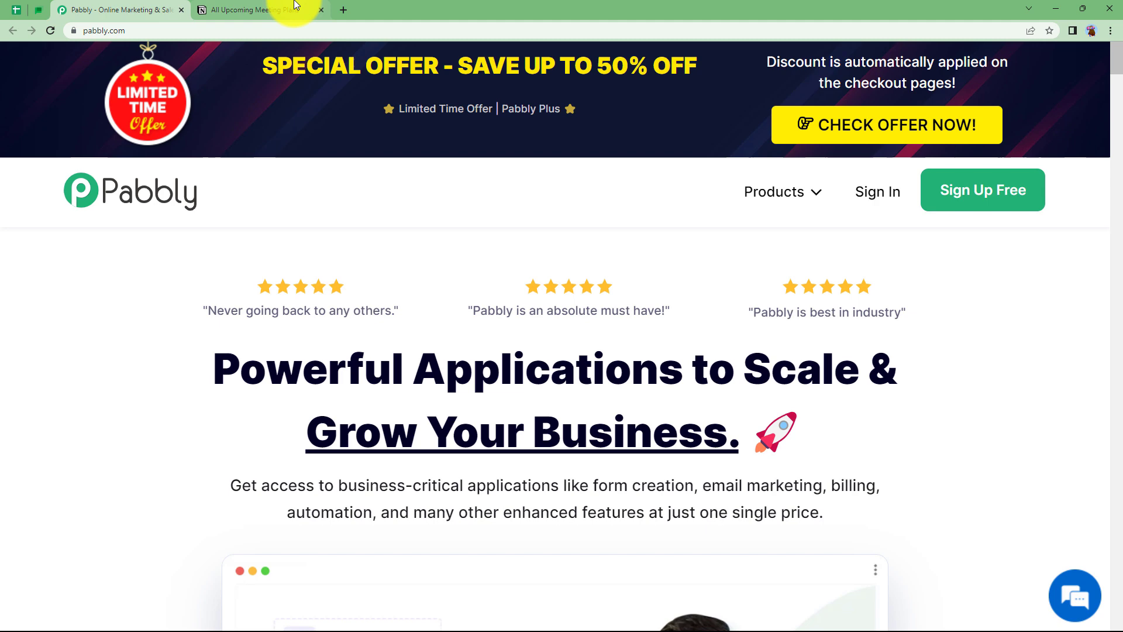
Step: After glancing at the Notion meeting plans table, sign in on pabbly.com and access Pabbly Connect
left_click(250, 10)
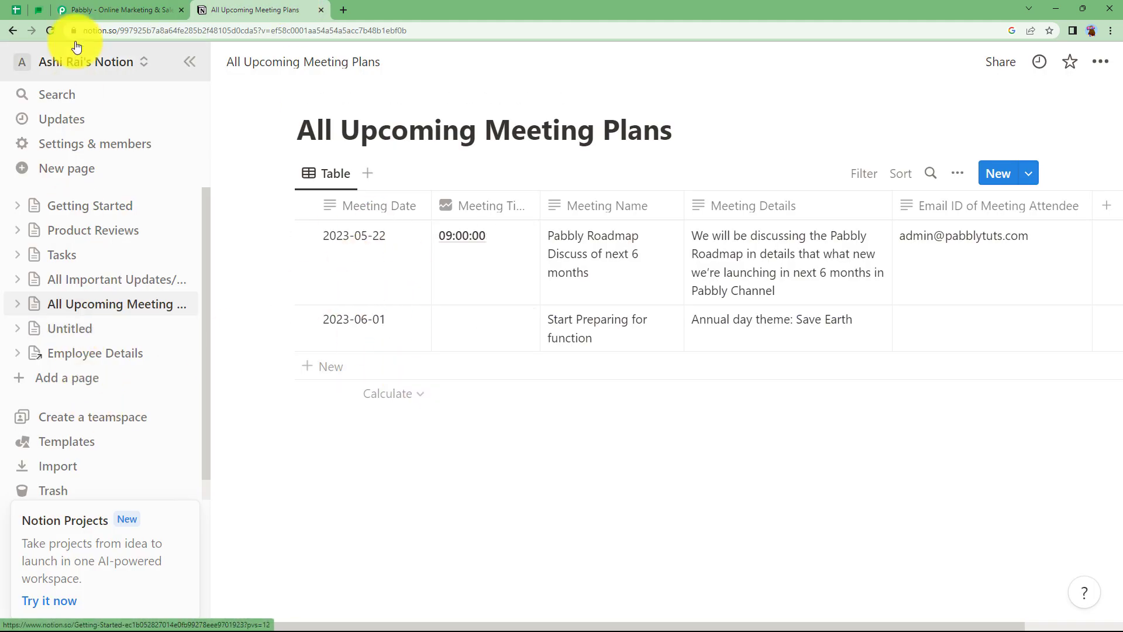
left_click(118, 9)
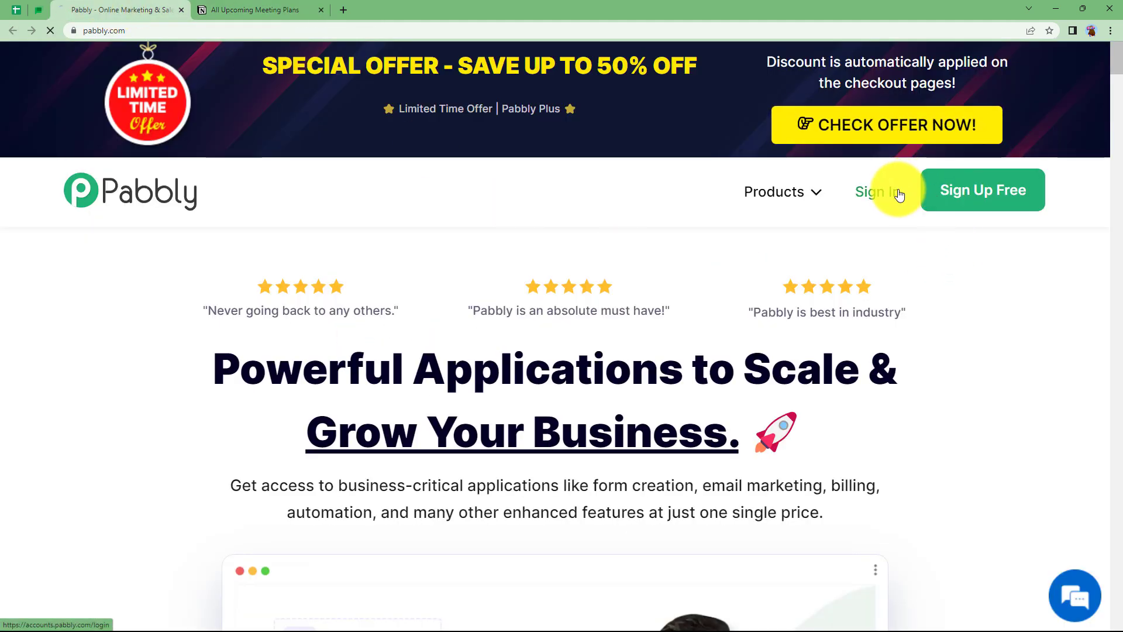
left_click(875, 191)
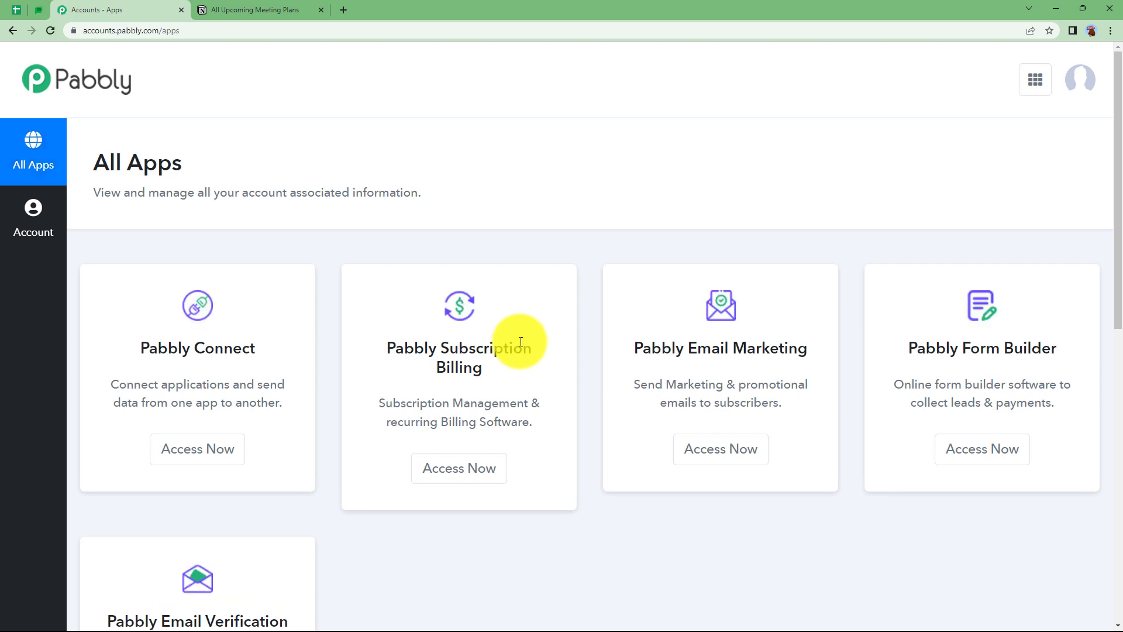
scroll("down", 3)
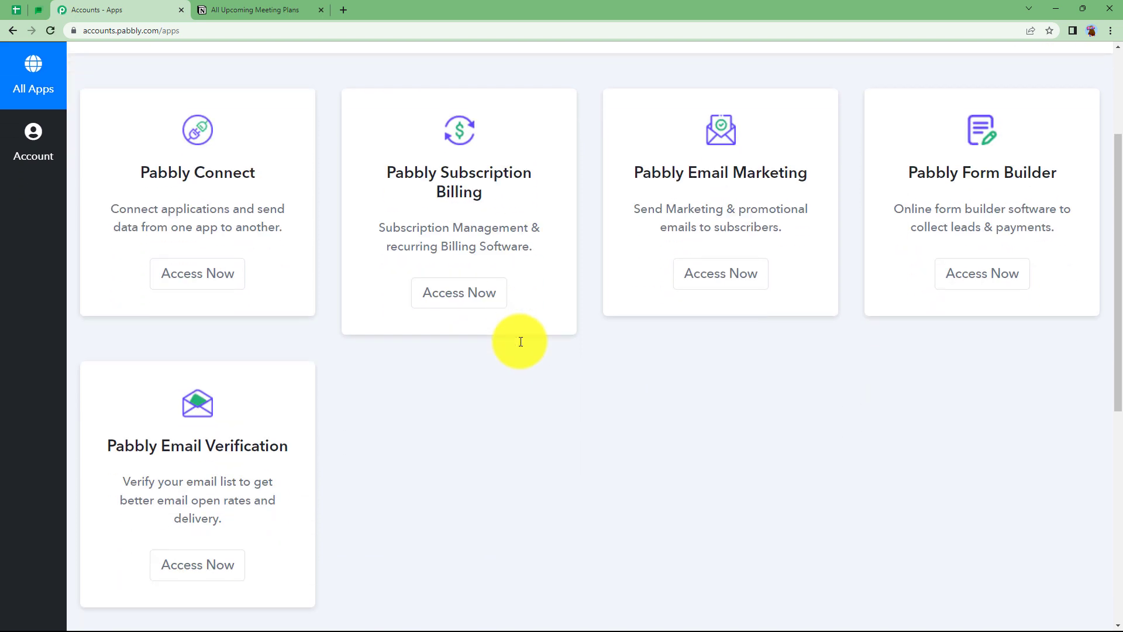
scroll("down", 3)
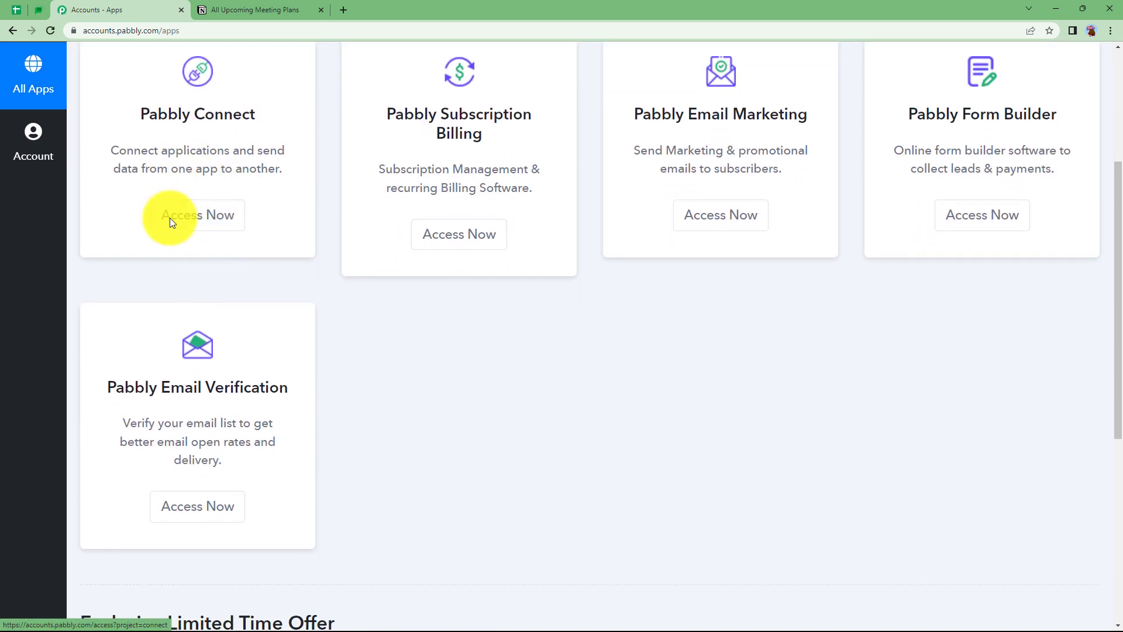
left_click(197, 216)
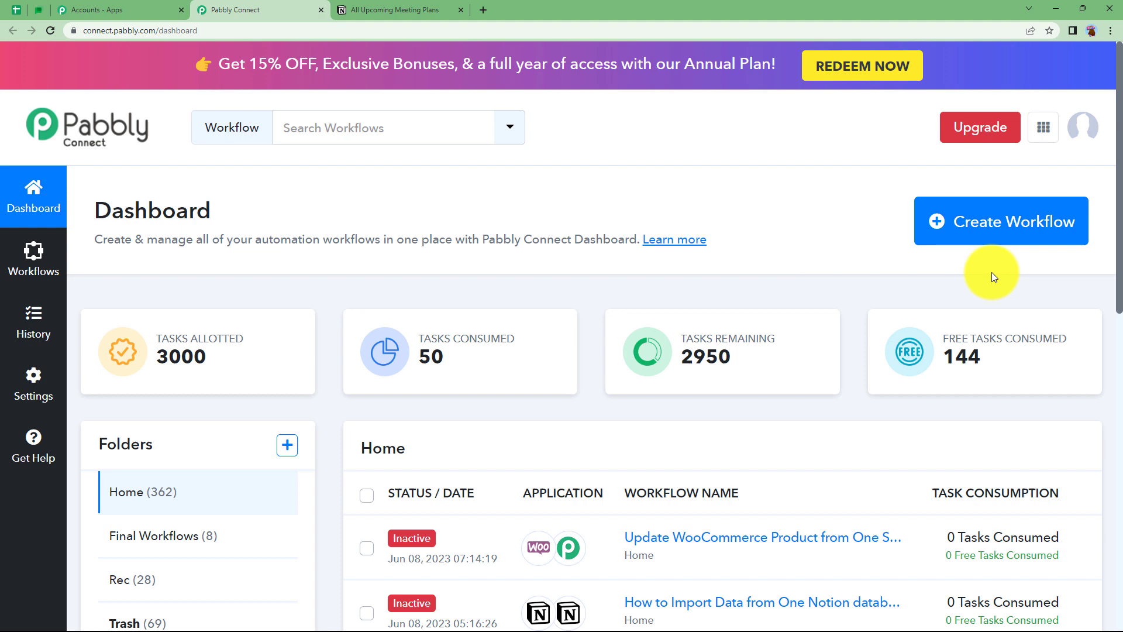
mouse_move(972, 243)
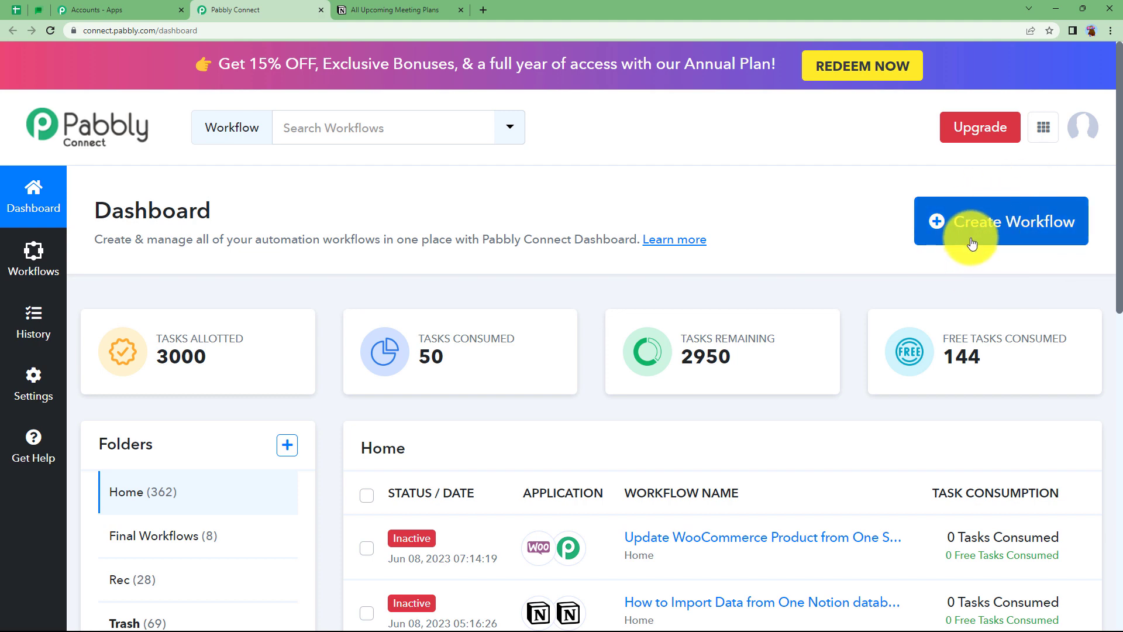
mouse_move(1026, 235)
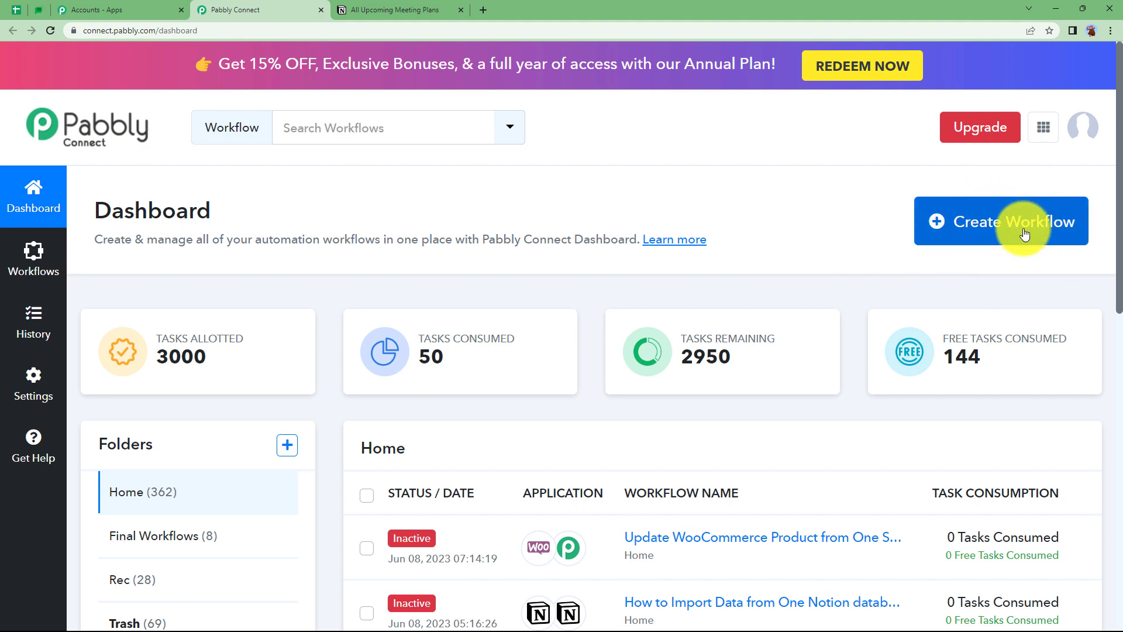
Step: Create a workflow named 'Import Data from one Notion Database to Other' and collapse the trigger's app chooser
left_click(1006, 221)
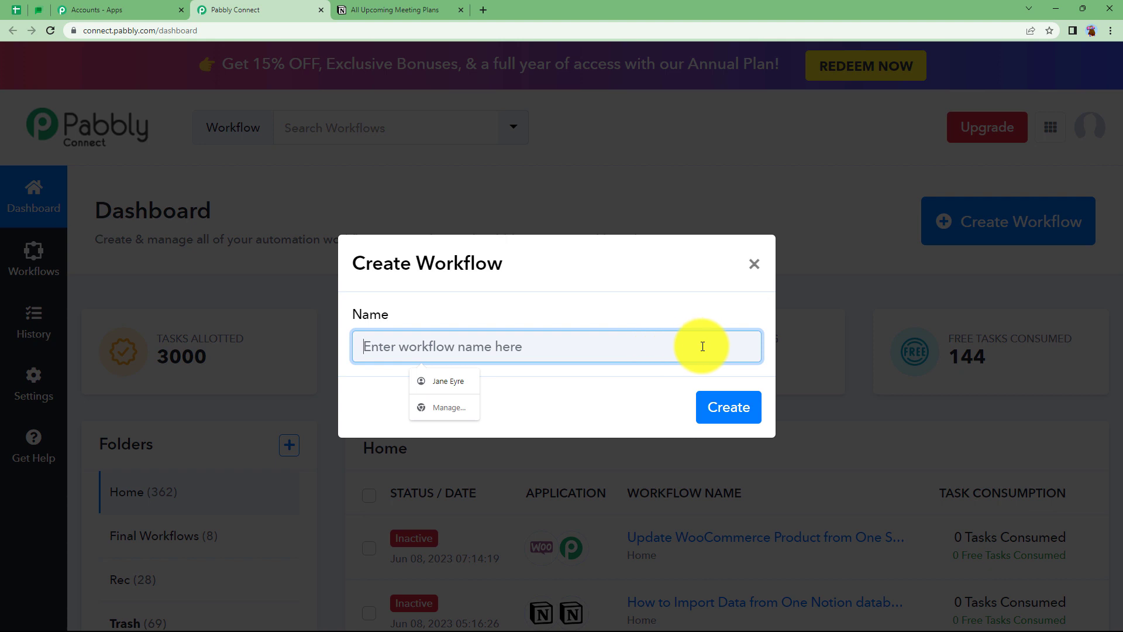
type("Import")
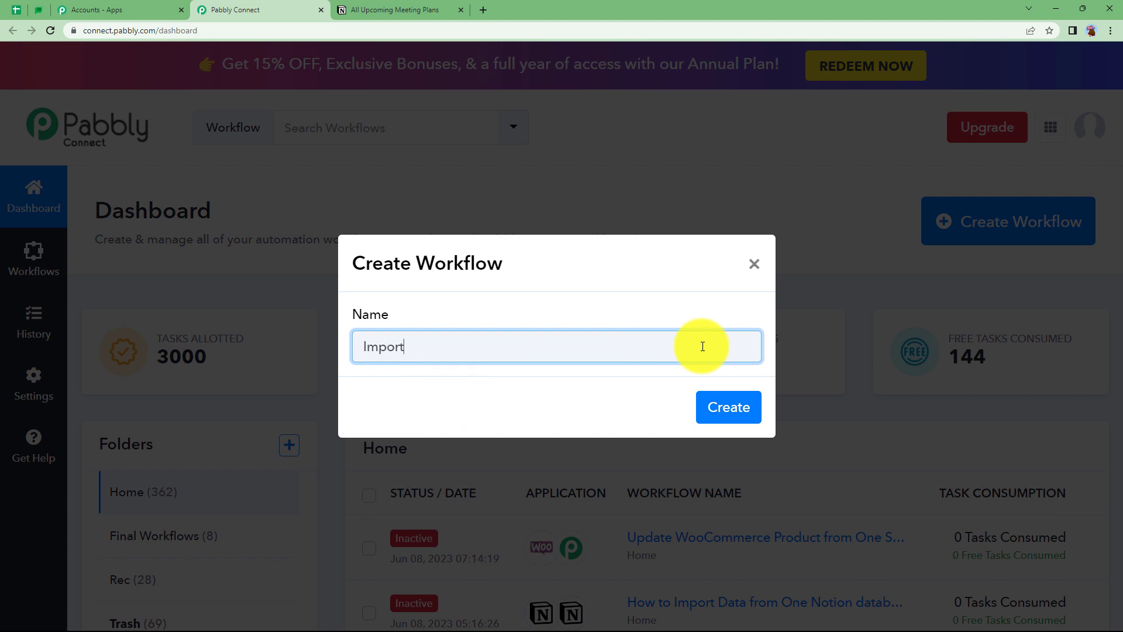
type("Data from o")
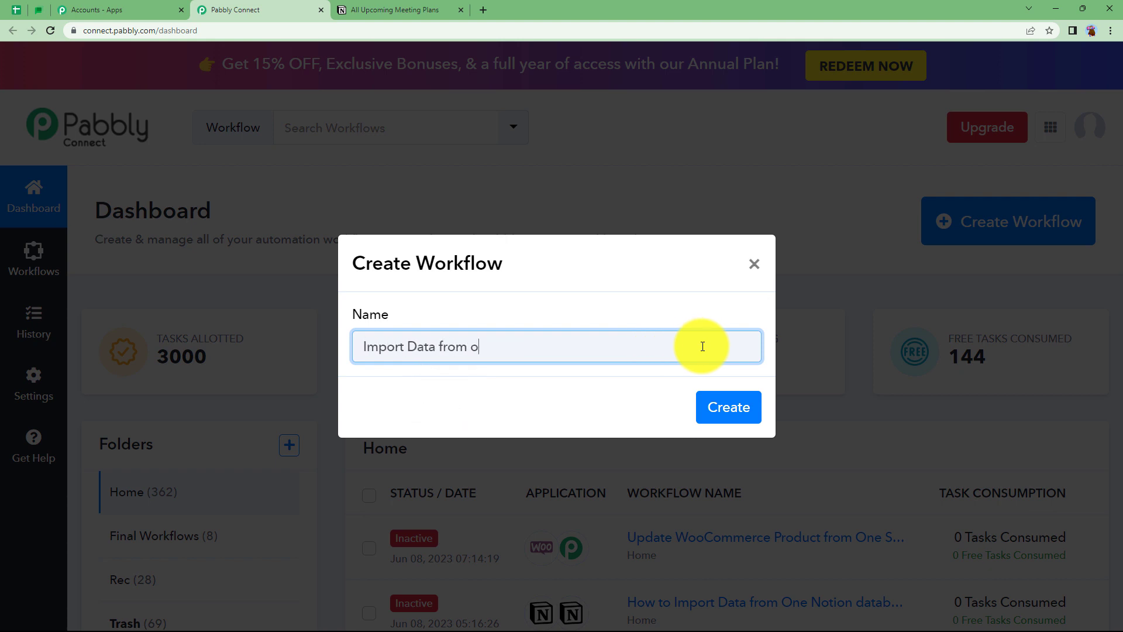
type("ne Notion Database to Other")
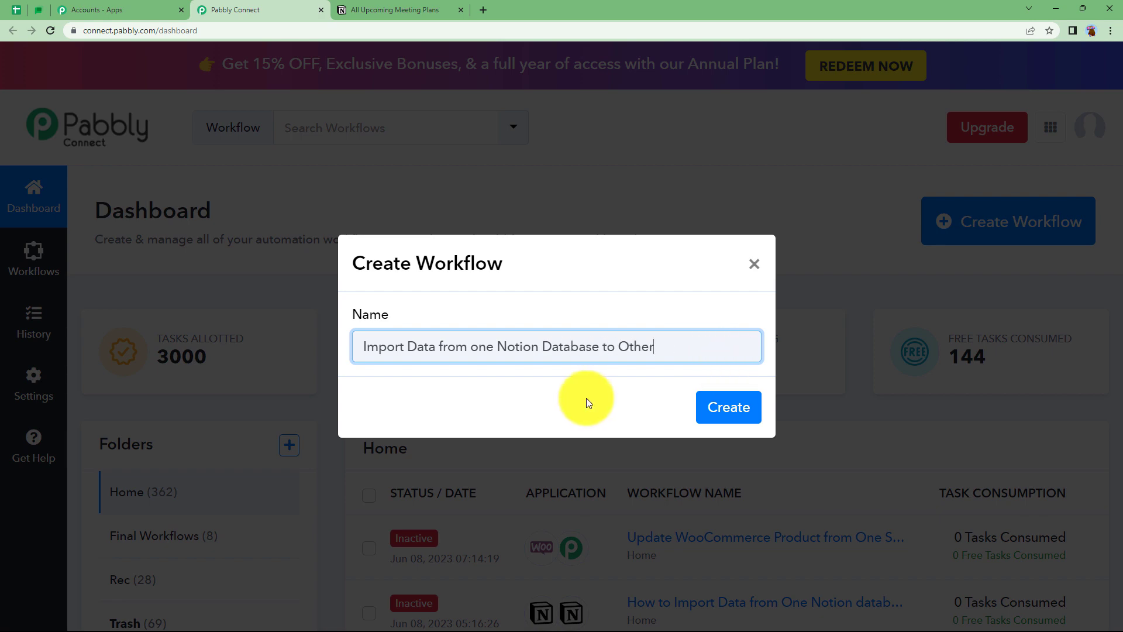
left_click(728, 407)
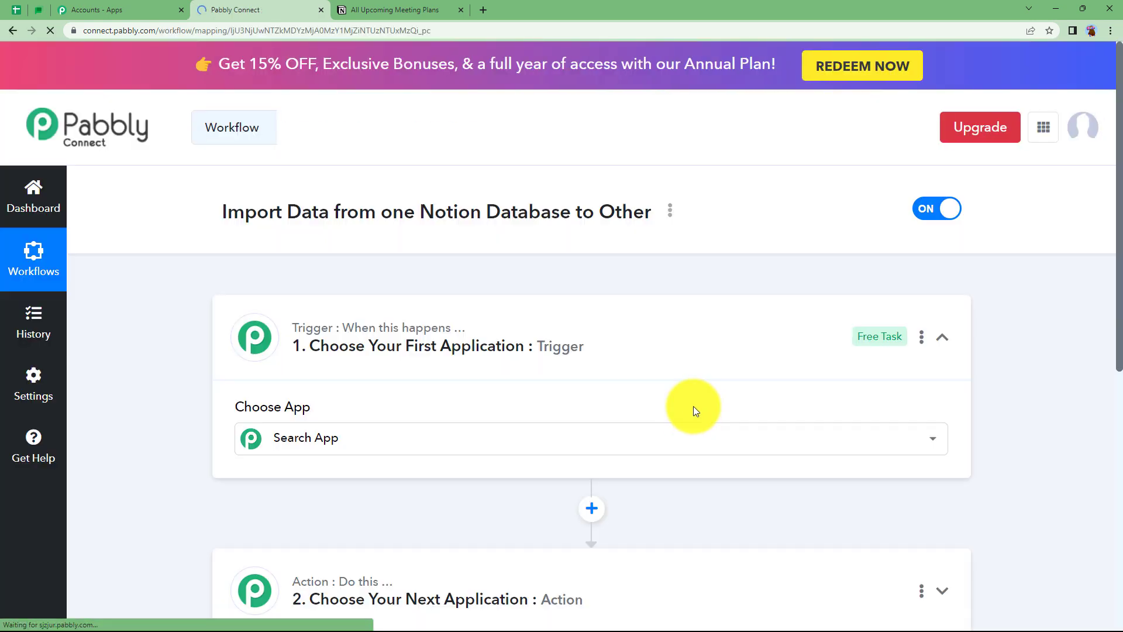
left_click(942, 337)
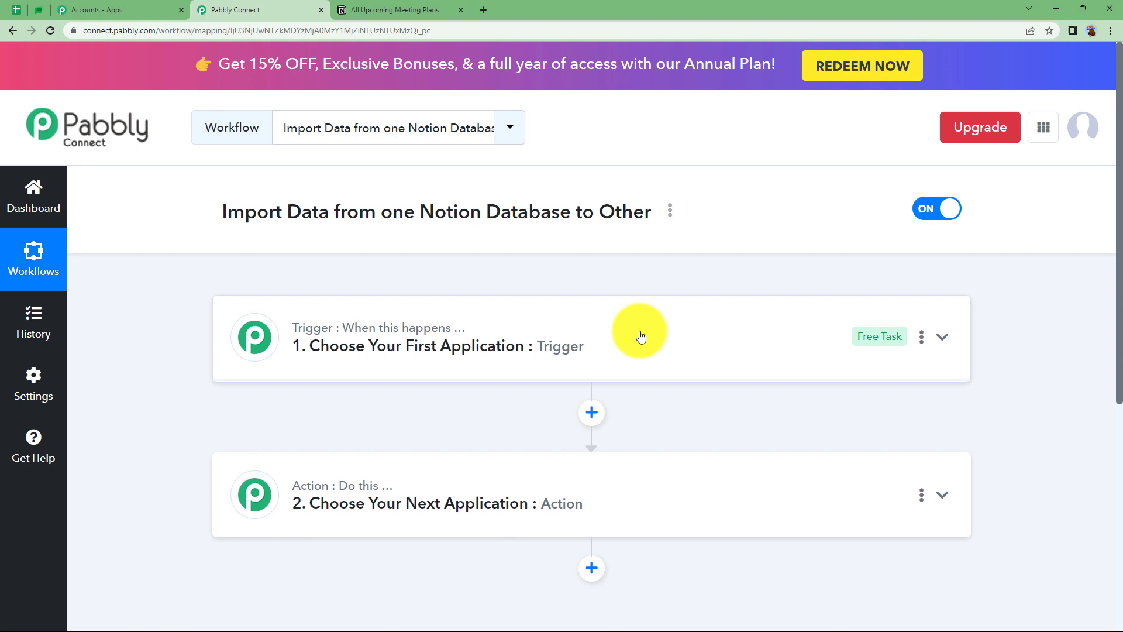
mouse_move(435, 356)
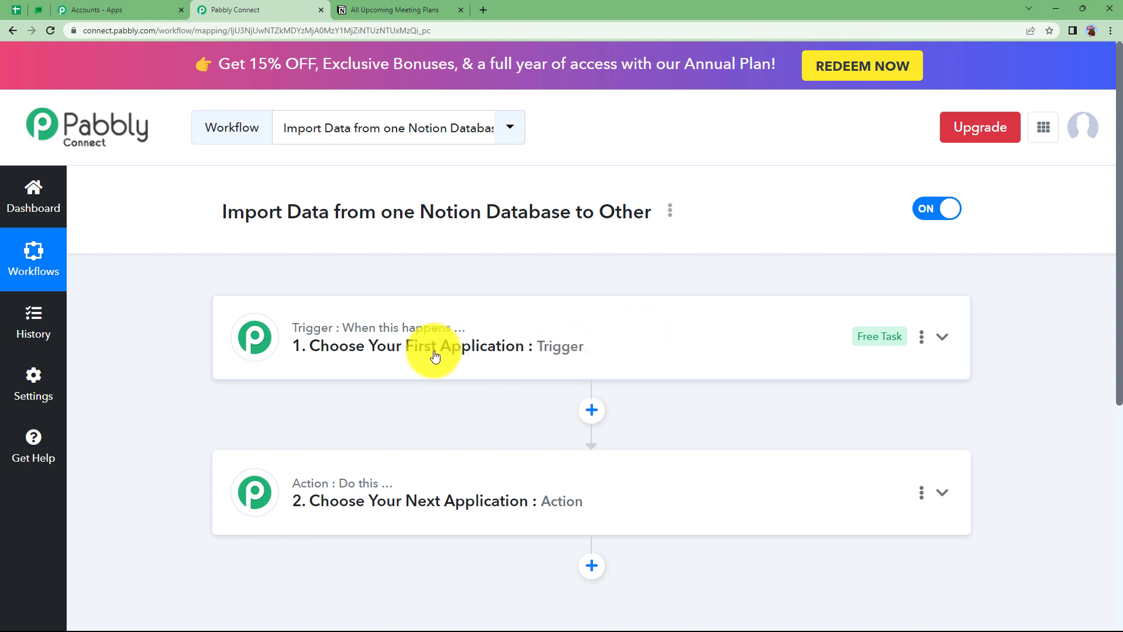
mouse_move(439, 500)
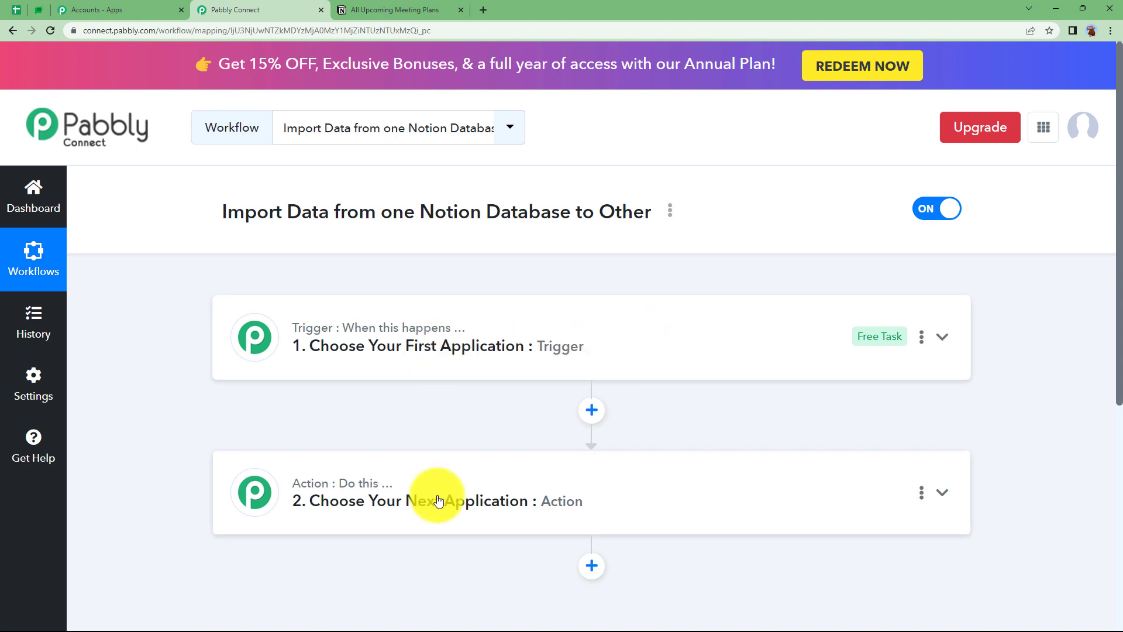
mouse_move(421, 361)
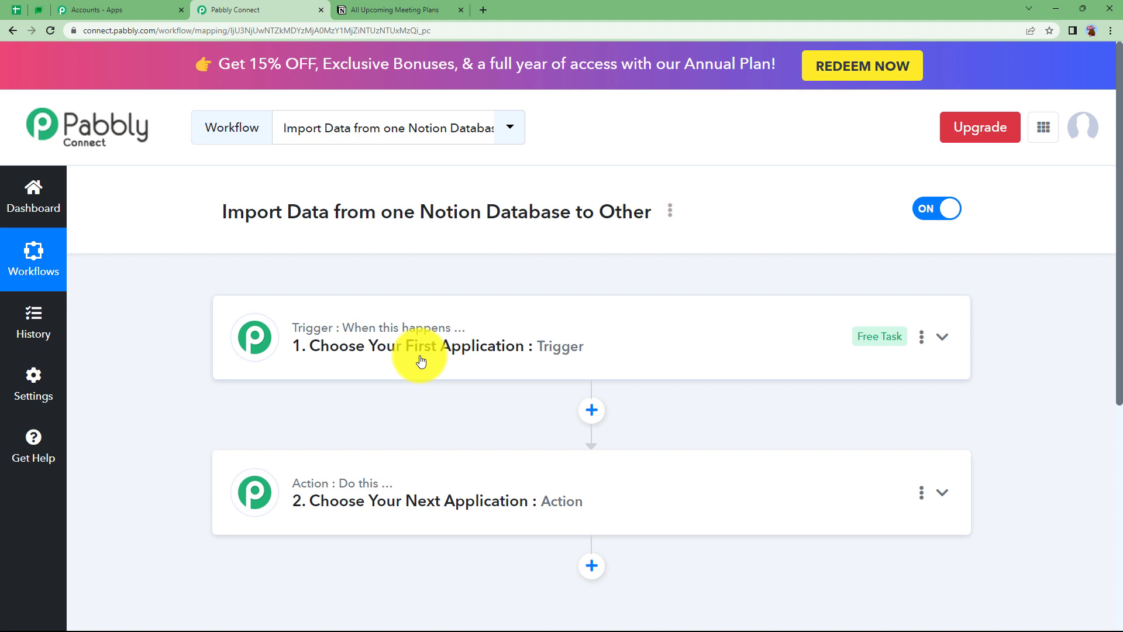
mouse_move(402, 372)
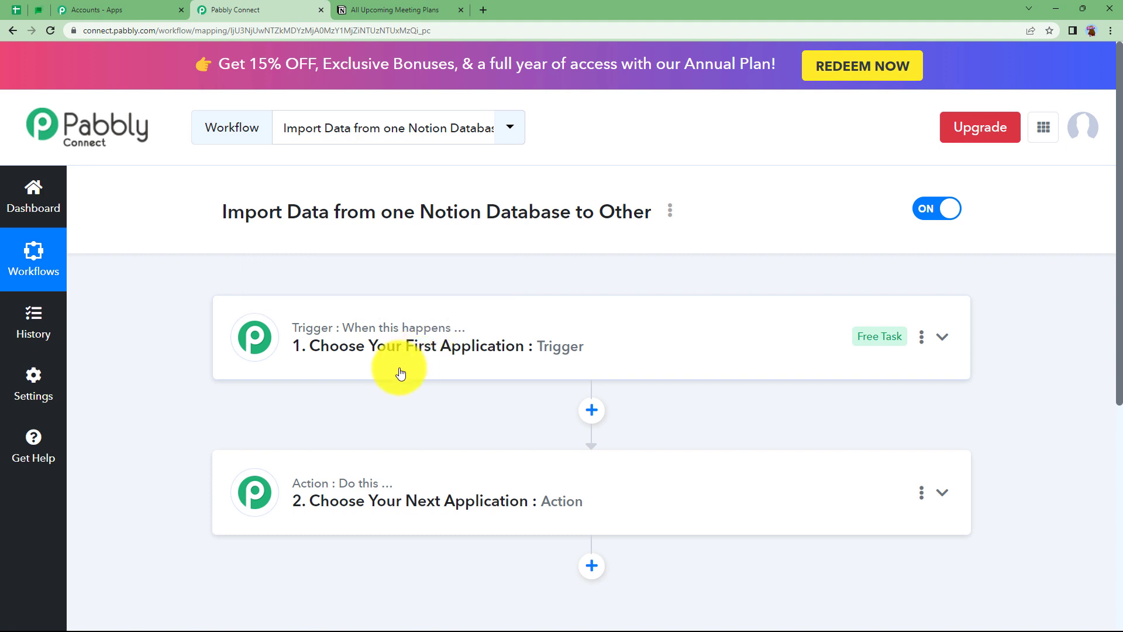
left_click(397, 11)
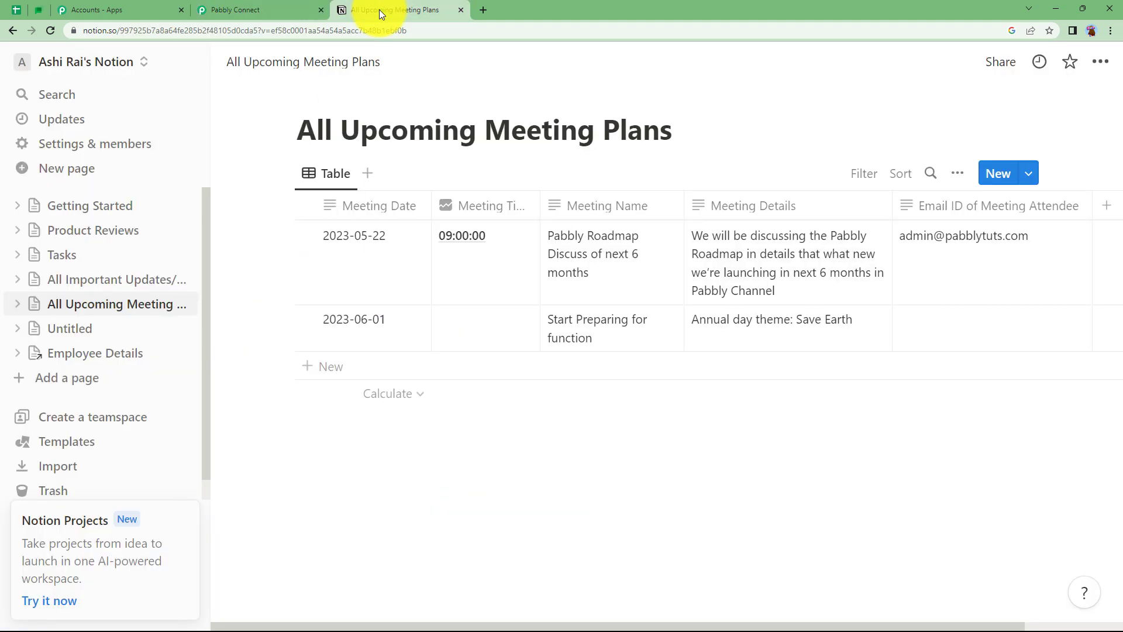
mouse_move(115, 305)
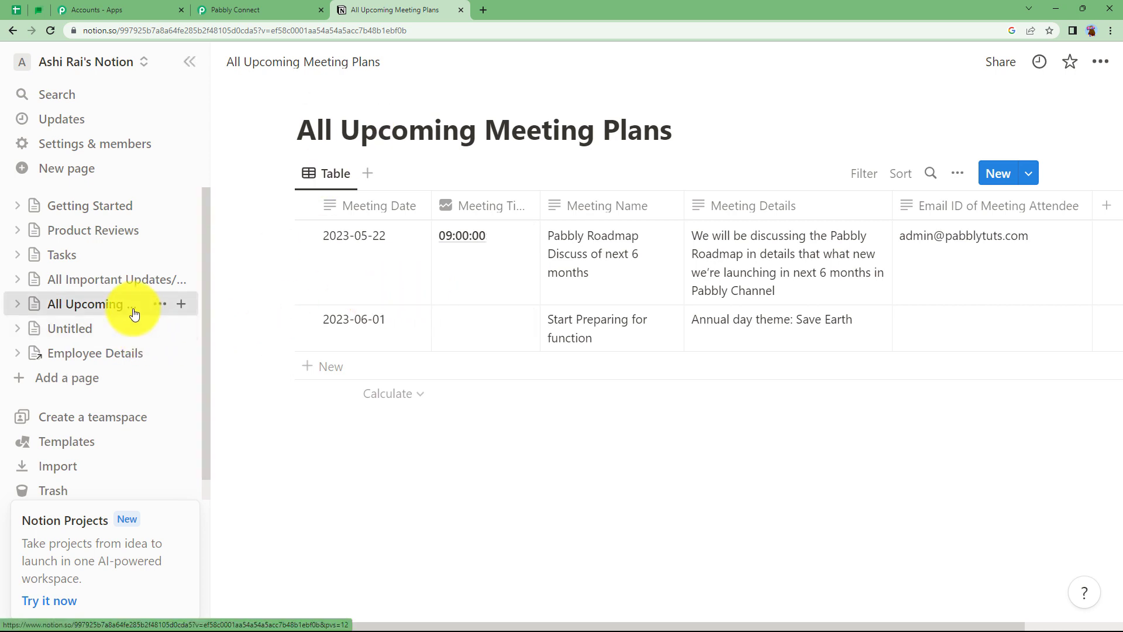
left_click(257, 10)
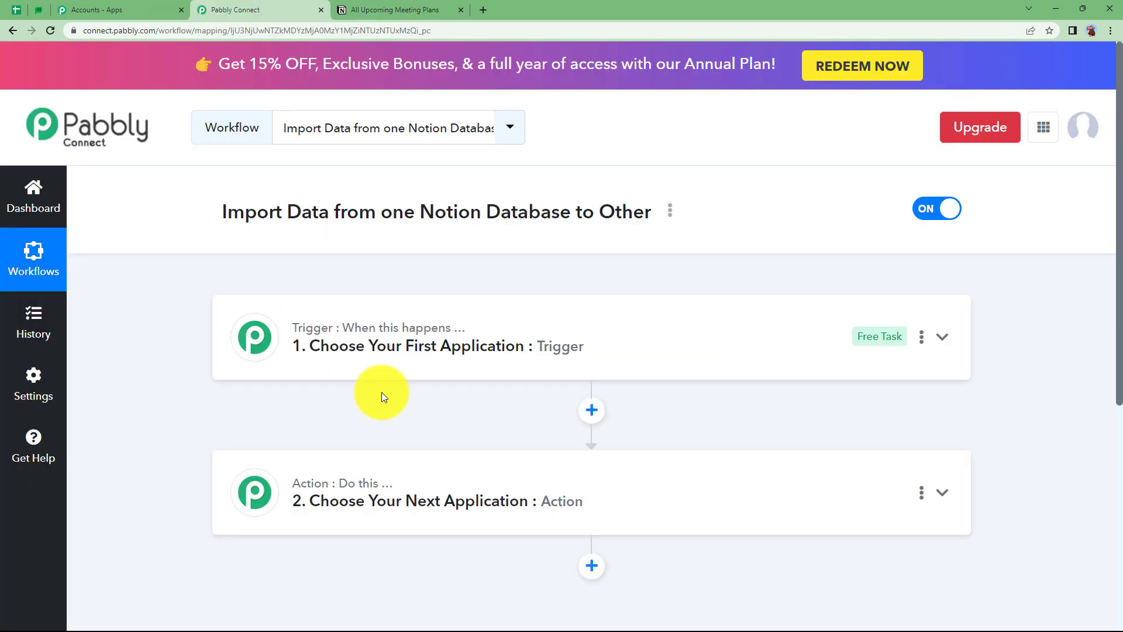
mouse_move(436, 371)
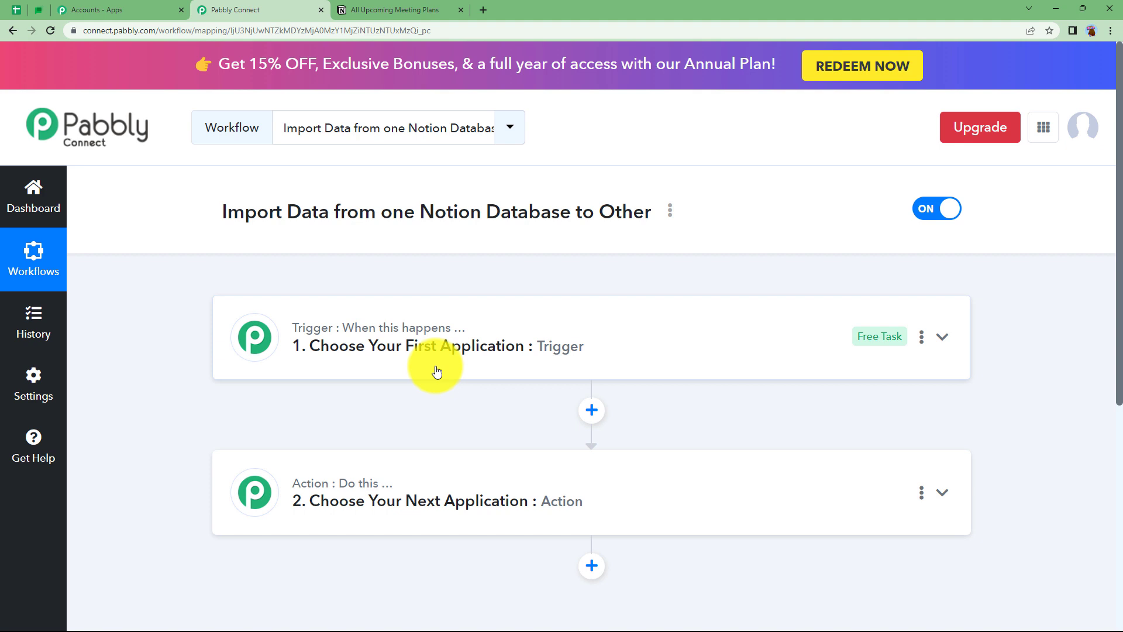
mouse_move(331, 334)
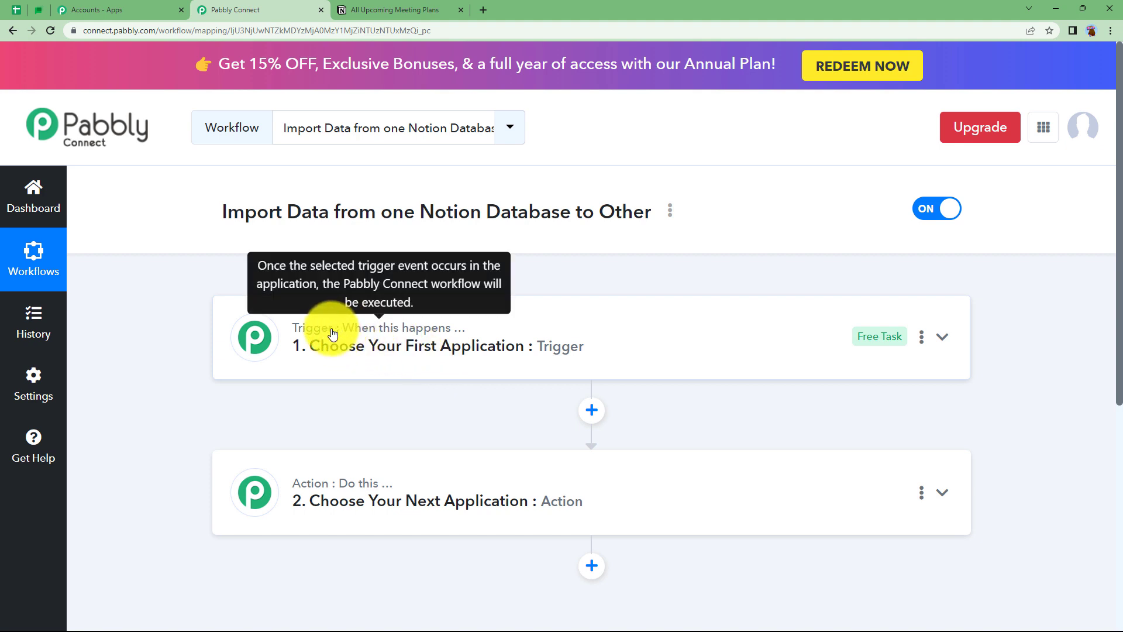
mouse_move(365, 342)
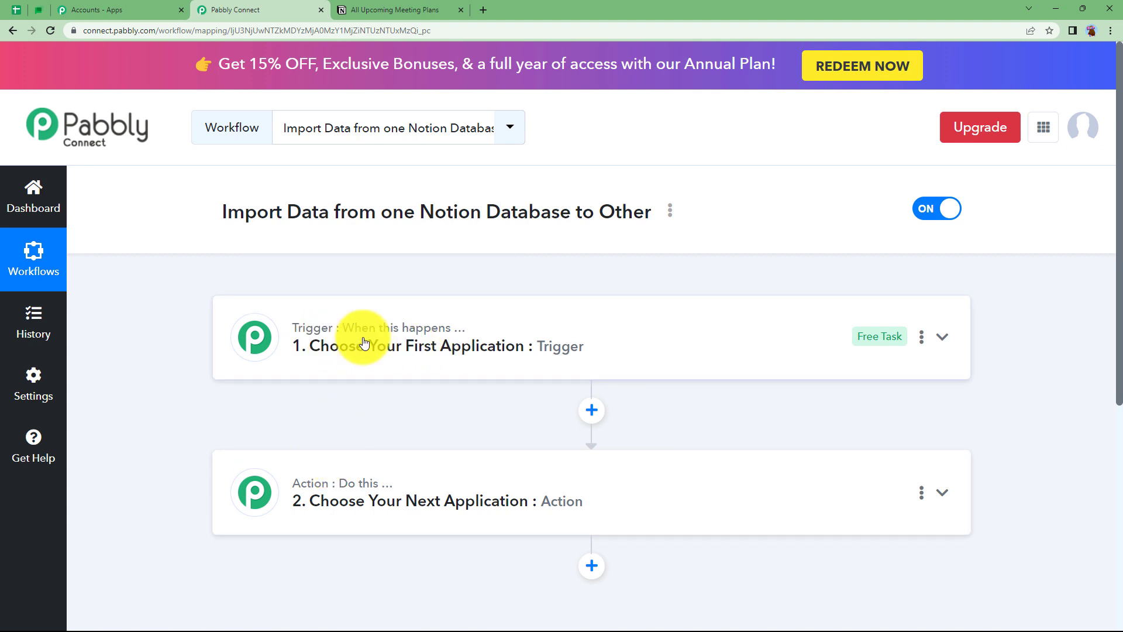
mouse_move(389, 487)
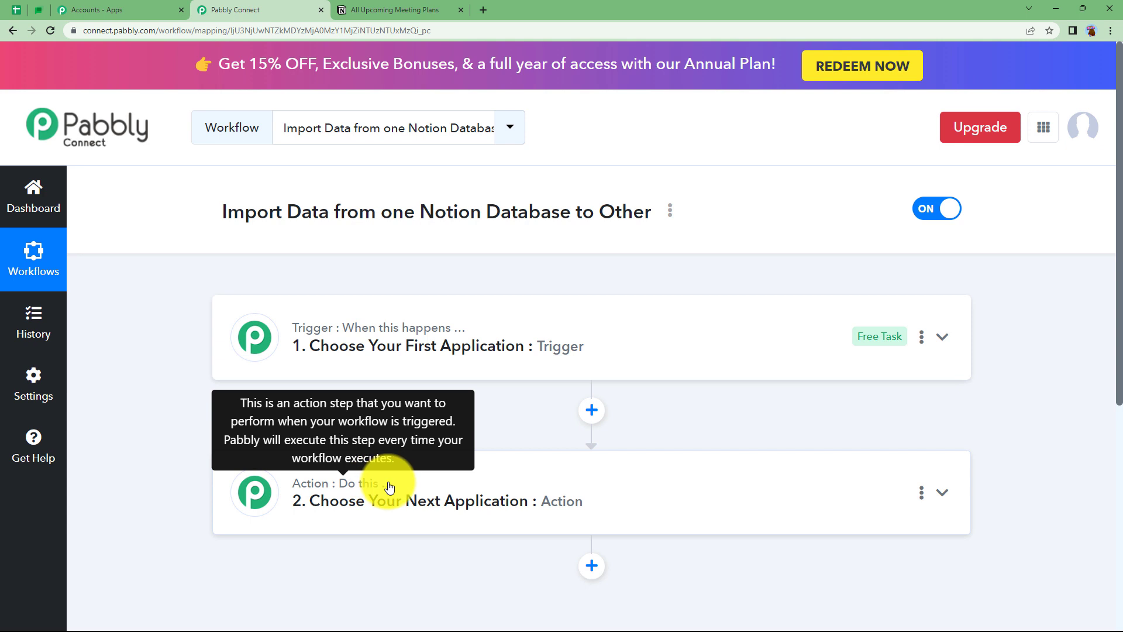
left_click(942, 337)
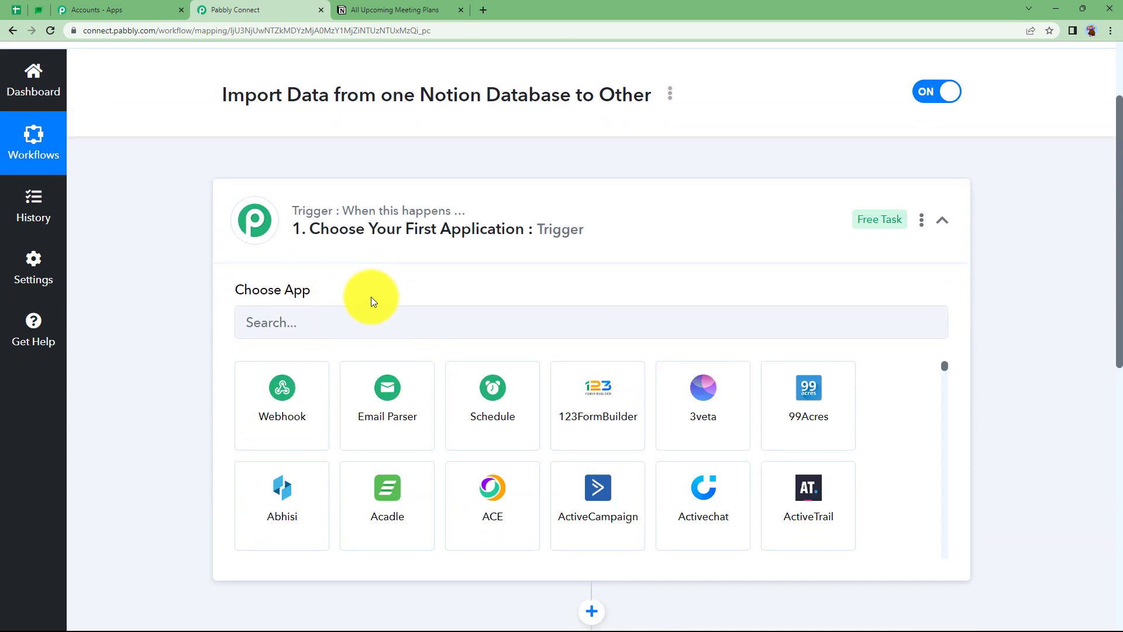
mouse_move(399, 225)
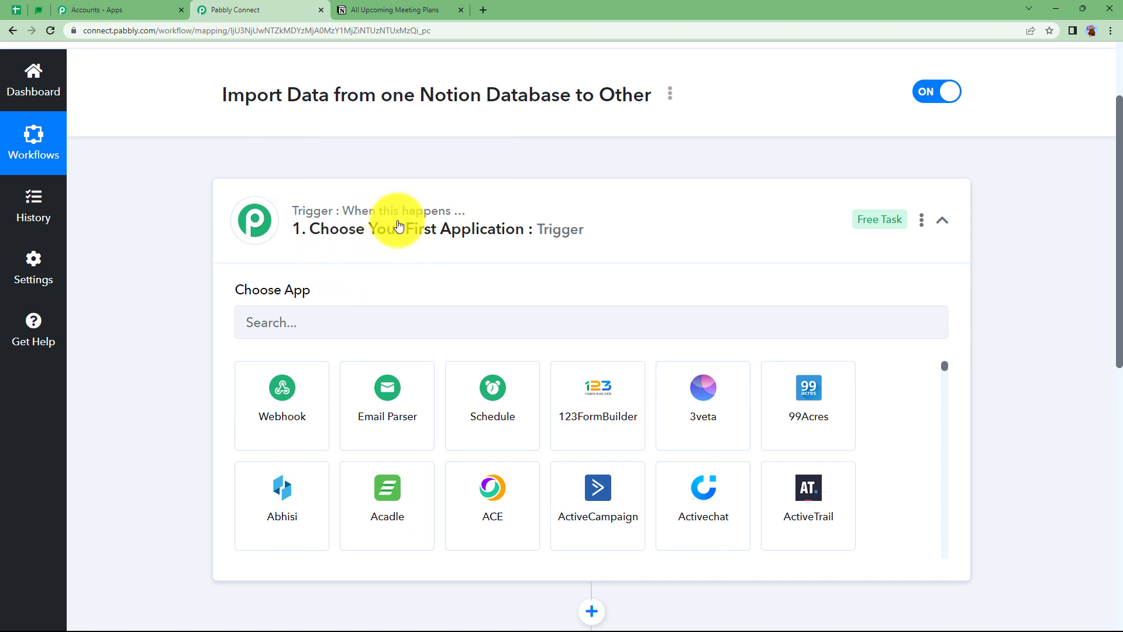
left_click(942, 220)
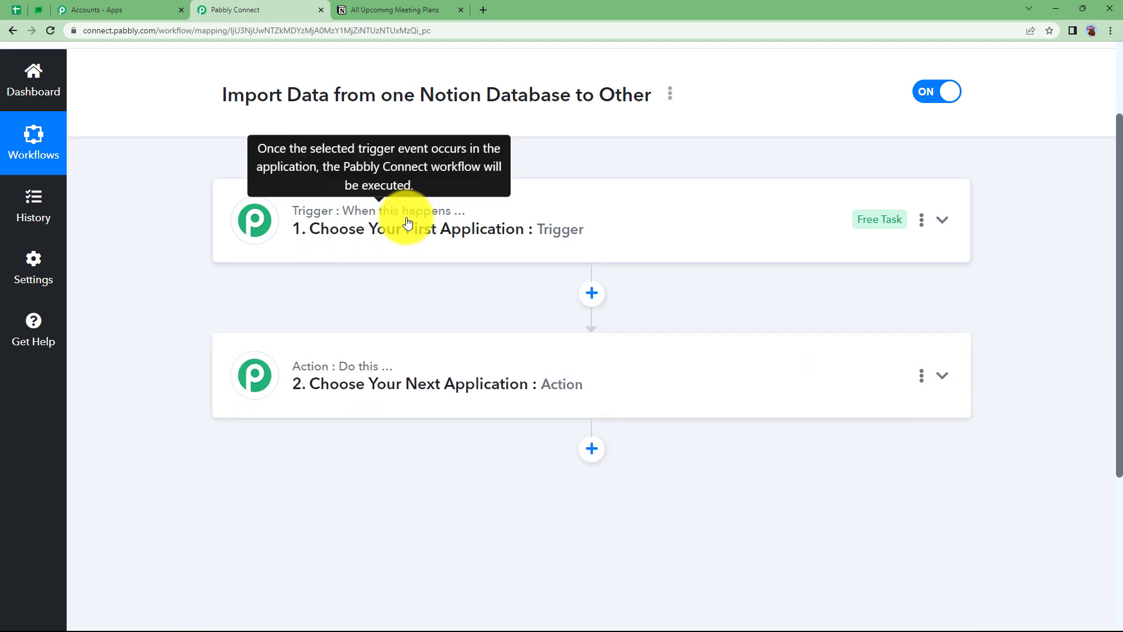
mouse_move(391, 379)
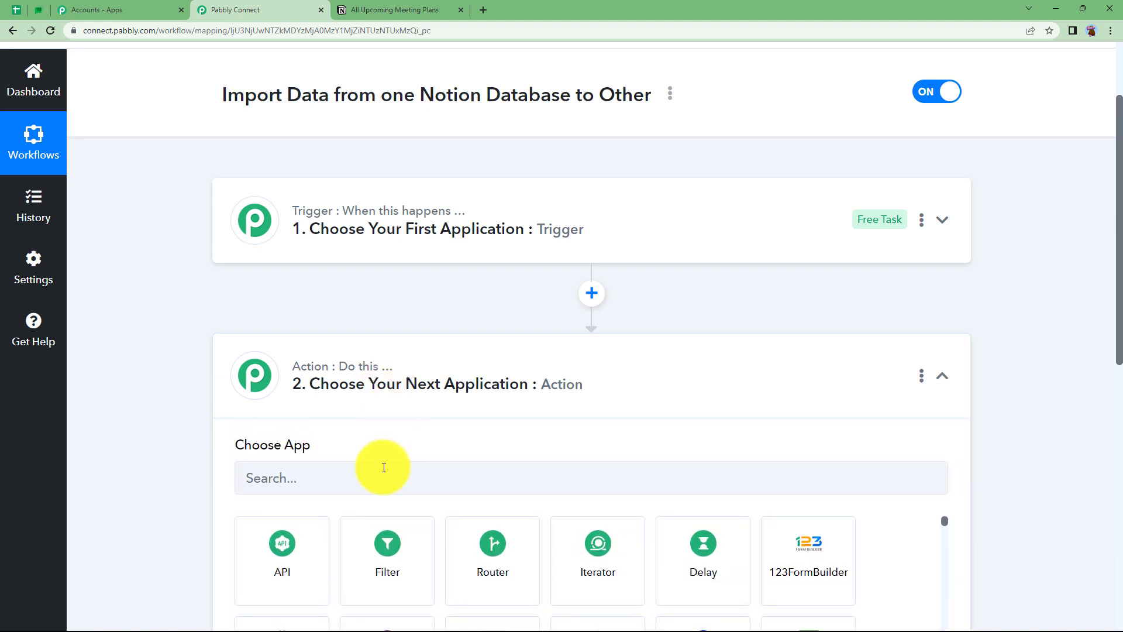
left_click(943, 376)
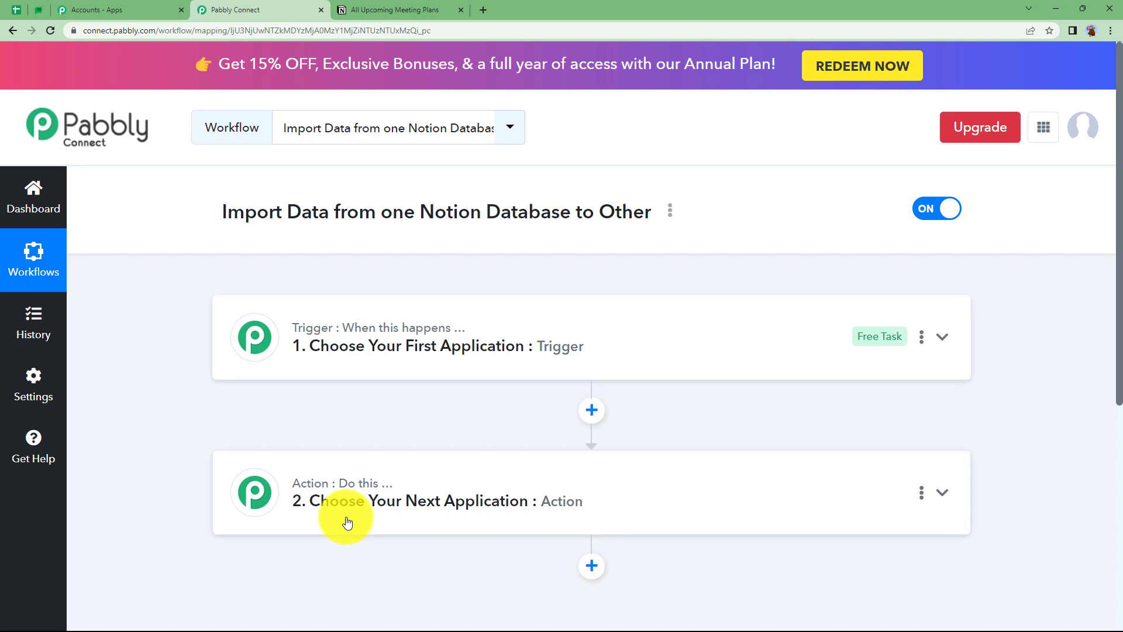
mouse_move(347, 226)
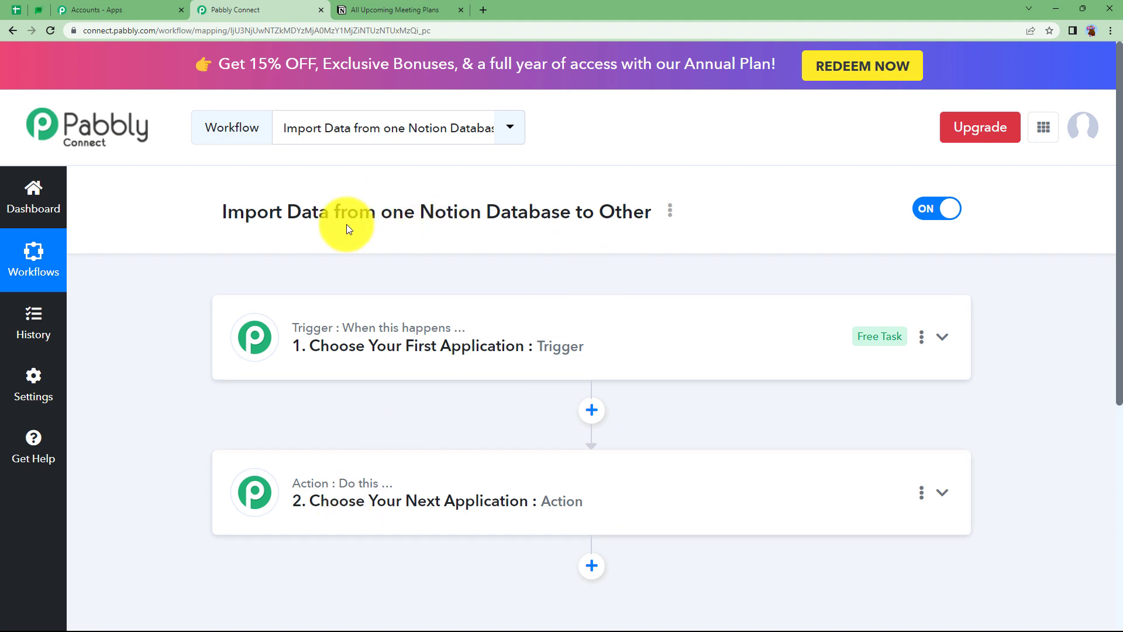
mouse_move(452, 212)
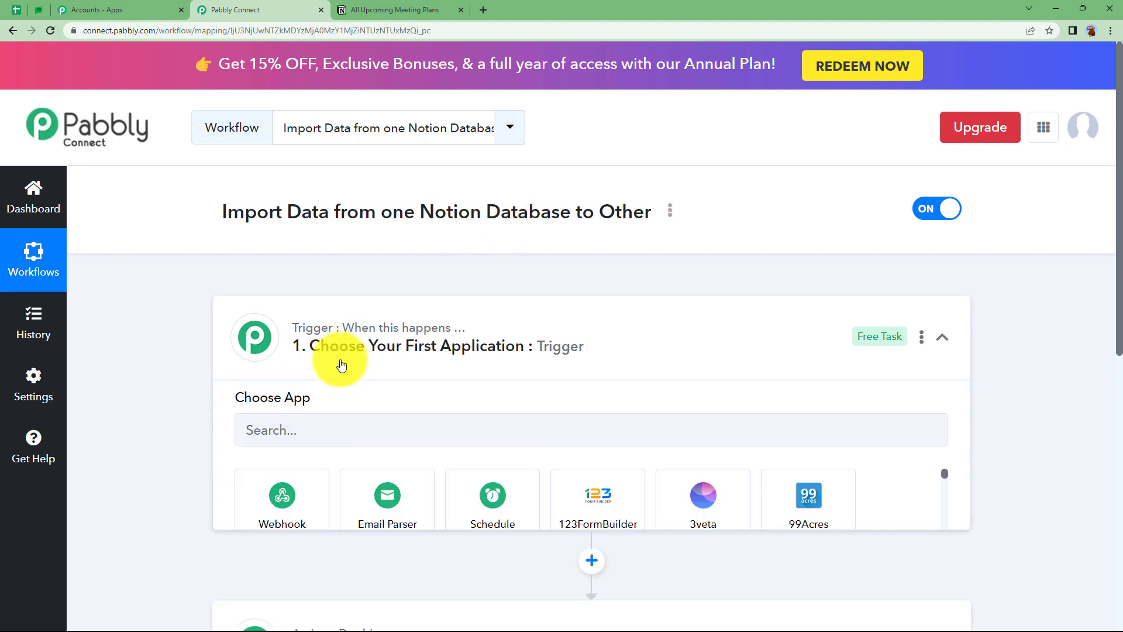
Step: Set the trigger to Notion with the New Database Item event
type("noti")
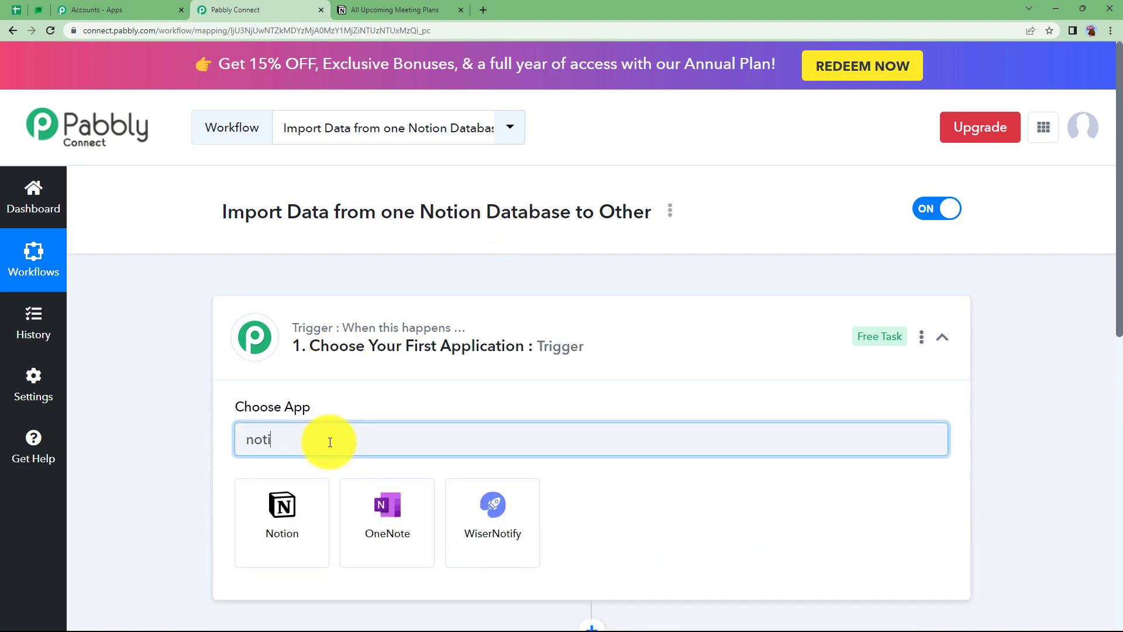
left_click(282, 522)
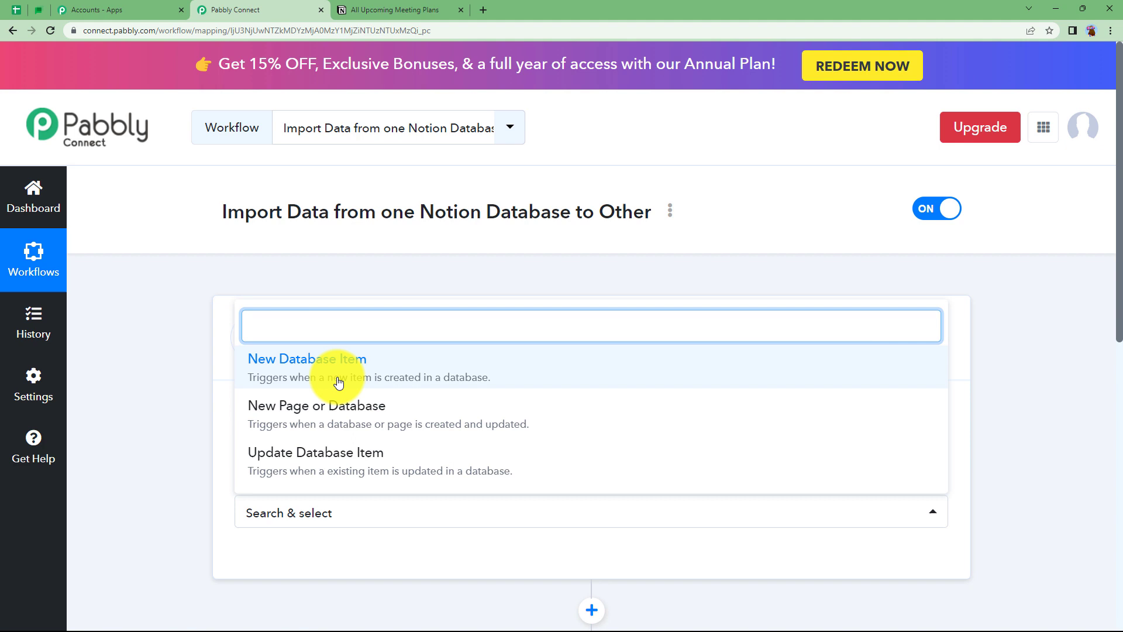
left_click(308, 358)
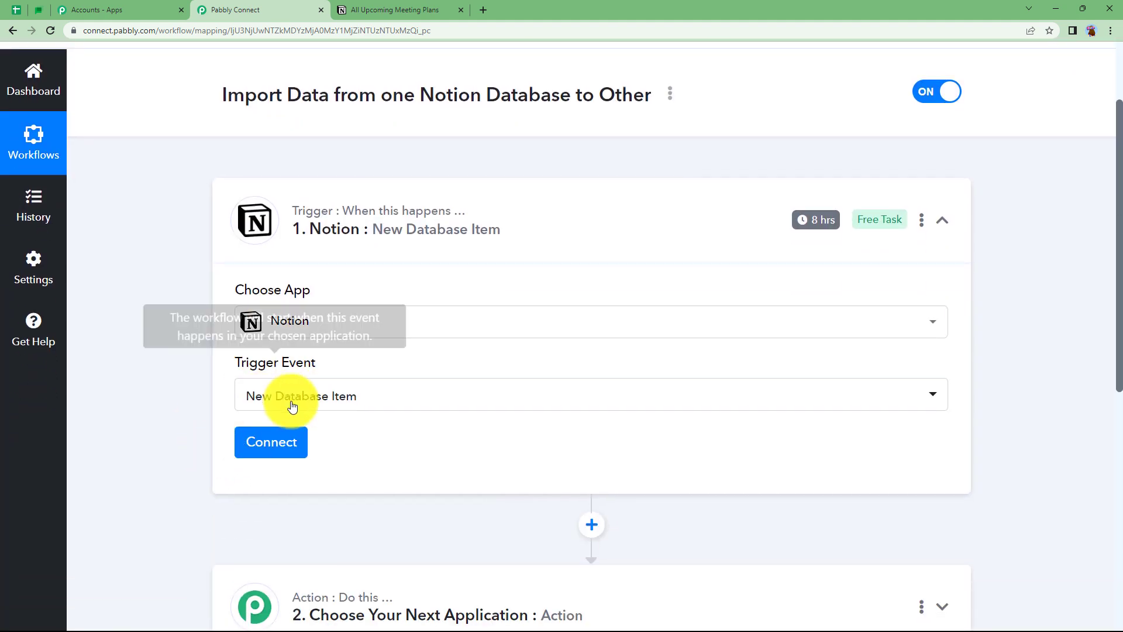
mouse_move(331, 407)
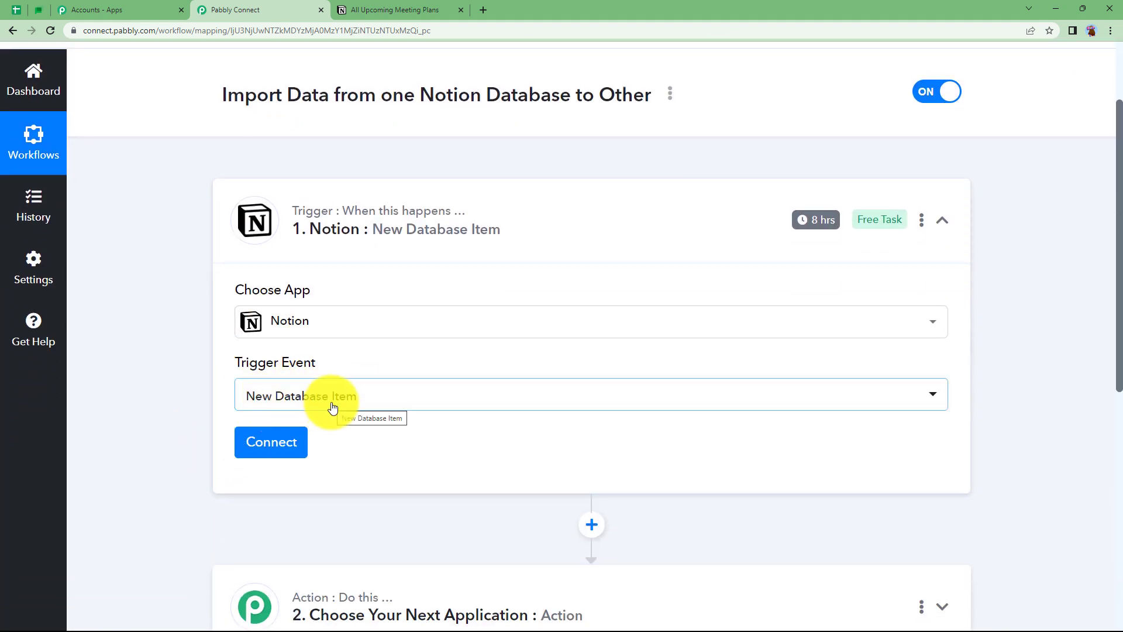
scroll("down", 3)
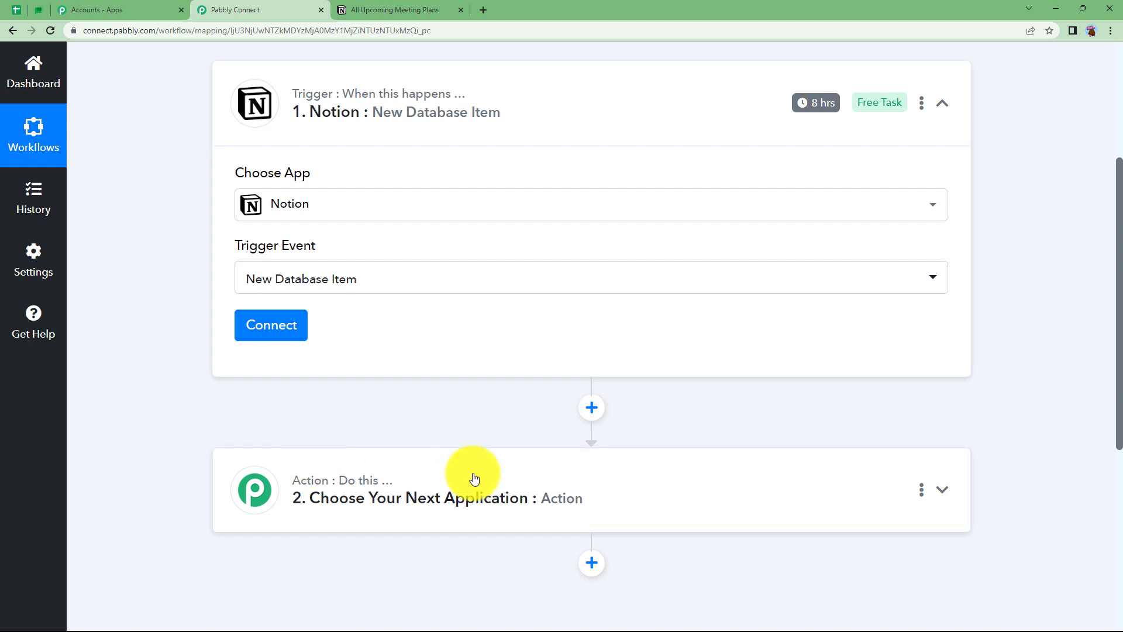
Step: Add a new Notion connection for the trigger and begin authorising it
left_click(271, 325)
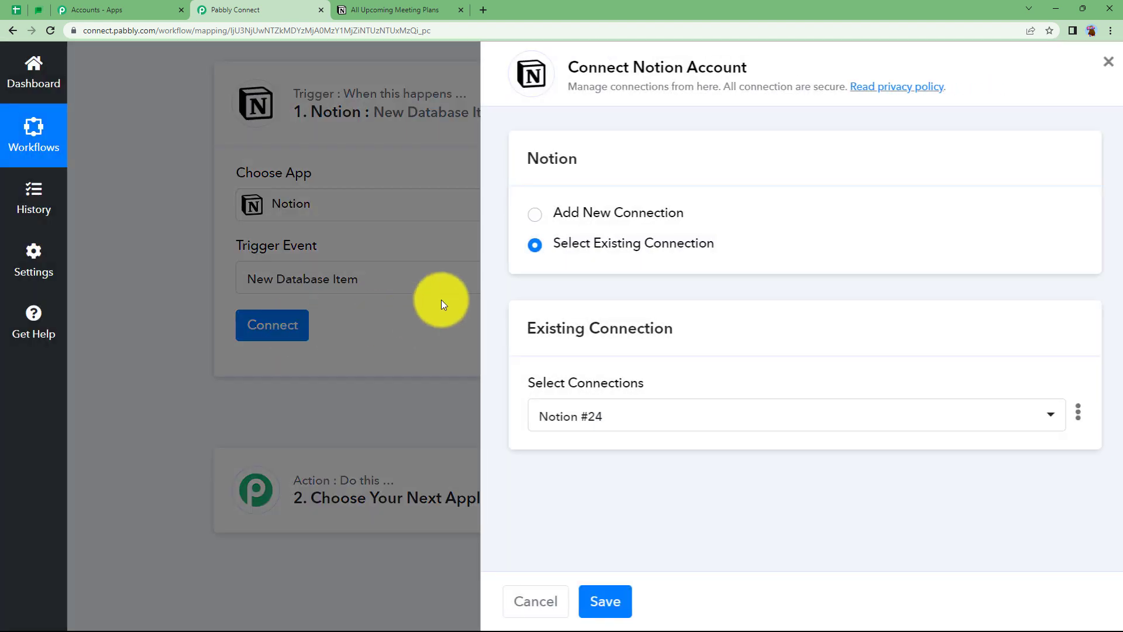
left_click(534, 212)
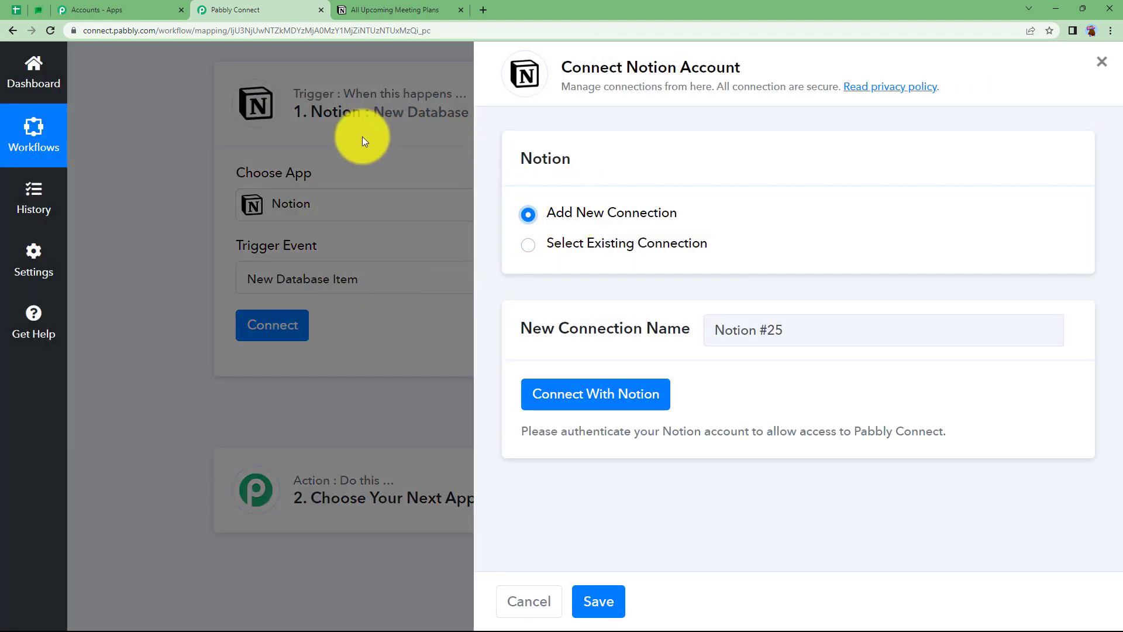
mouse_move(563, 106)
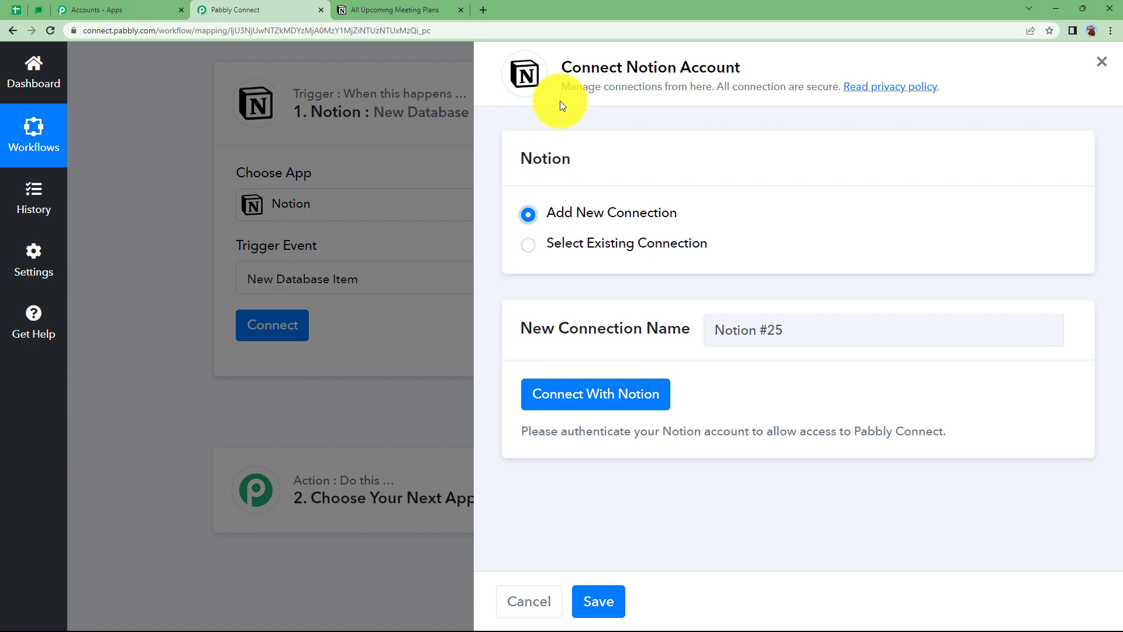
mouse_move(331, 285)
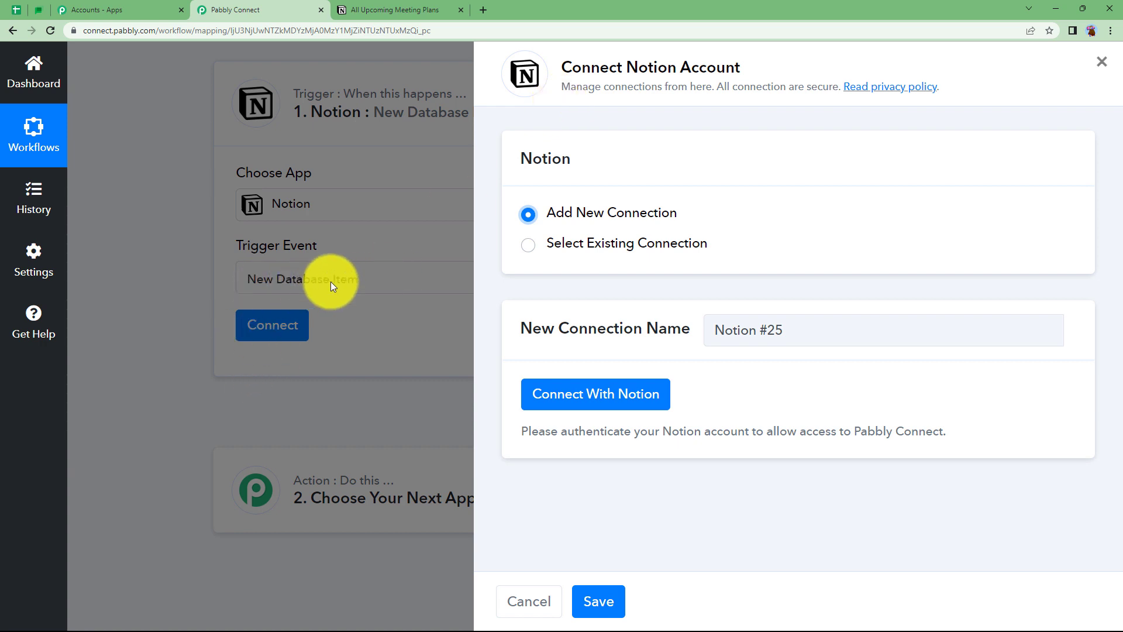
mouse_move(452, 367)
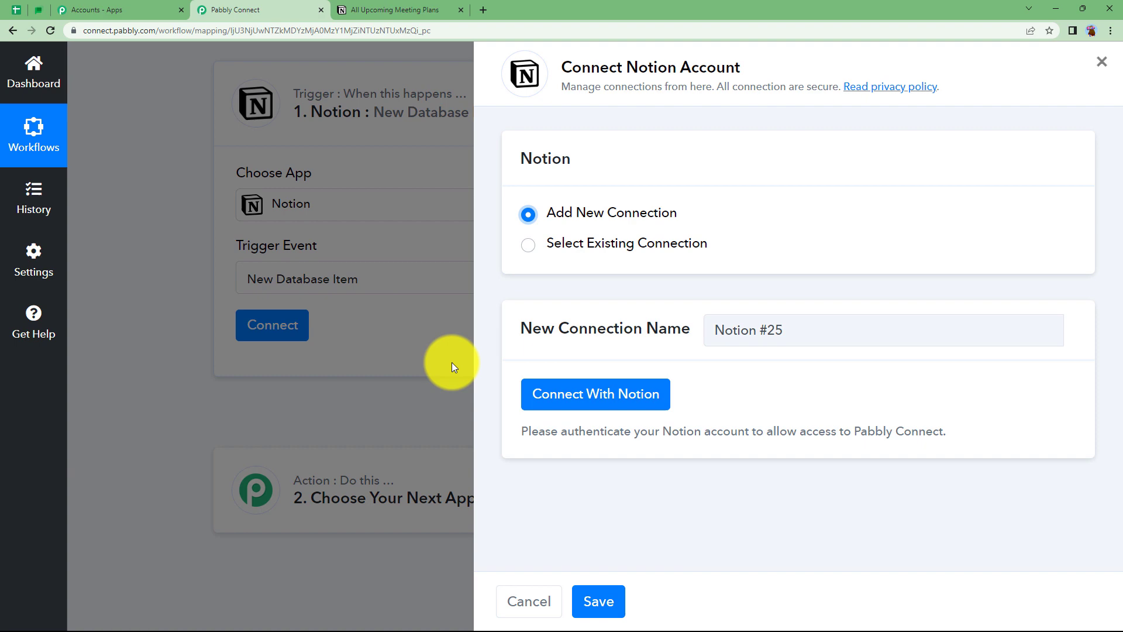
left_click(594, 394)
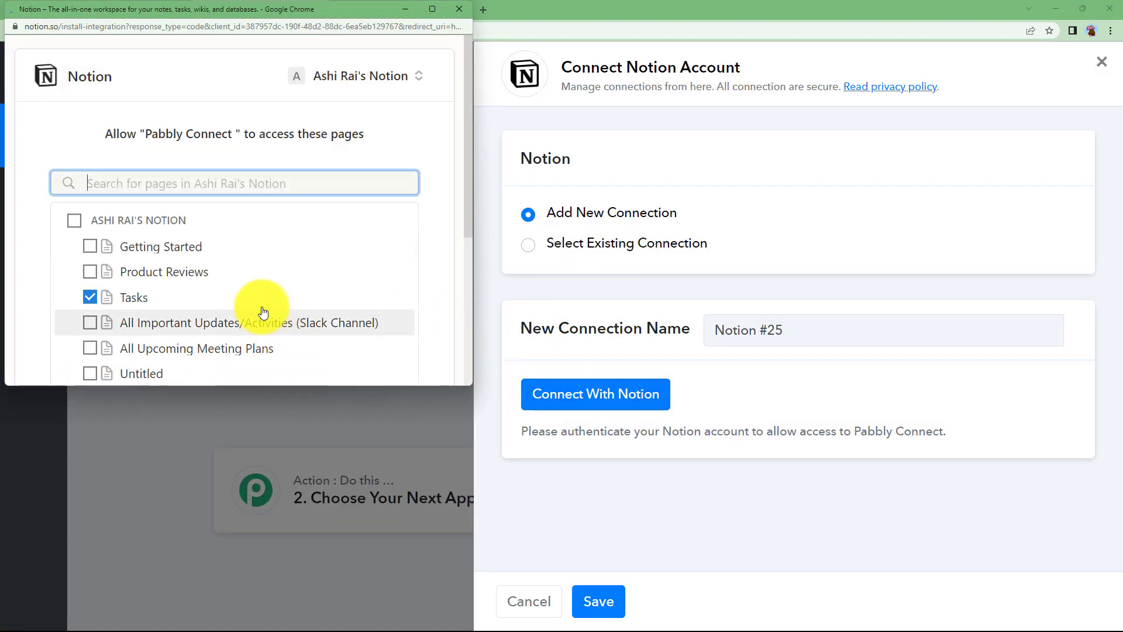
Step: Grant access only to All Upcoming Meeting Plans, removing Tasks, and allow access
left_click(90, 230)
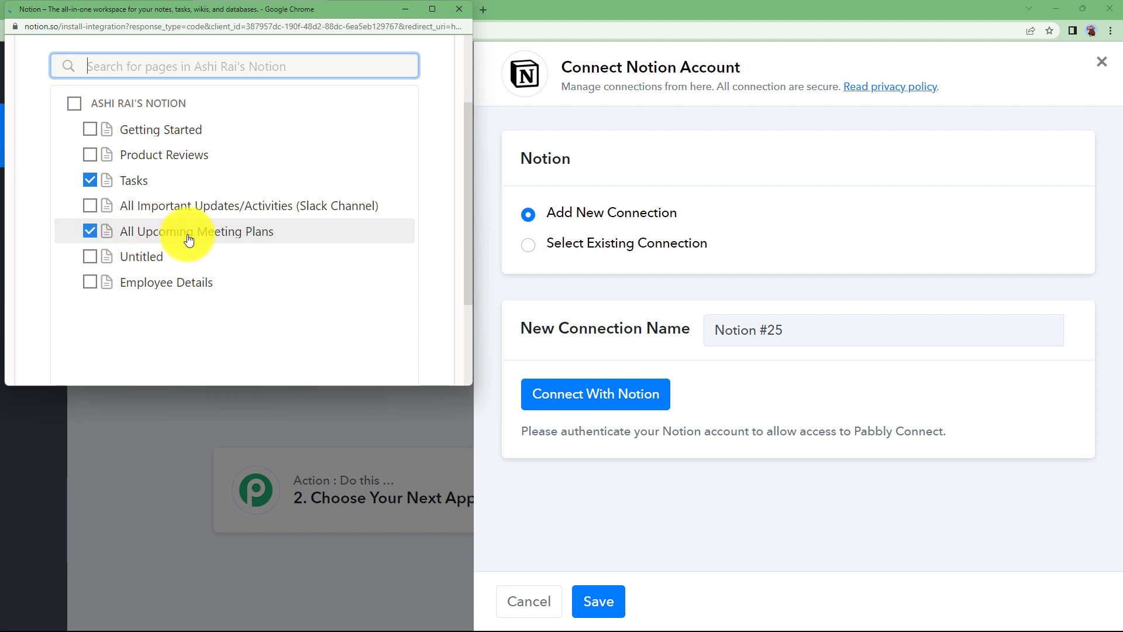
left_click(90, 180)
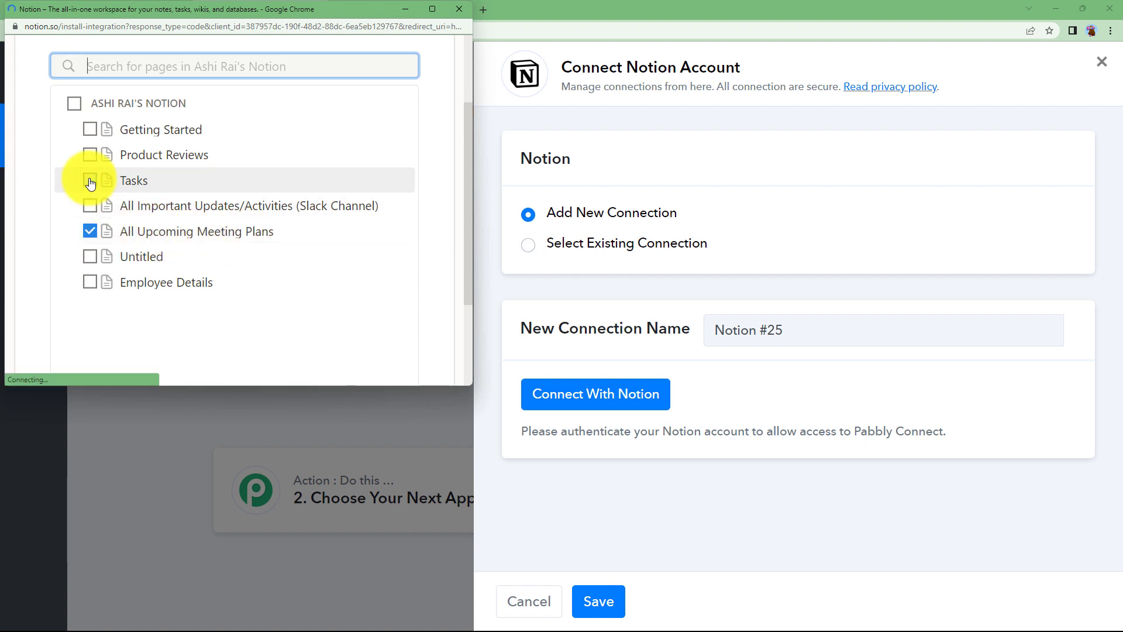
scroll("down", 3)
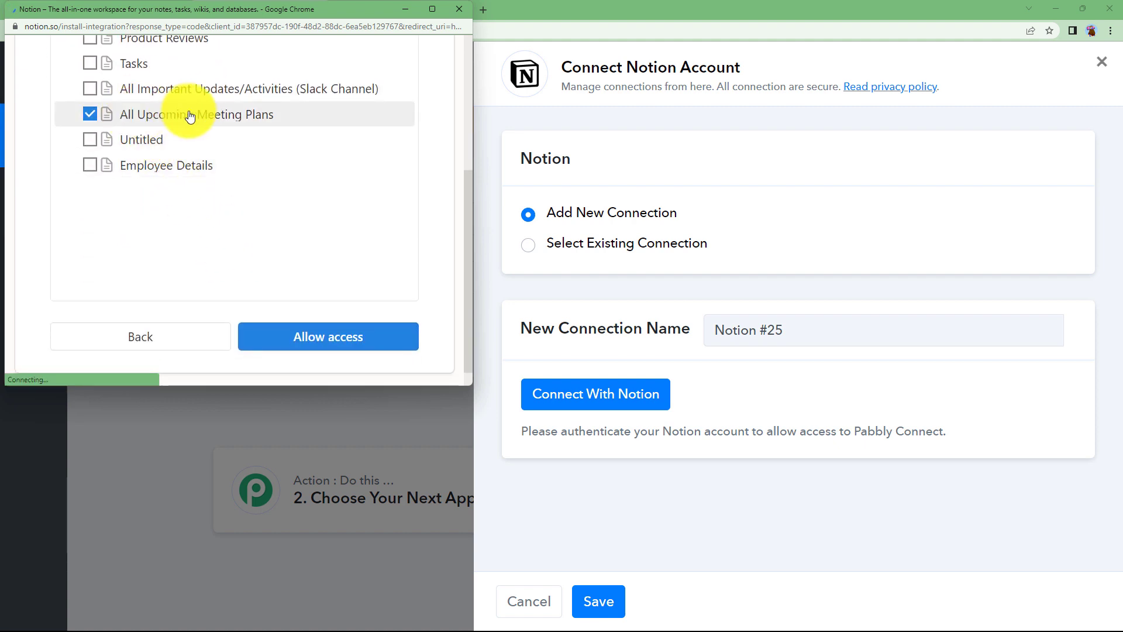
mouse_move(236, 122)
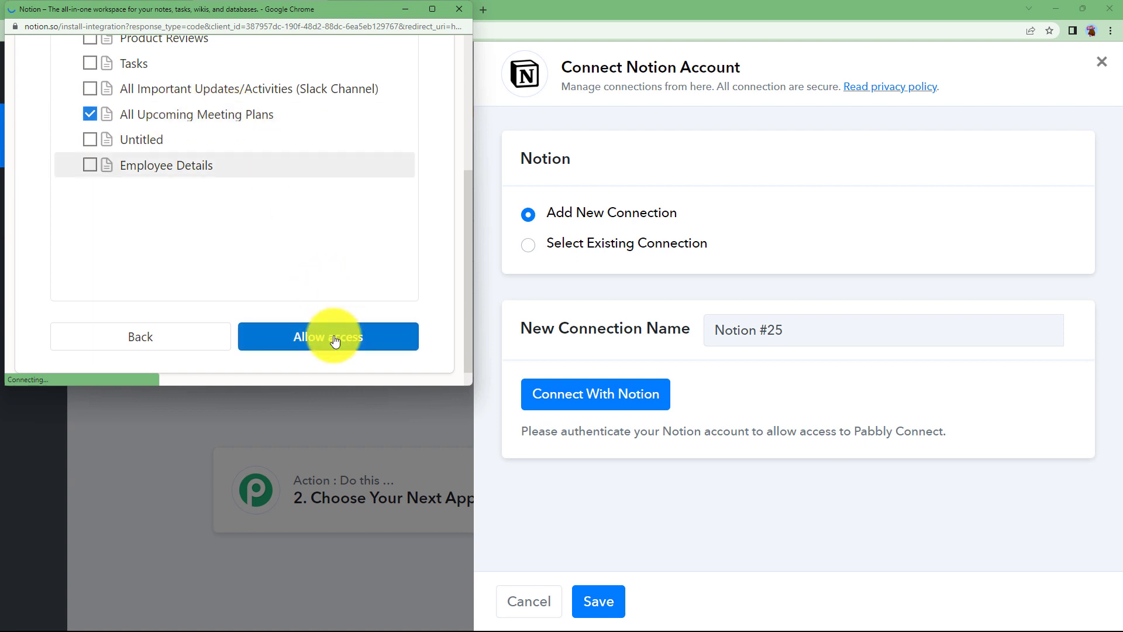
left_click(328, 337)
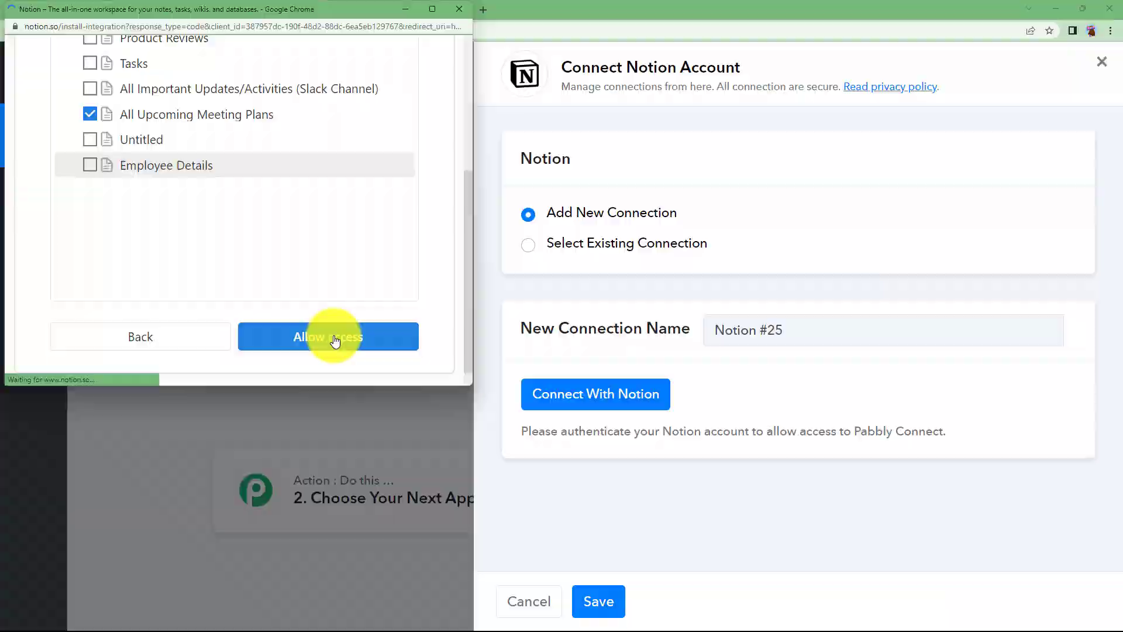
left_click(328, 337)
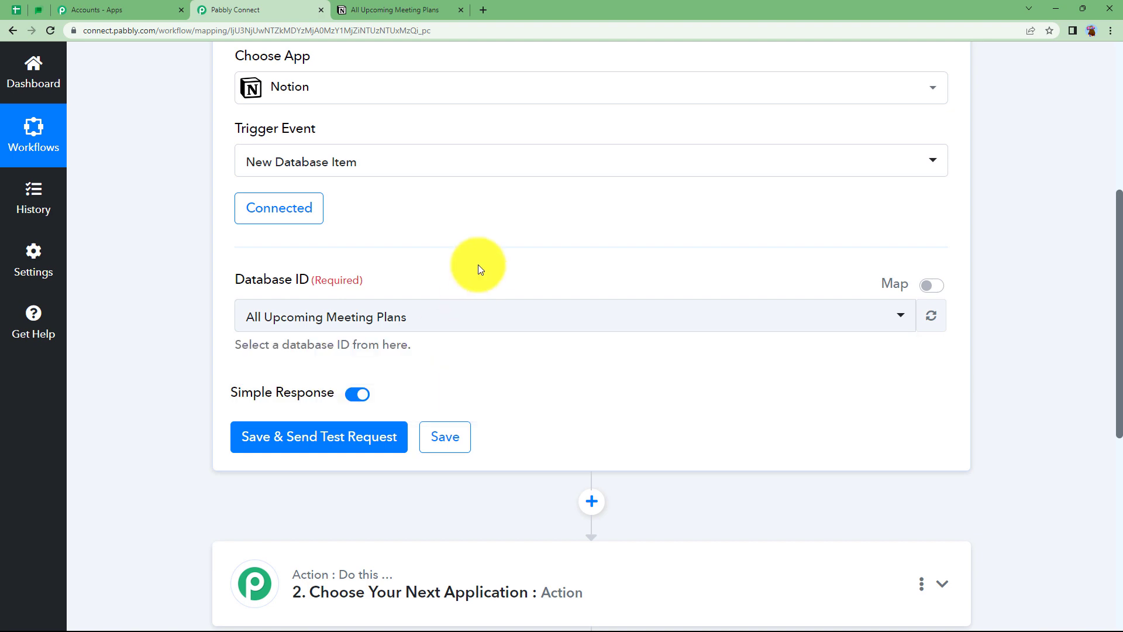
Step: Save the trigger and capture a test response, comparing it with the Notion meeting plans table
left_click(318, 436)
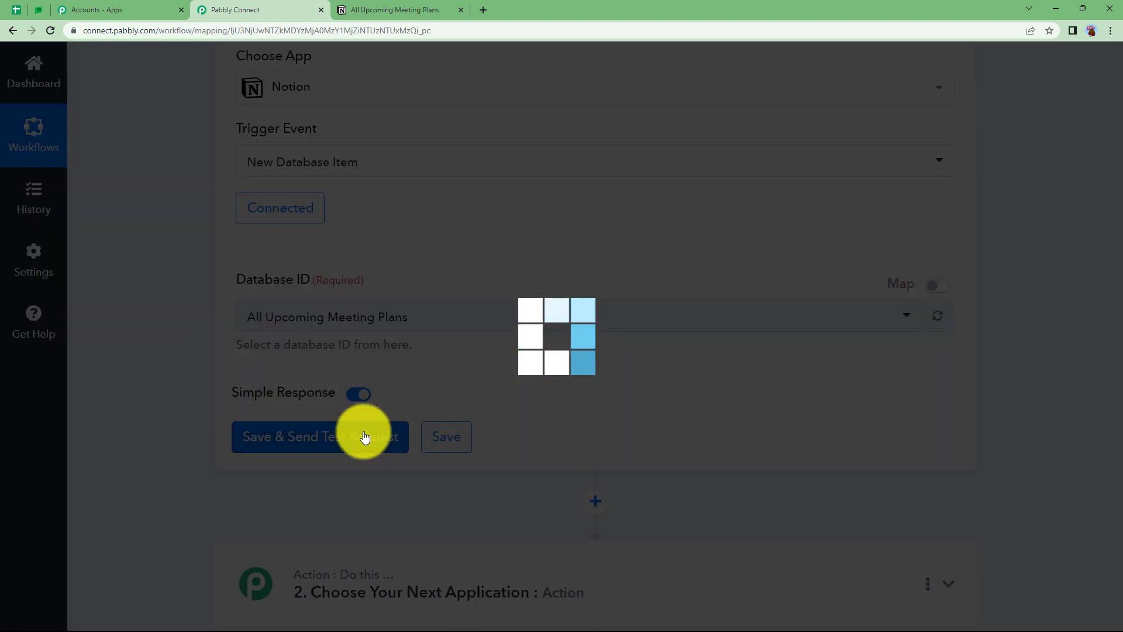
left_click(398, 10)
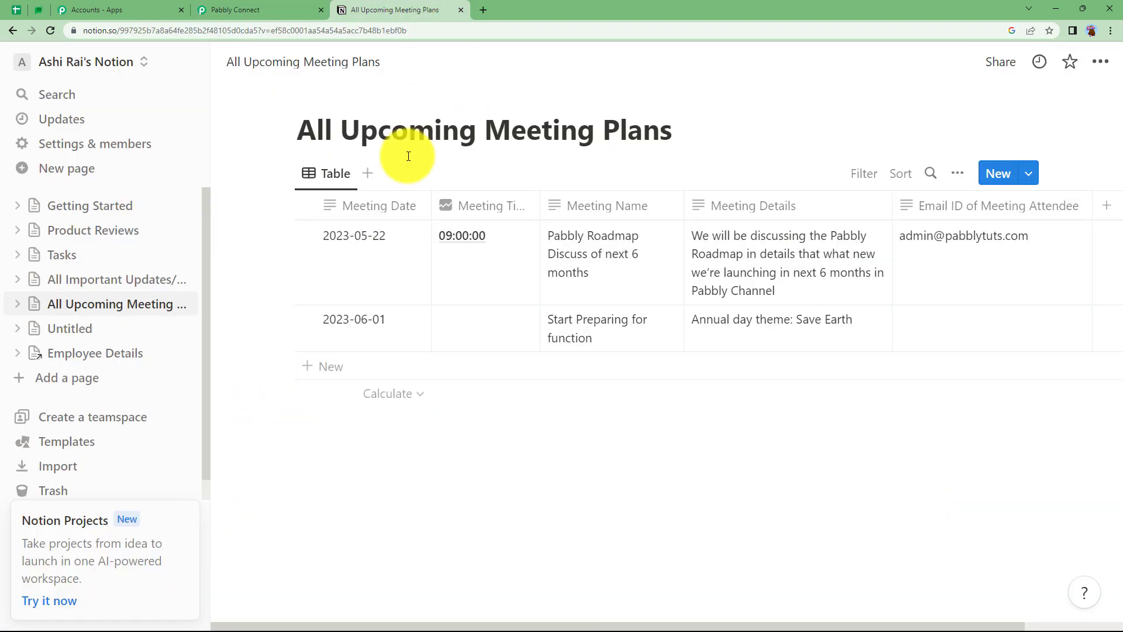
mouse_move(607, 327)
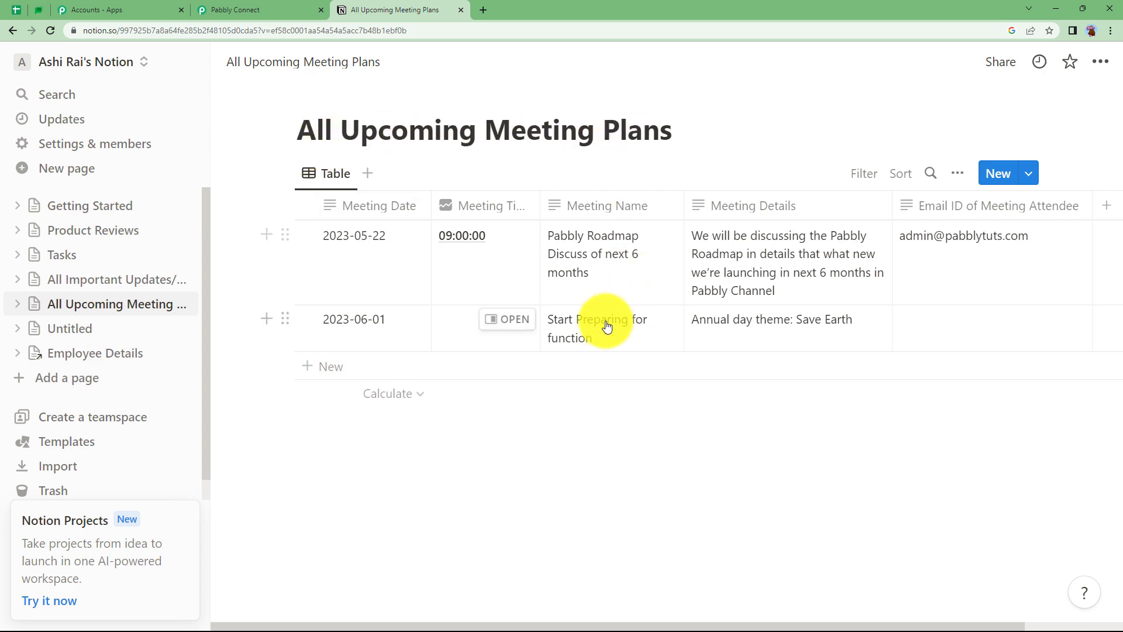
mouse_move(589, 237)
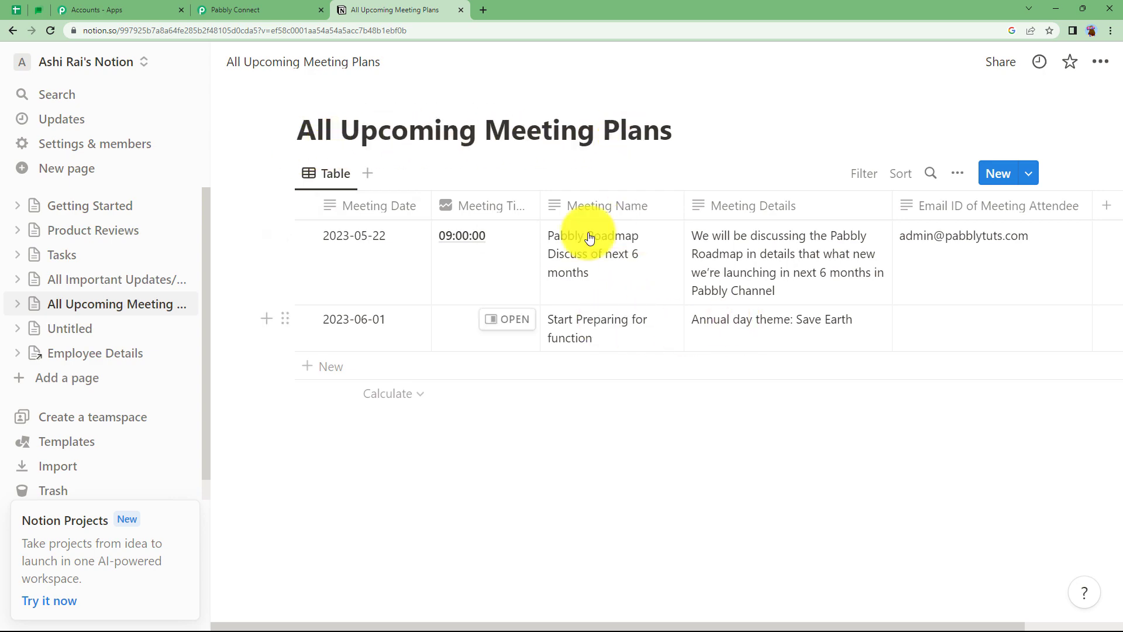
left_click(260, 9)
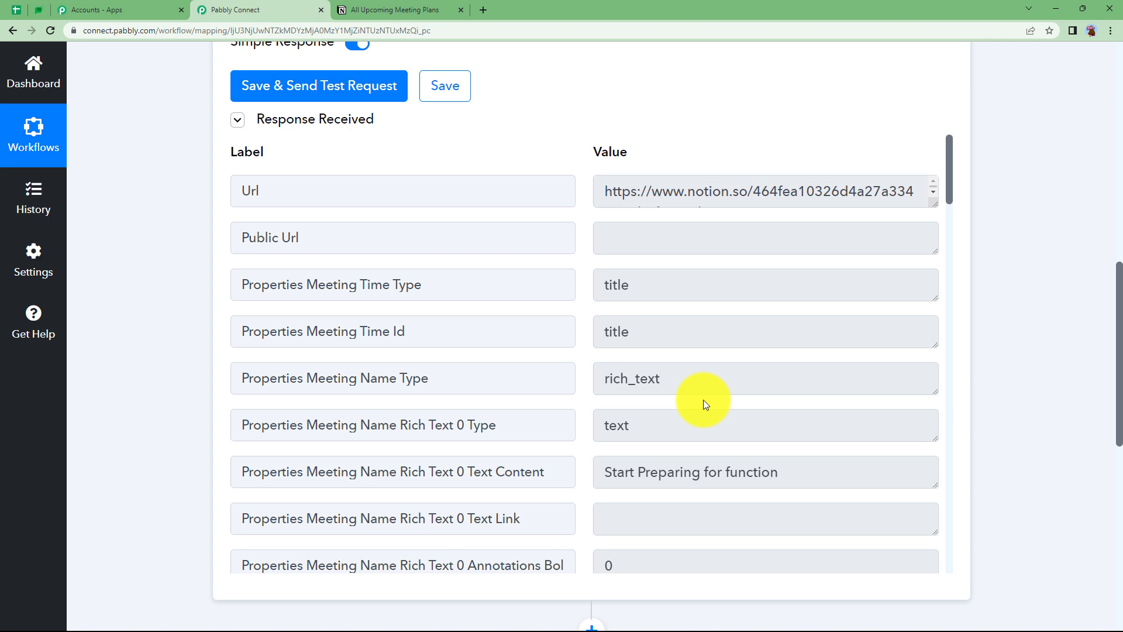
scroll("down", 3)
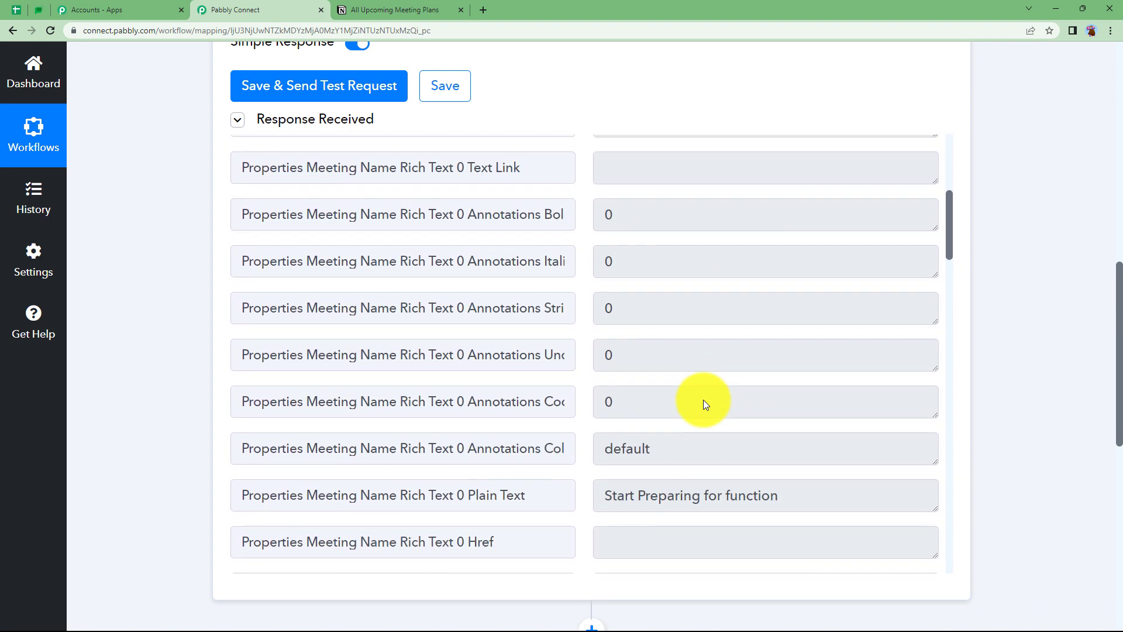
scroll("up", 3)
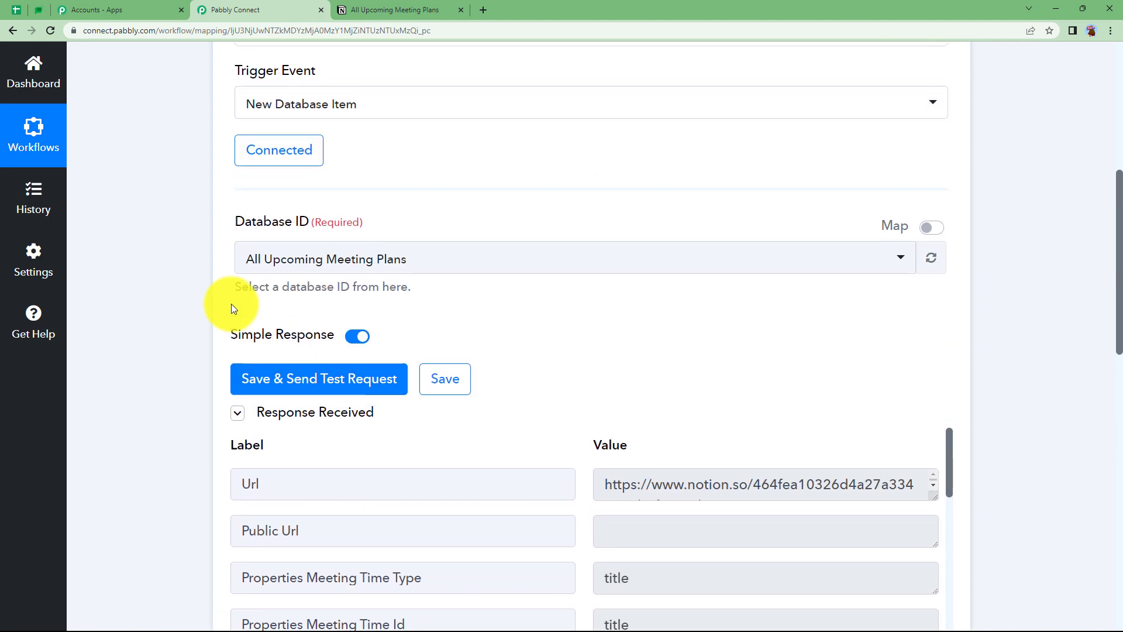
Step: Request a fresh test item and switch to the Notion meeting plans table
left_click(318, 379)
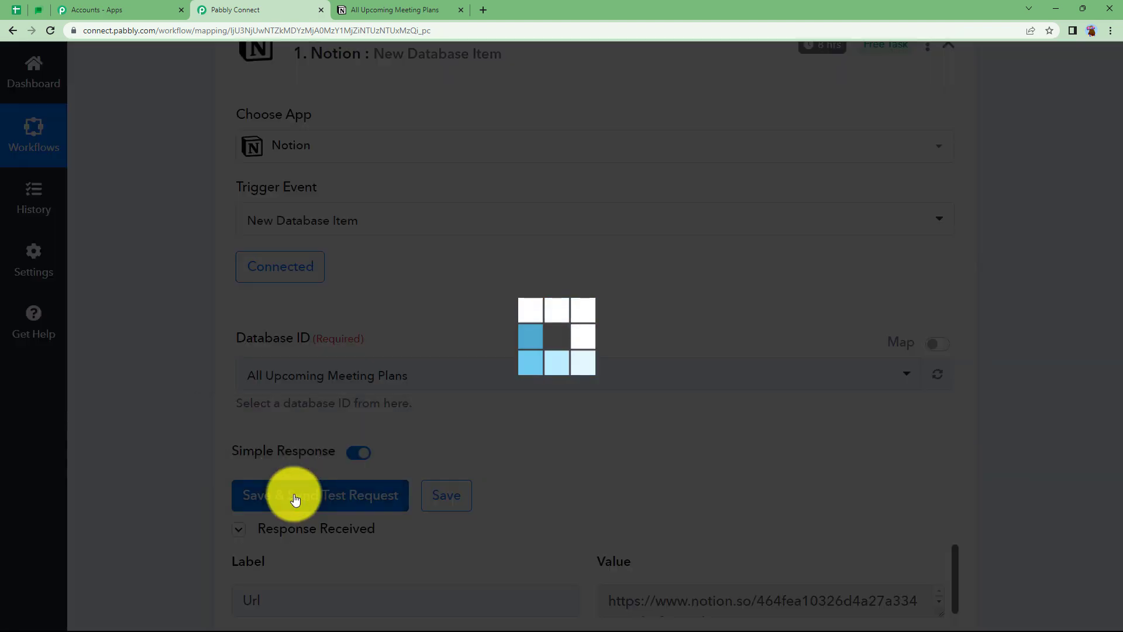
left_click(399, 9)
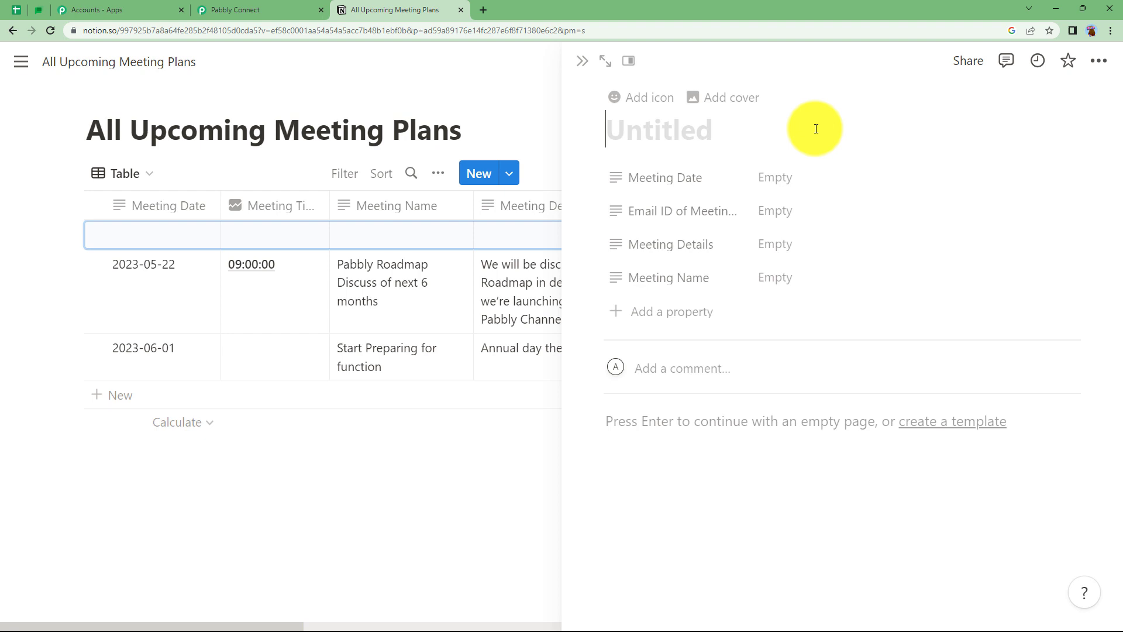
Step: Add a row 'Start preparing the assignments' dated 2023-07-05 with its meeting details
type("Start")
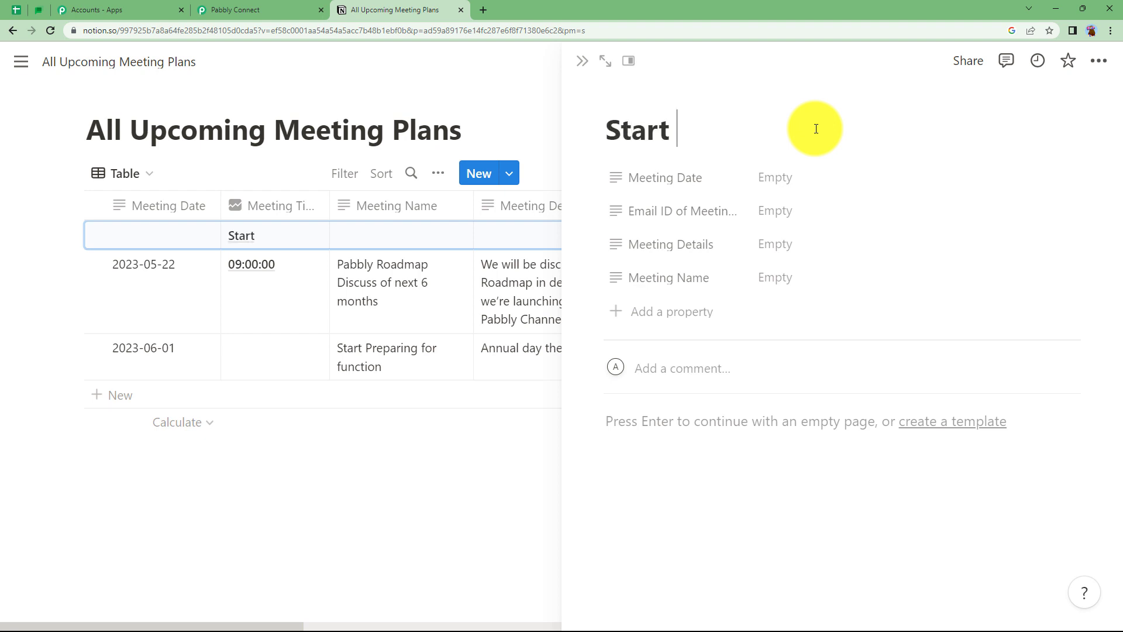
type("preparing")
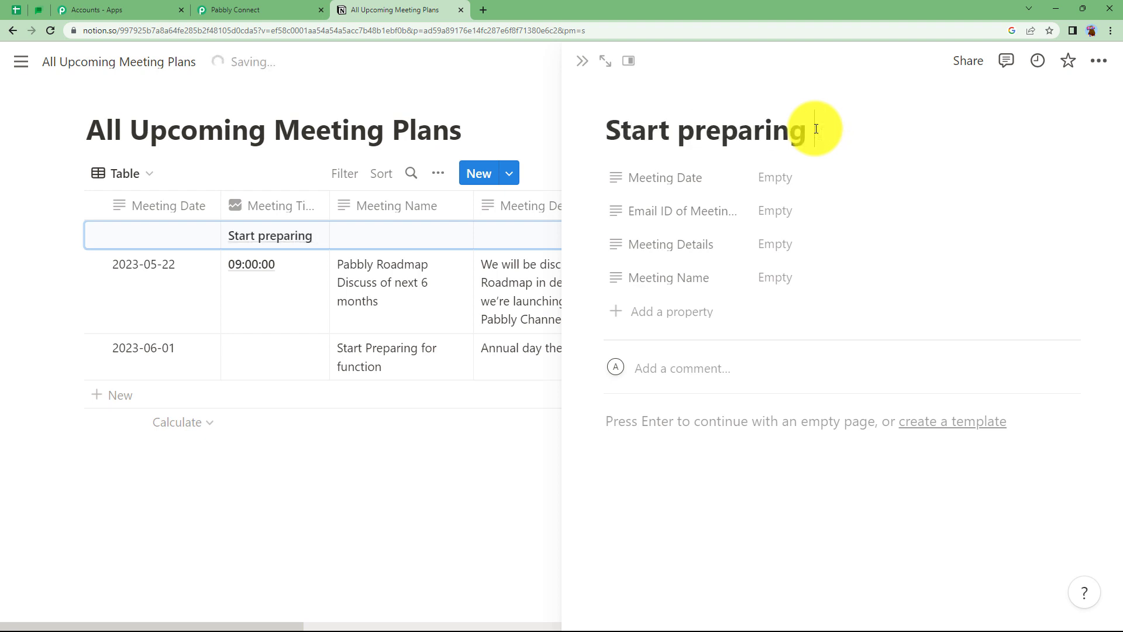
type("the assignmenta")
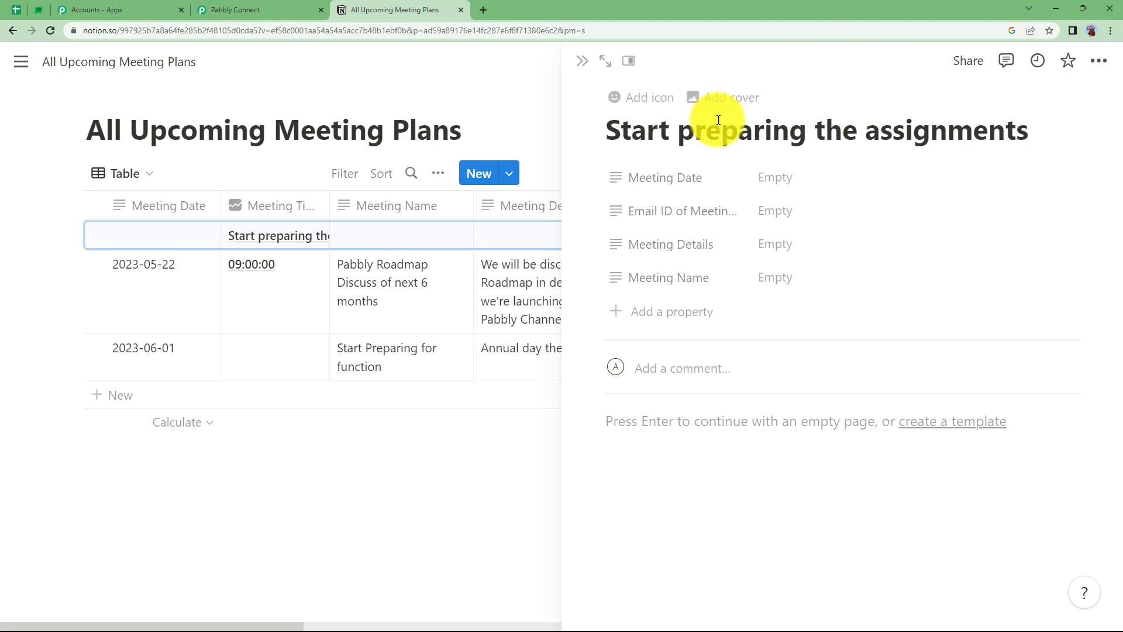
left_click(787, 176)
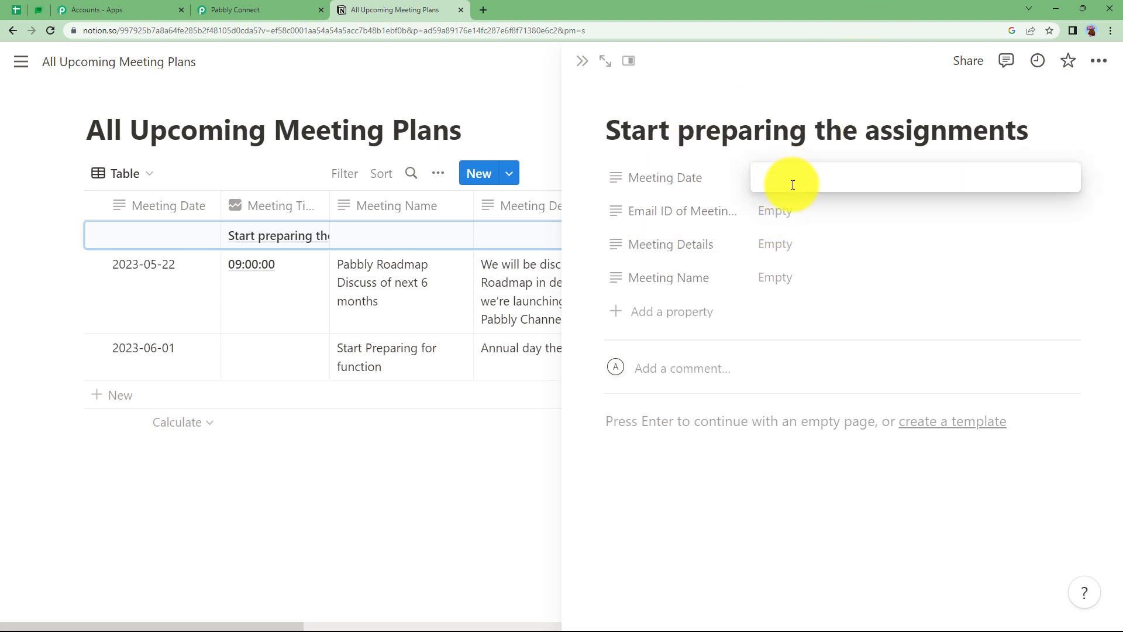
left_click(788, 243)
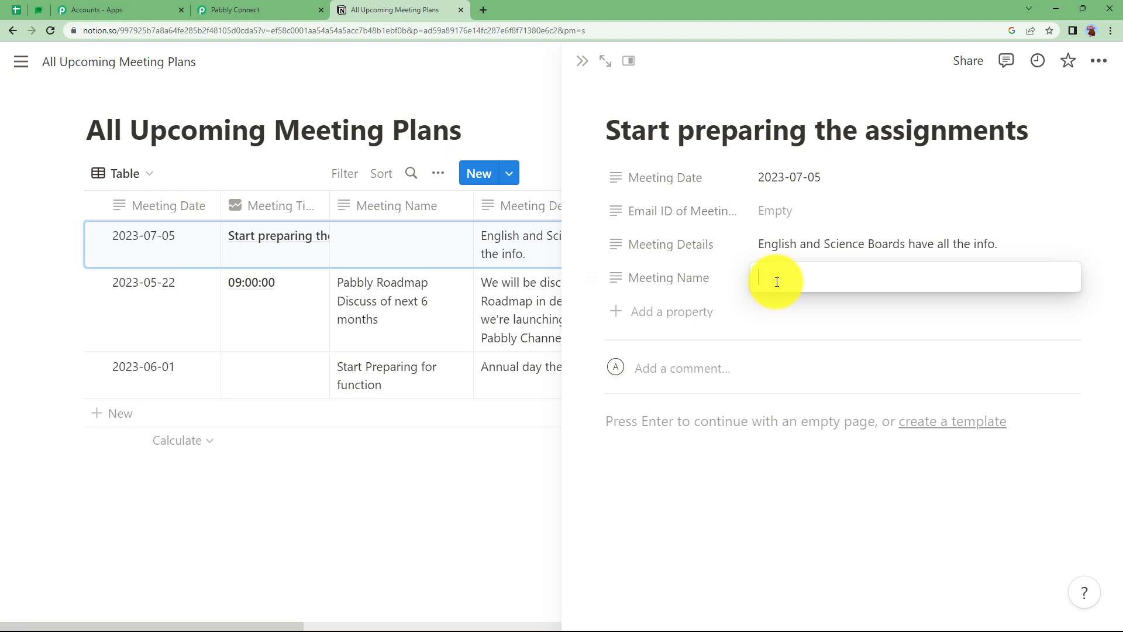
mouse_move(611, 135)
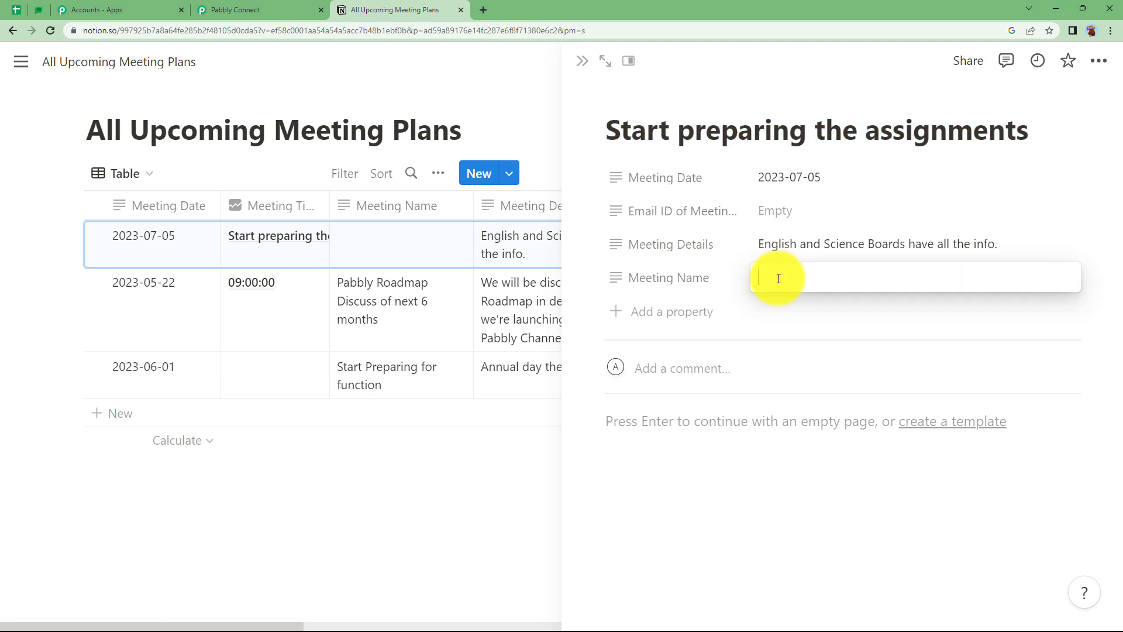
type("Start preparing the assignments")
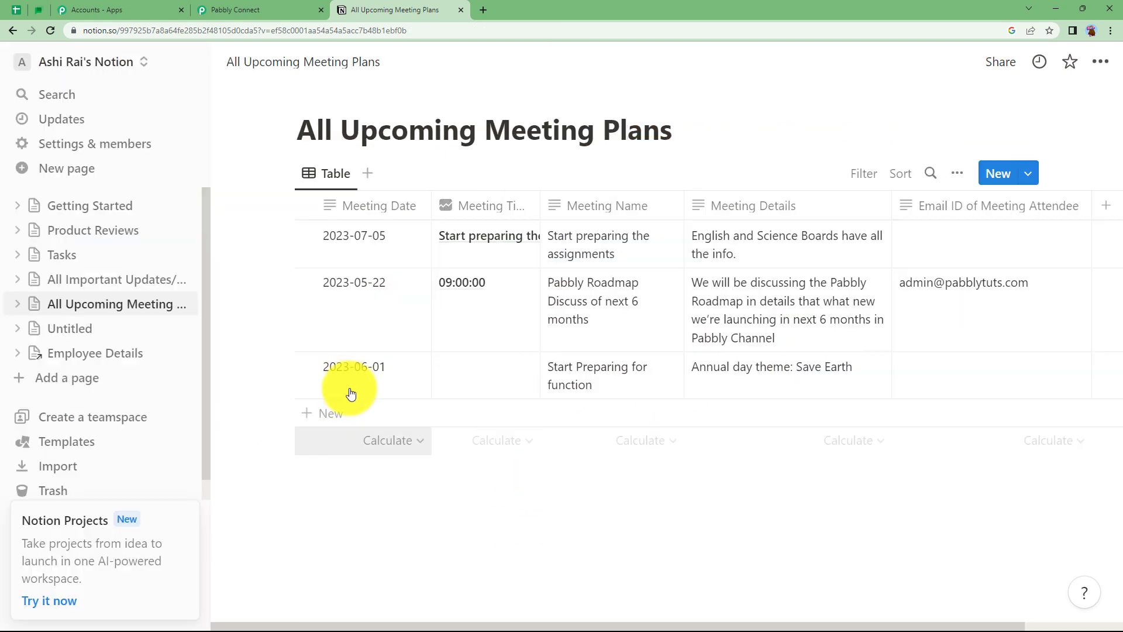
mouse_move(705, 378)
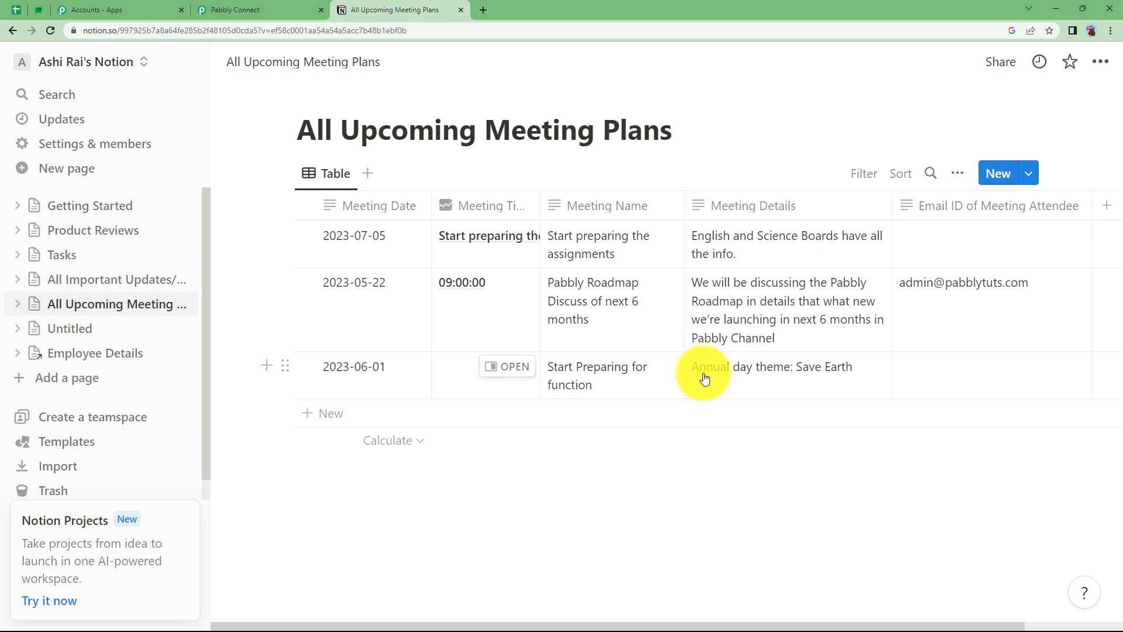
mouse_move(507, 366)
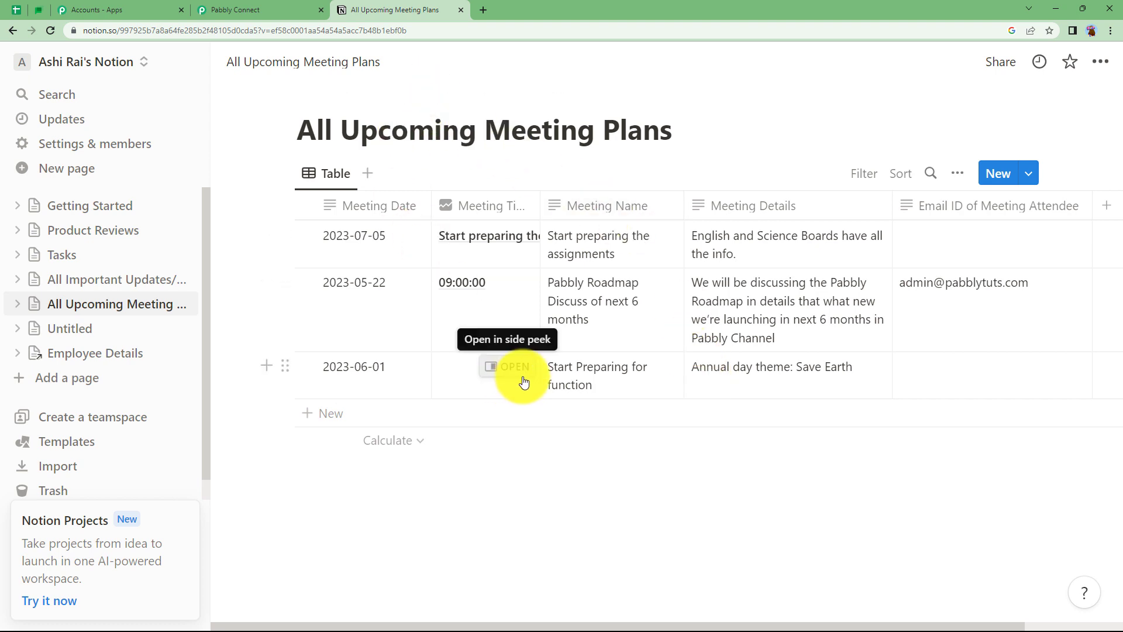
Step: Review the Response Received fields showing 'Start preparing the assignments', then return to the workflow overview
left_click(257, 9)
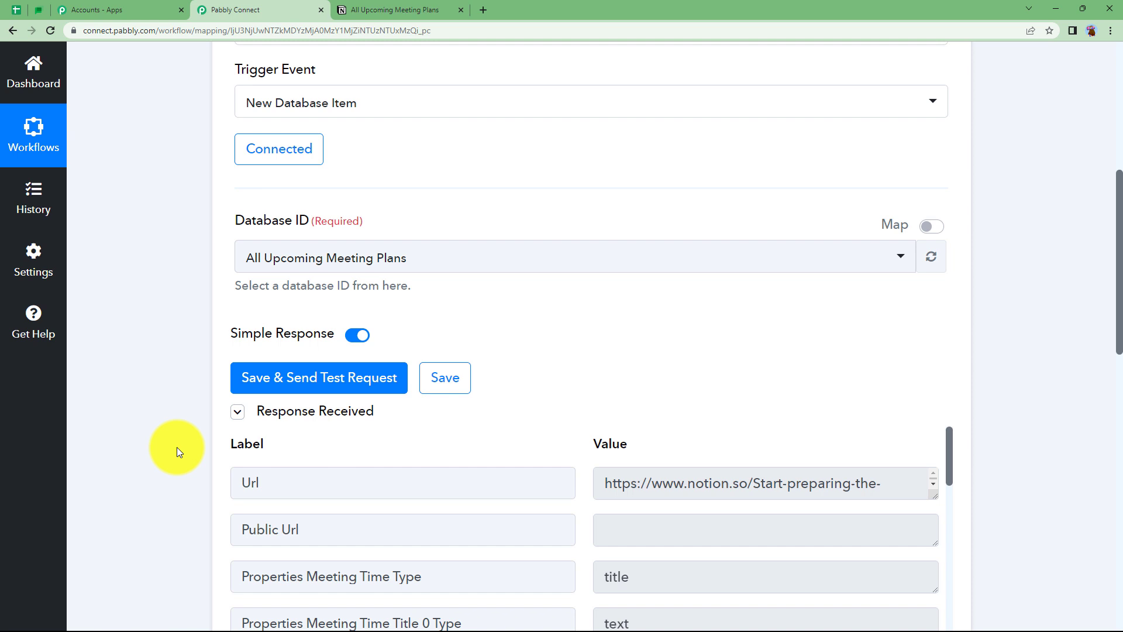
scroll("down", 3)
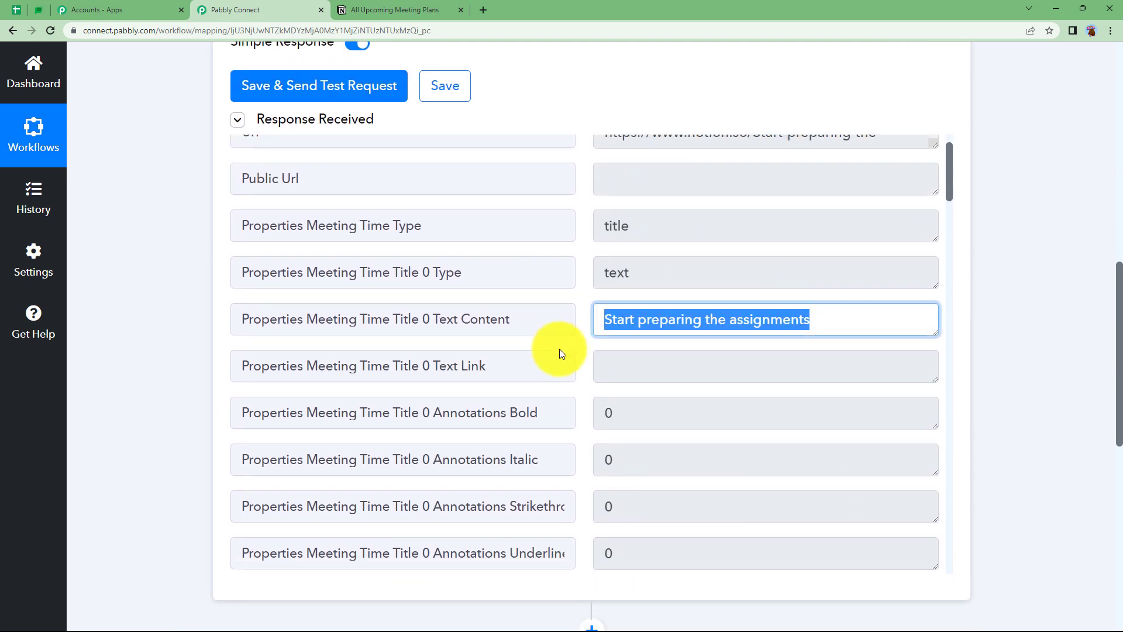
scroll("down", 3)
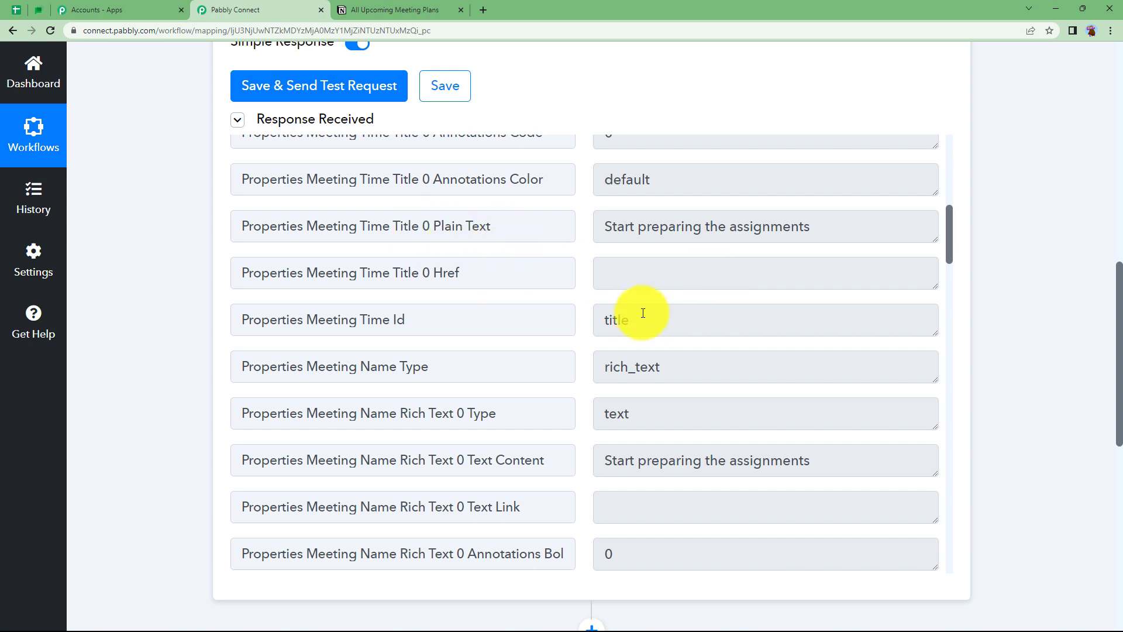
scroll("down", 3)
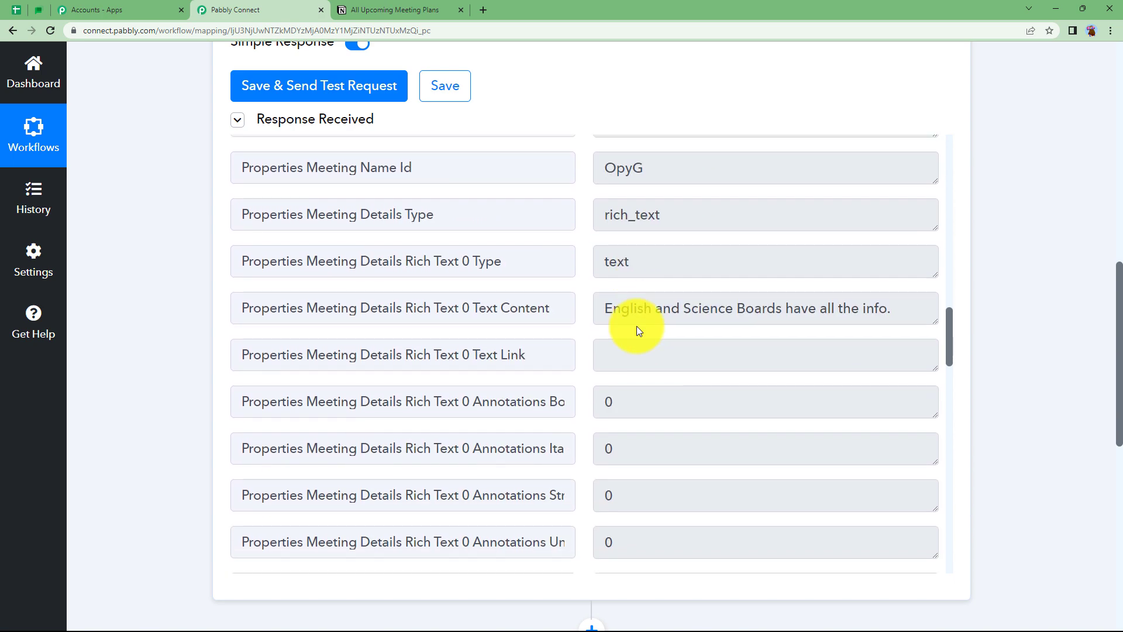
scroll("down", 3)
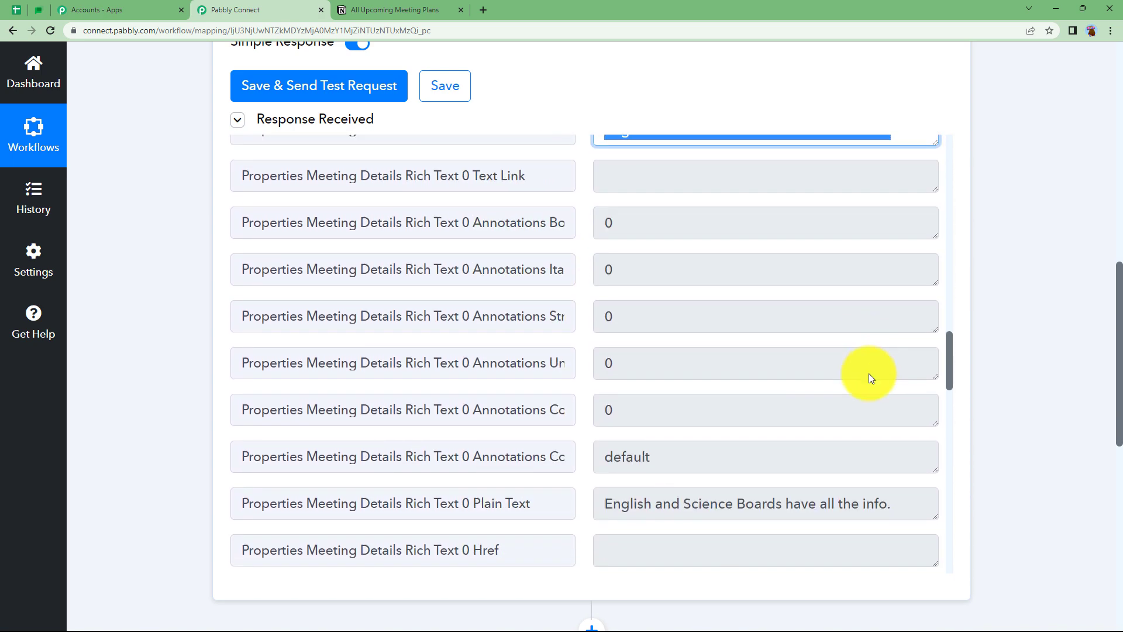
scroll("up", 3)
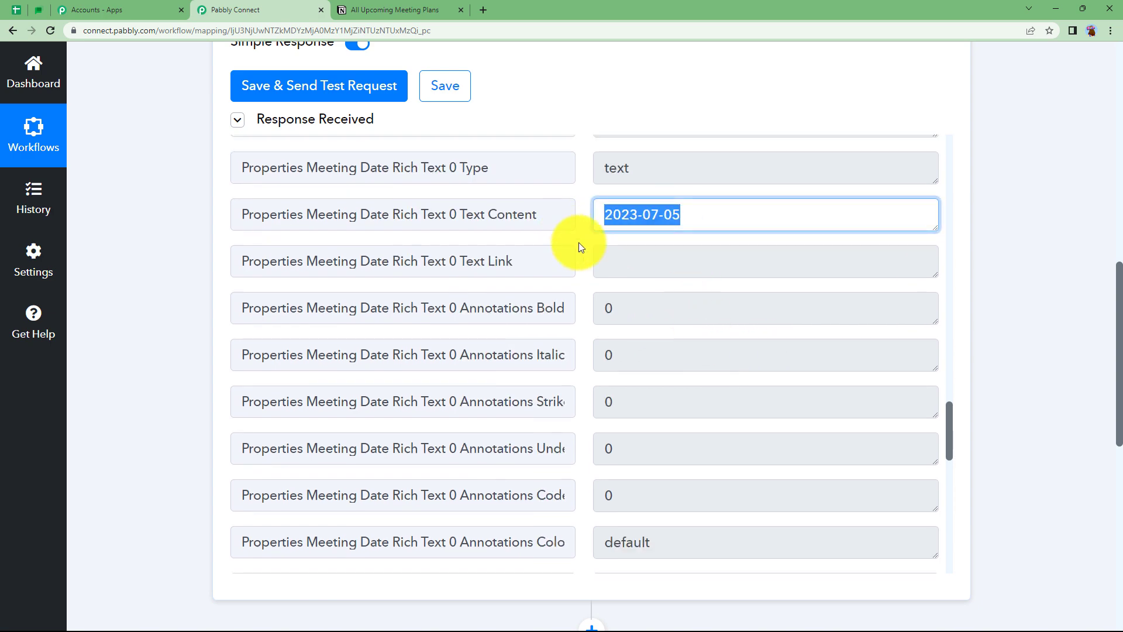
scroll("up", 3)
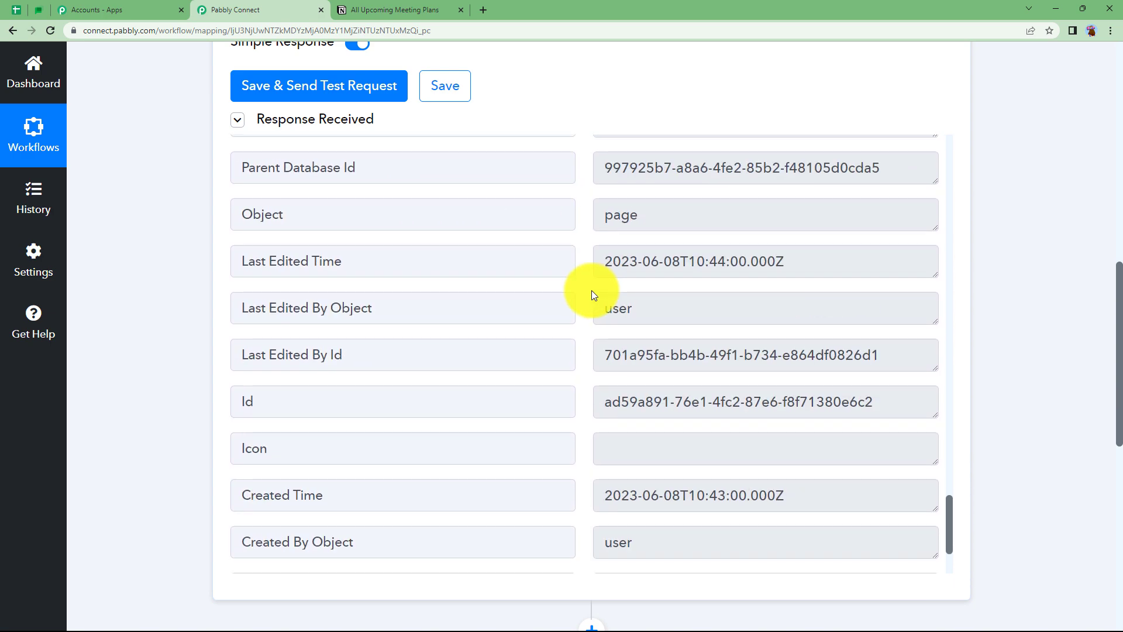
scroll("up", 3)
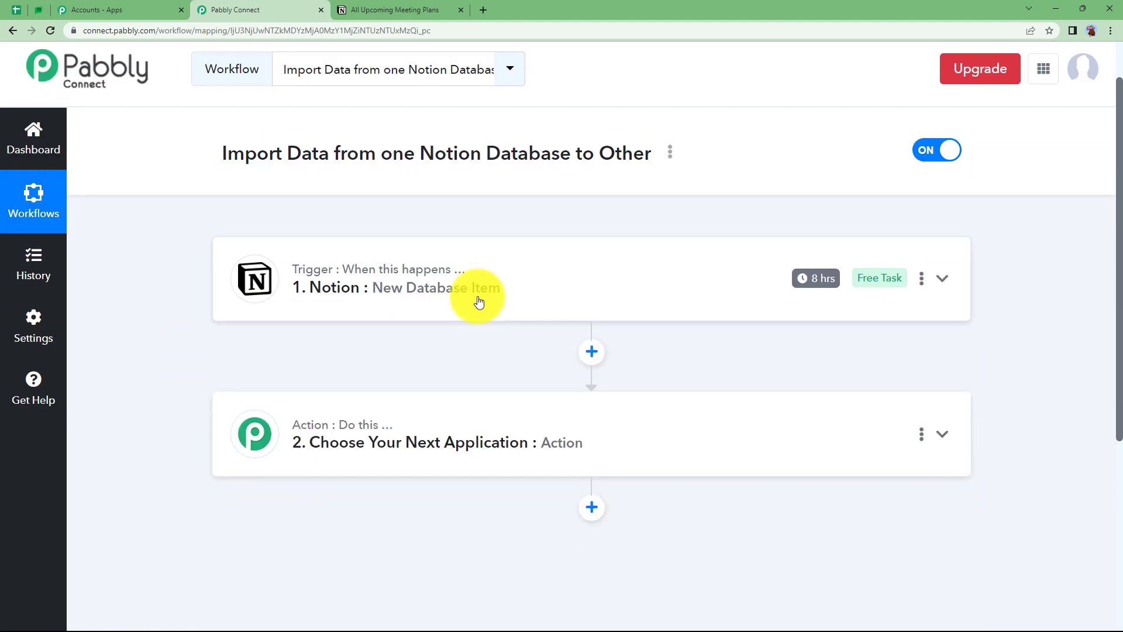
Step: Set the action app to Notion and glance at the Tasks database in Notion
left_click(942, 434)
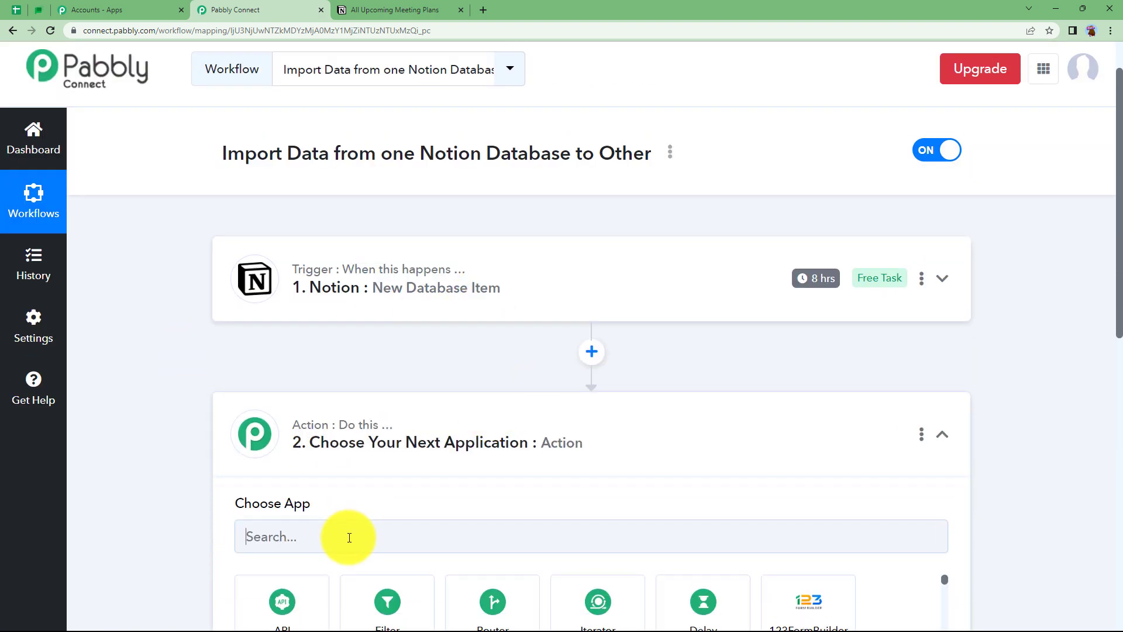
type("notion")
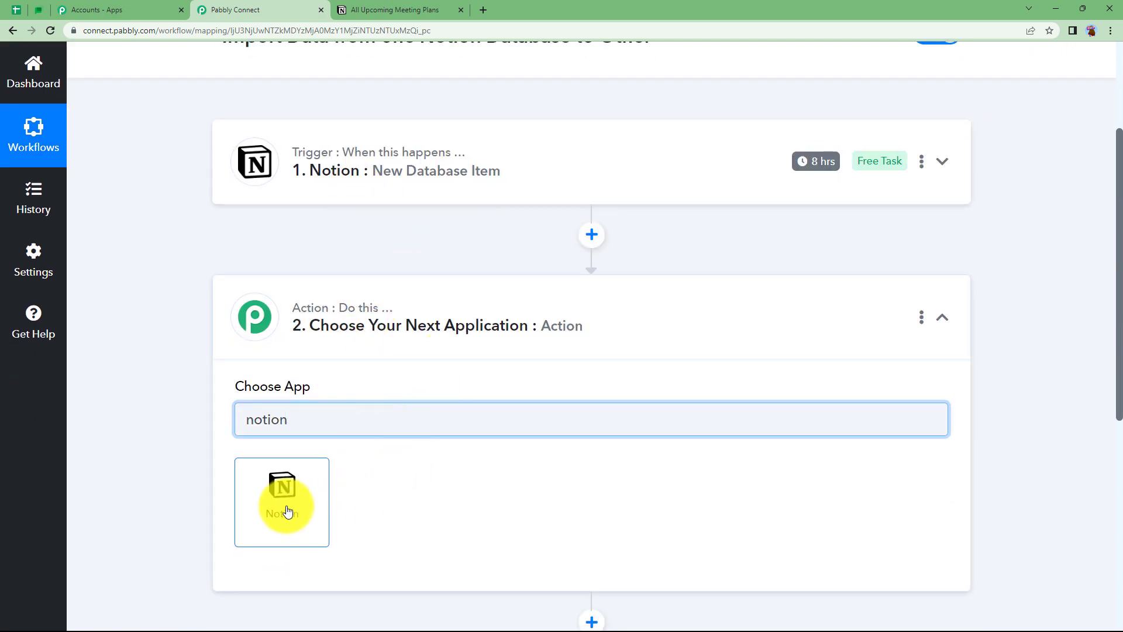
left_click(398, 9)
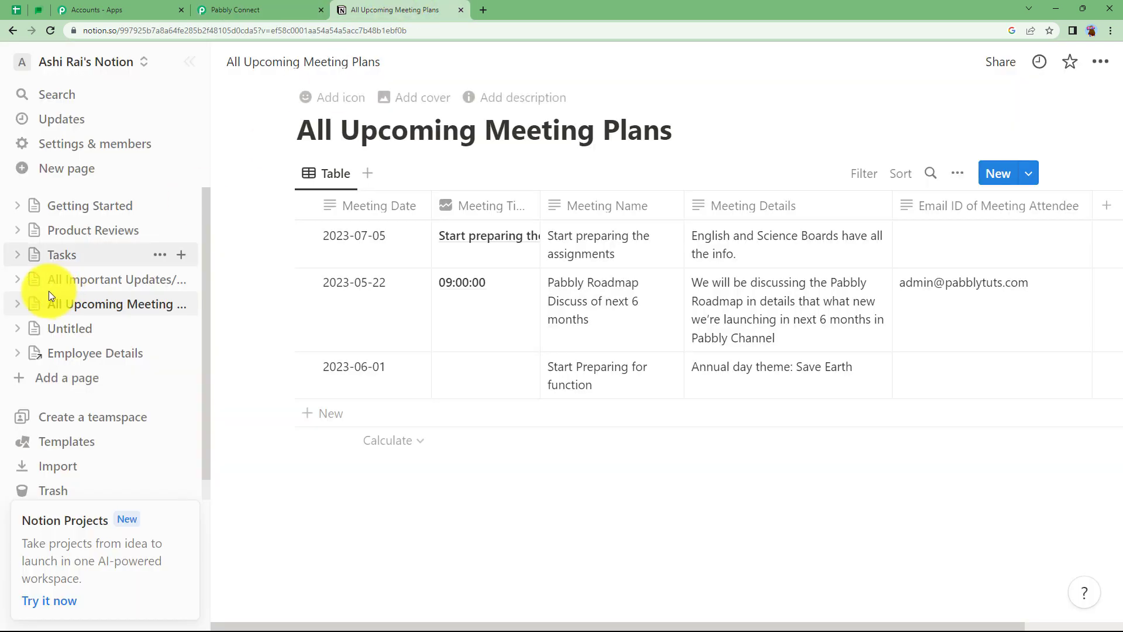
mouse_move(62, 255)
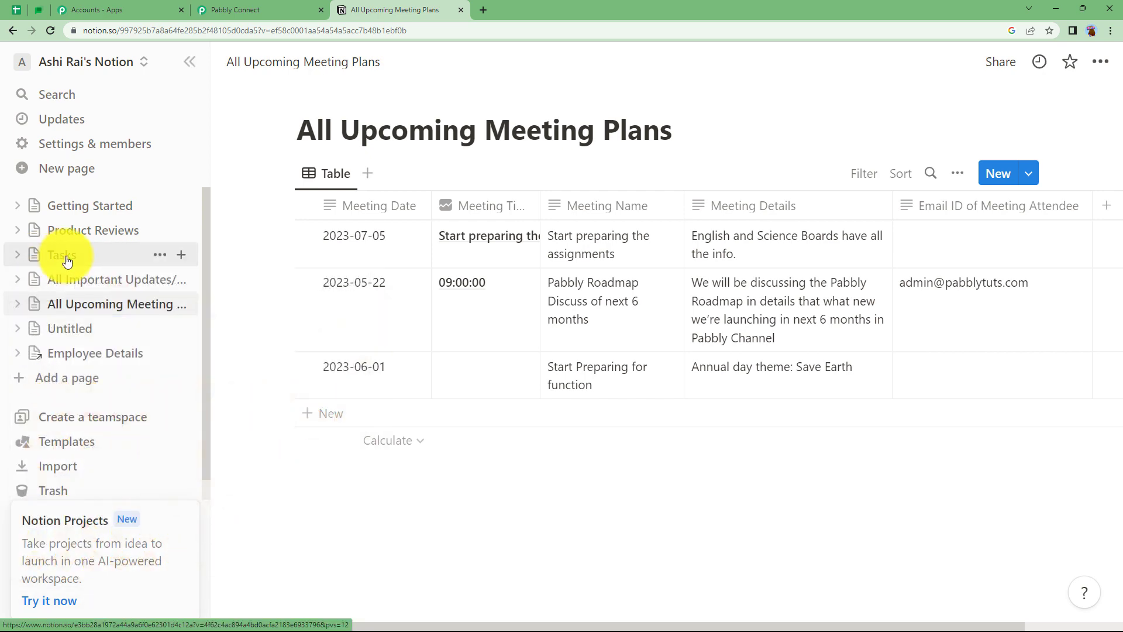
left_click(60, 254)
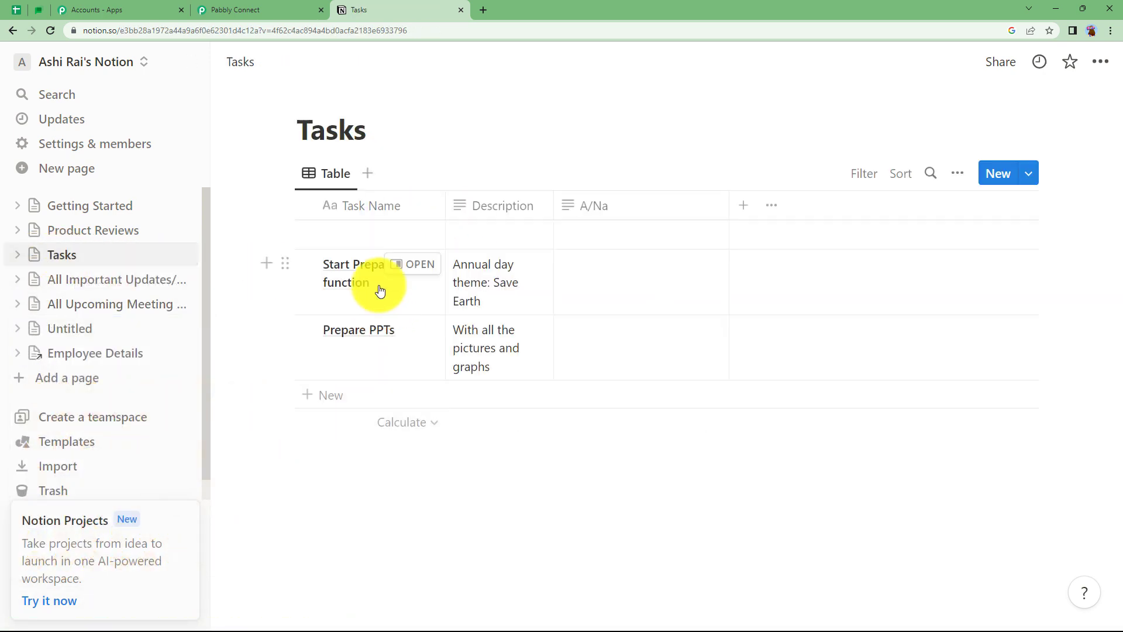
mouse_move(503, 343)
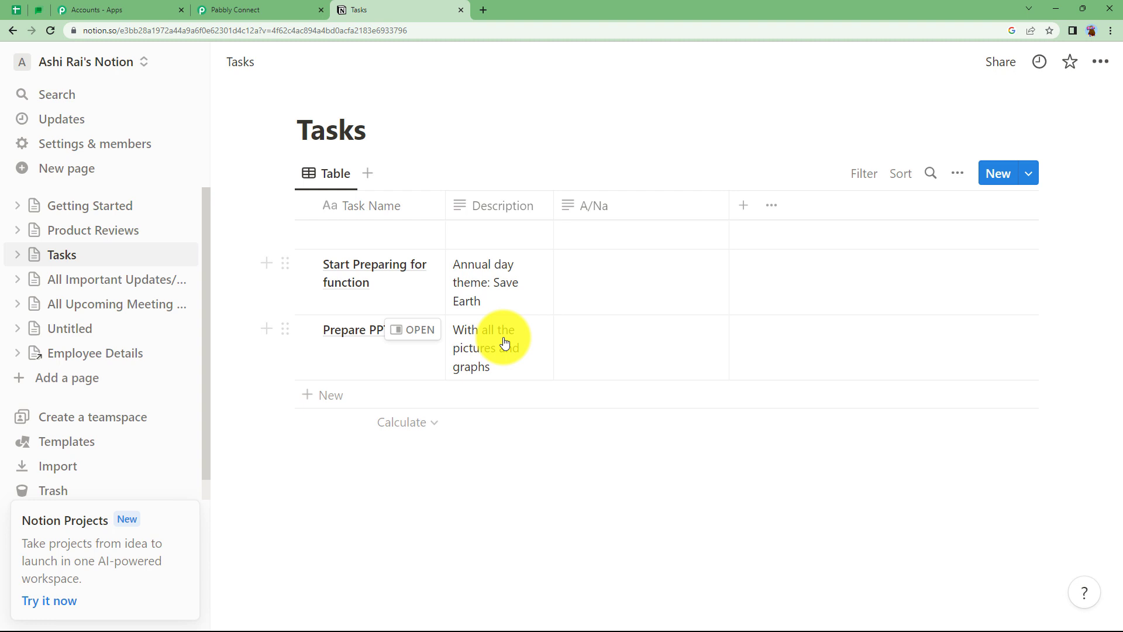
Step: Choose Create Database Item as the action event and start connecting a Notion account
left_click(260, 9)
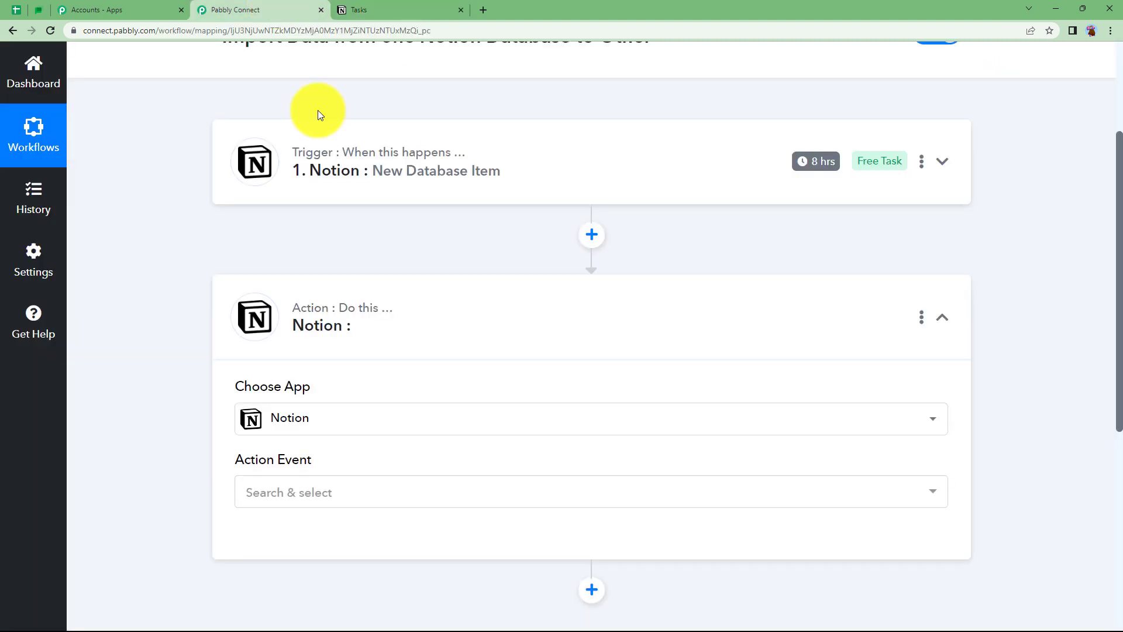
left_click(368, 9)
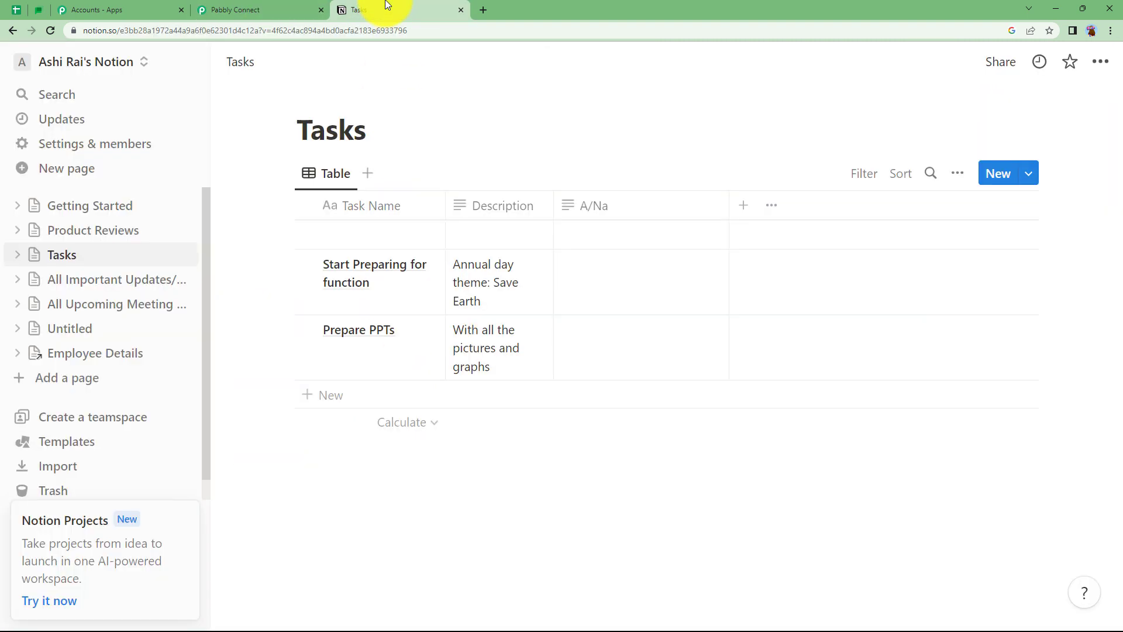
mouse_move(384, 396)
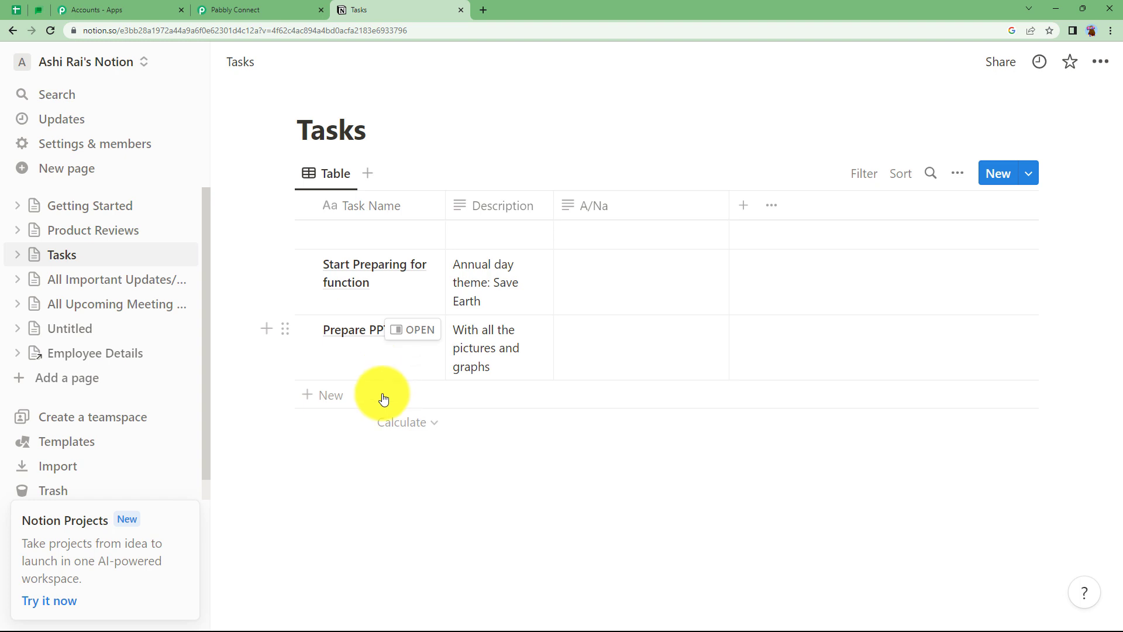
mouse_move(460, 311)
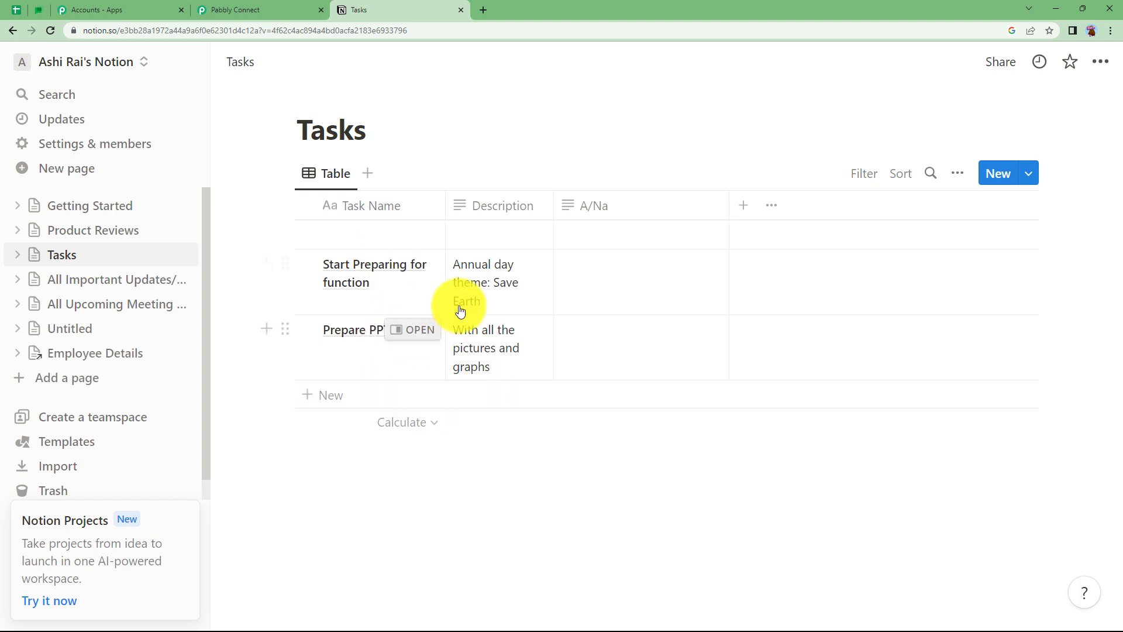
left_click(258, 9)
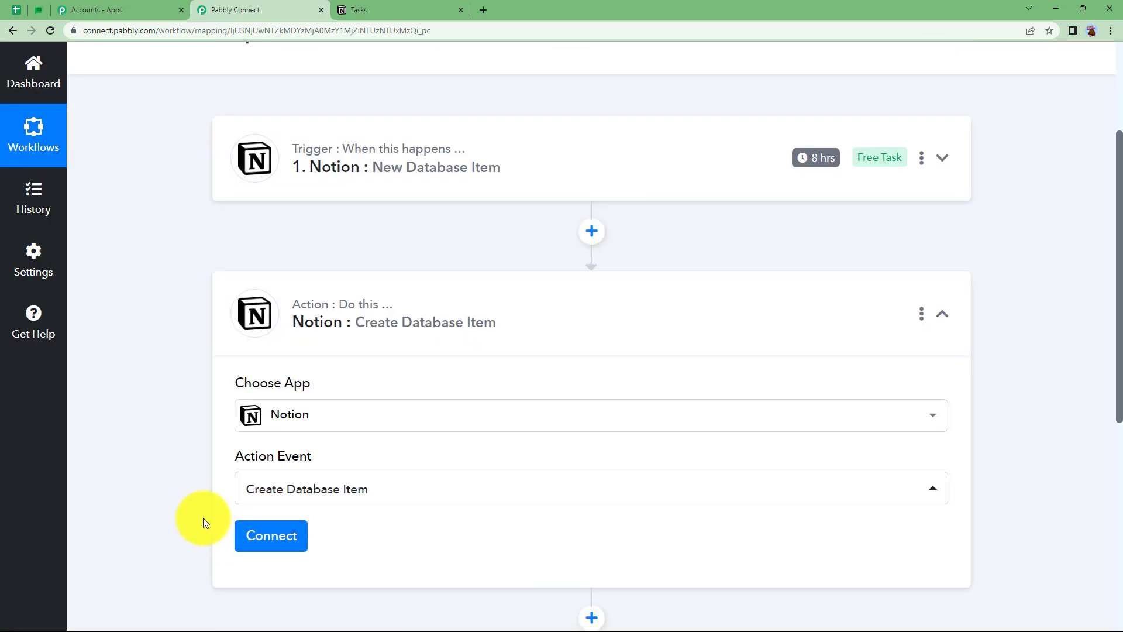
left_click(271, 534)
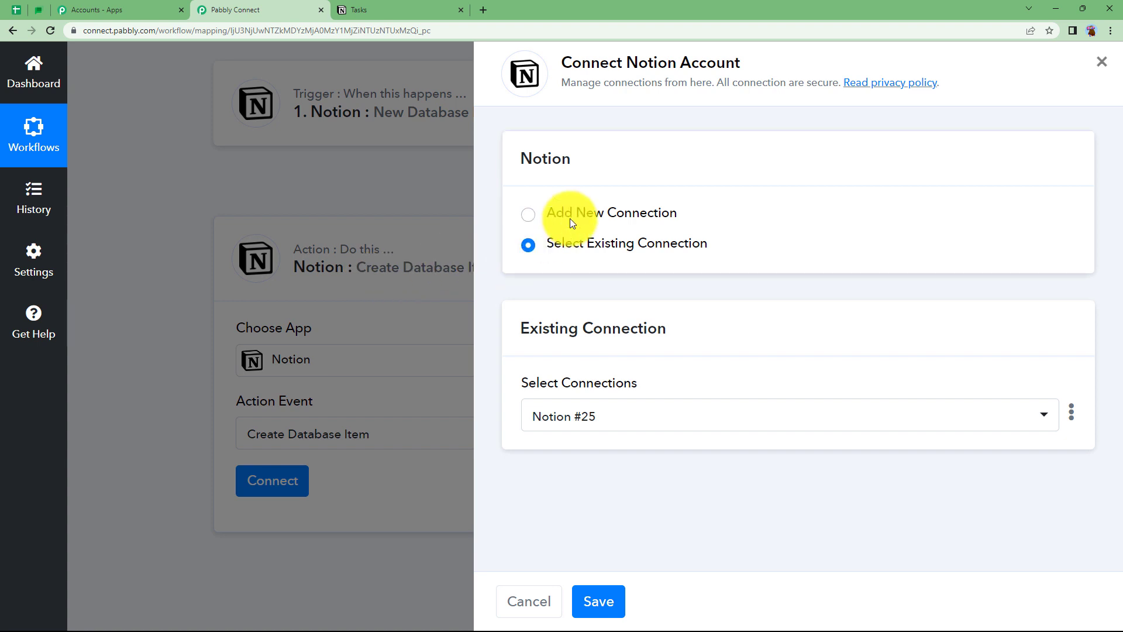
Step: Add a new Notion connection for the action and grant it access to the Tasks page
left_click(528, 214)
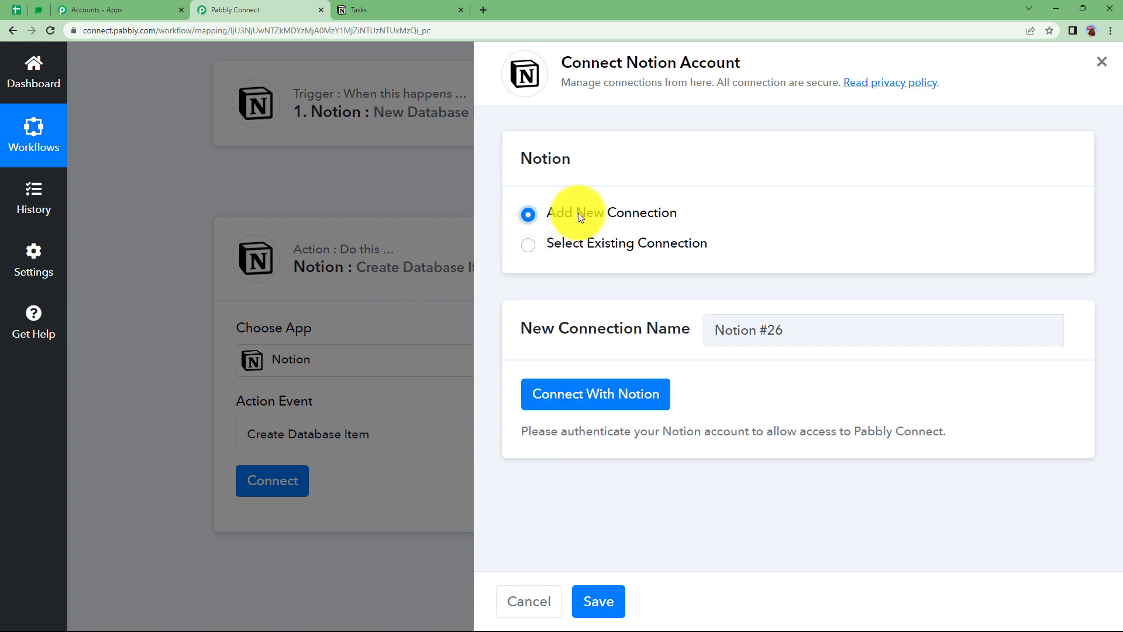
left_click(595, 394)
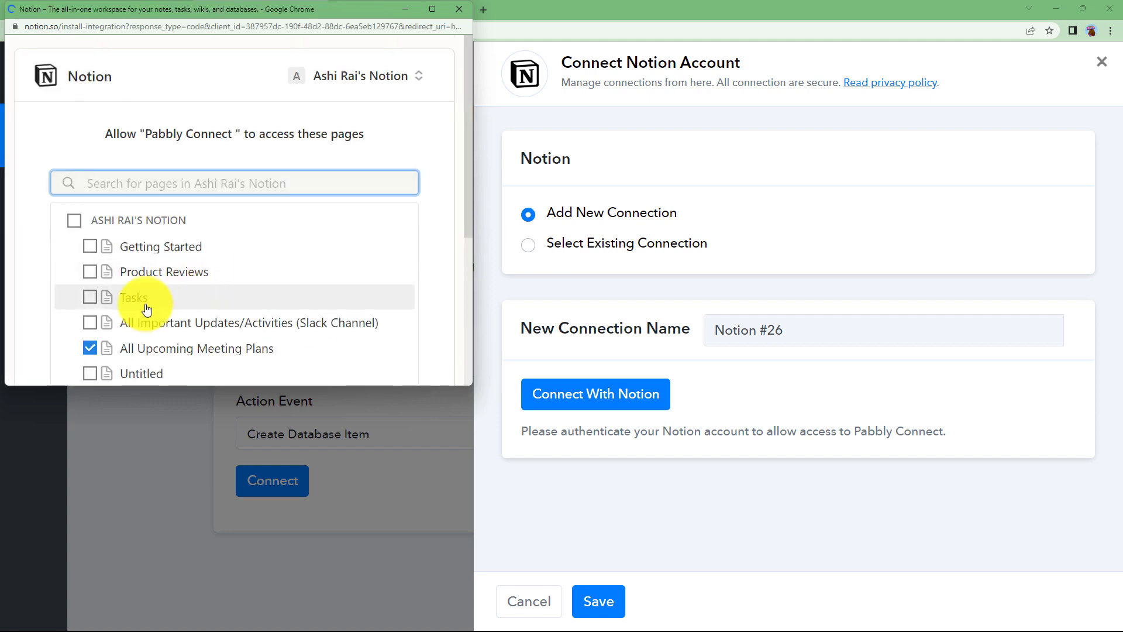
left_click(90, 296)
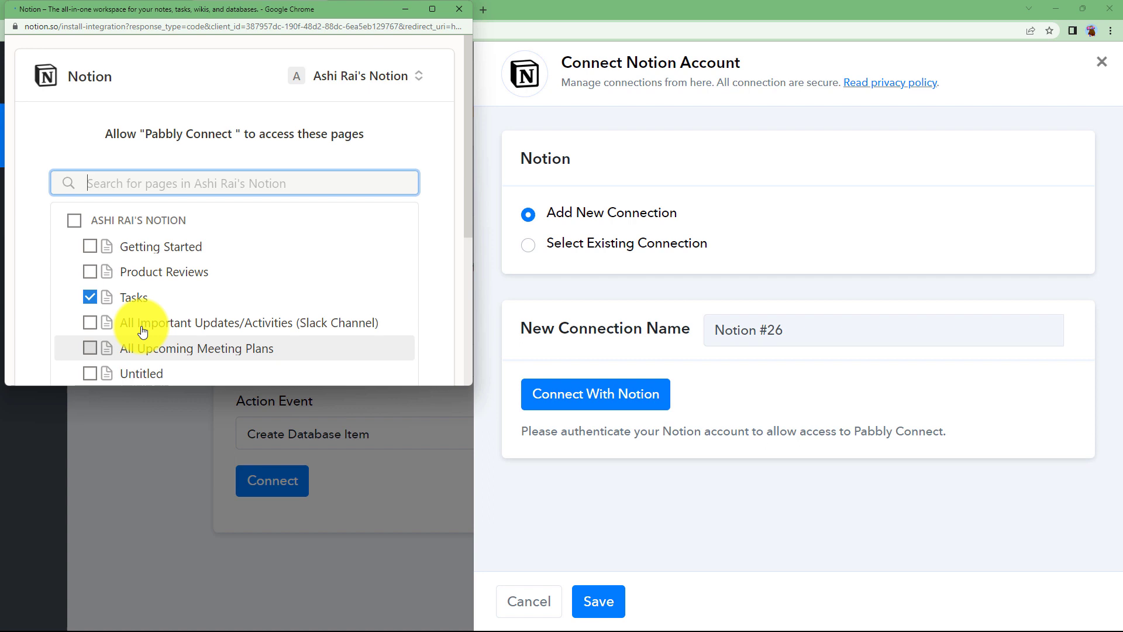
scroll("down", 3)
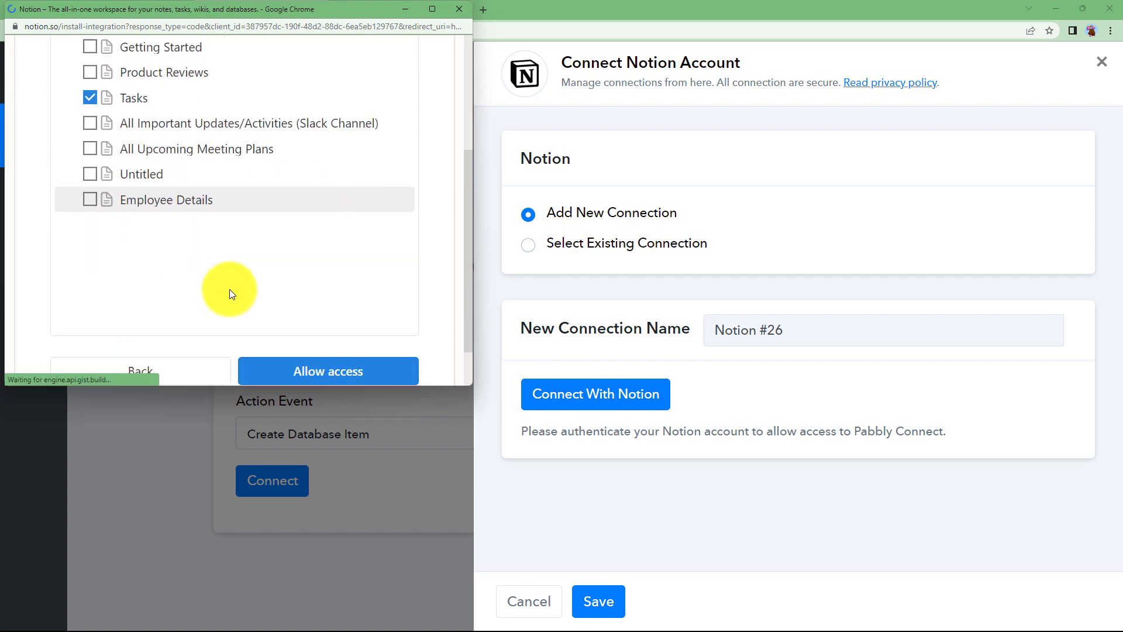
Step: Allow the access, dismiss the success message and save the new connection
left_click(328, 371)
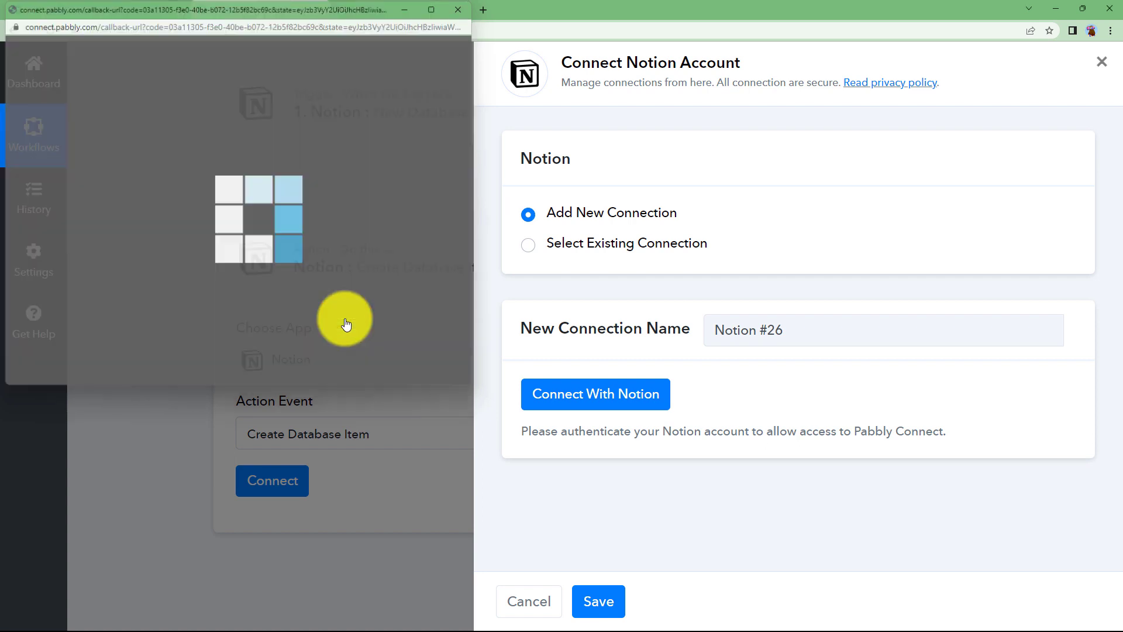
left_click(594, 394)
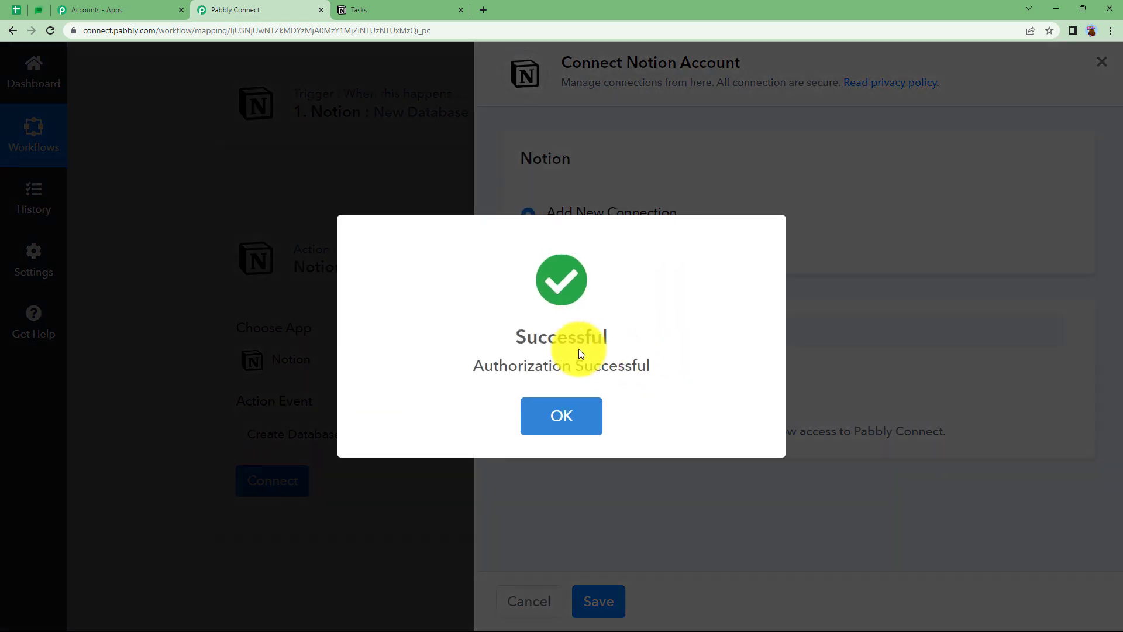
left_click(560, 417)
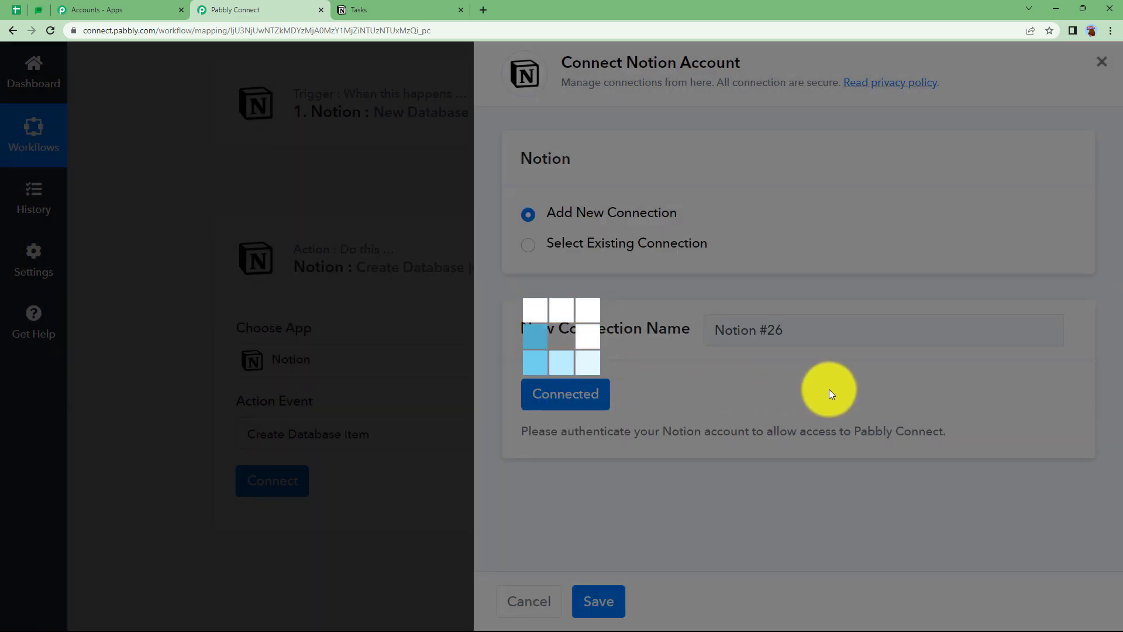
left_click(598, 601)
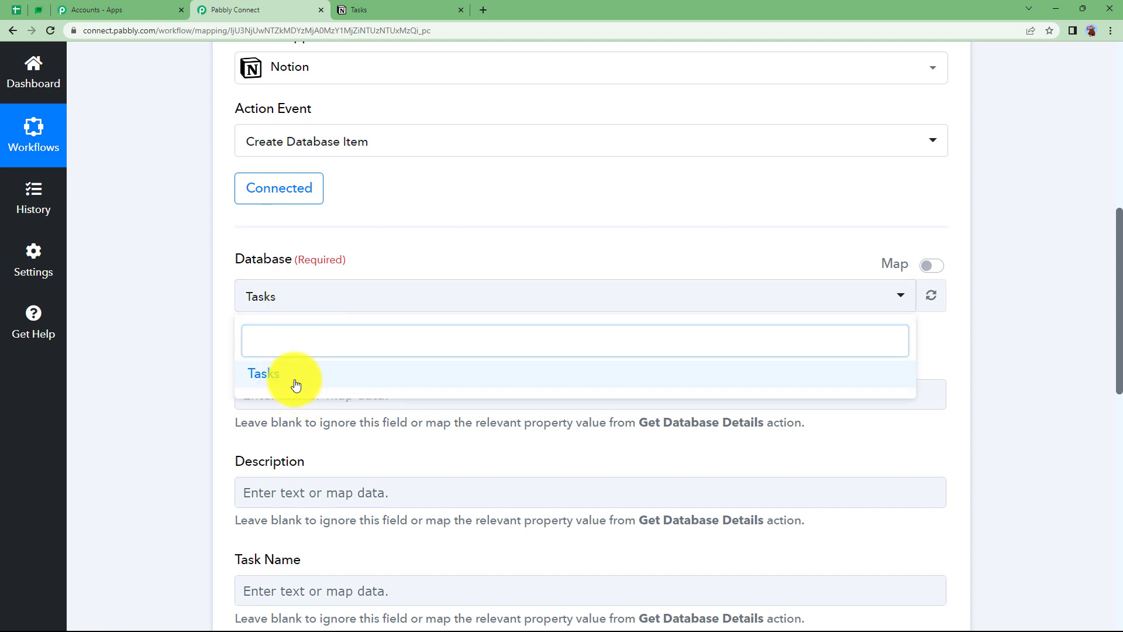
Step: Target the Tasks database and map Description to the trigger's meeting details
left_click(263, 373)
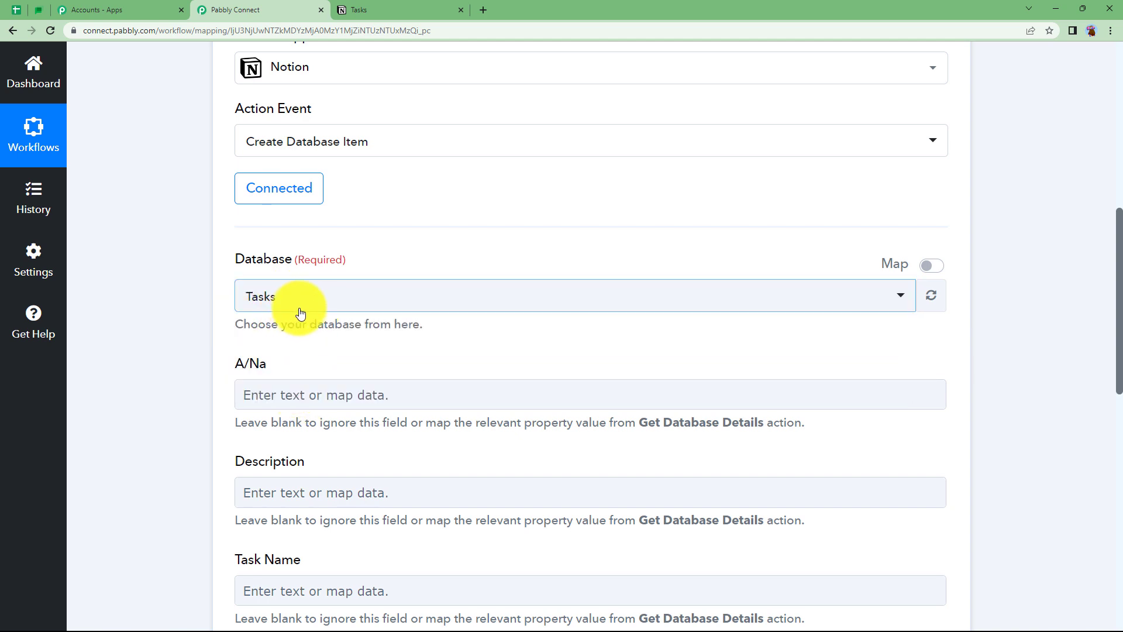
mouse_move(222, 330)
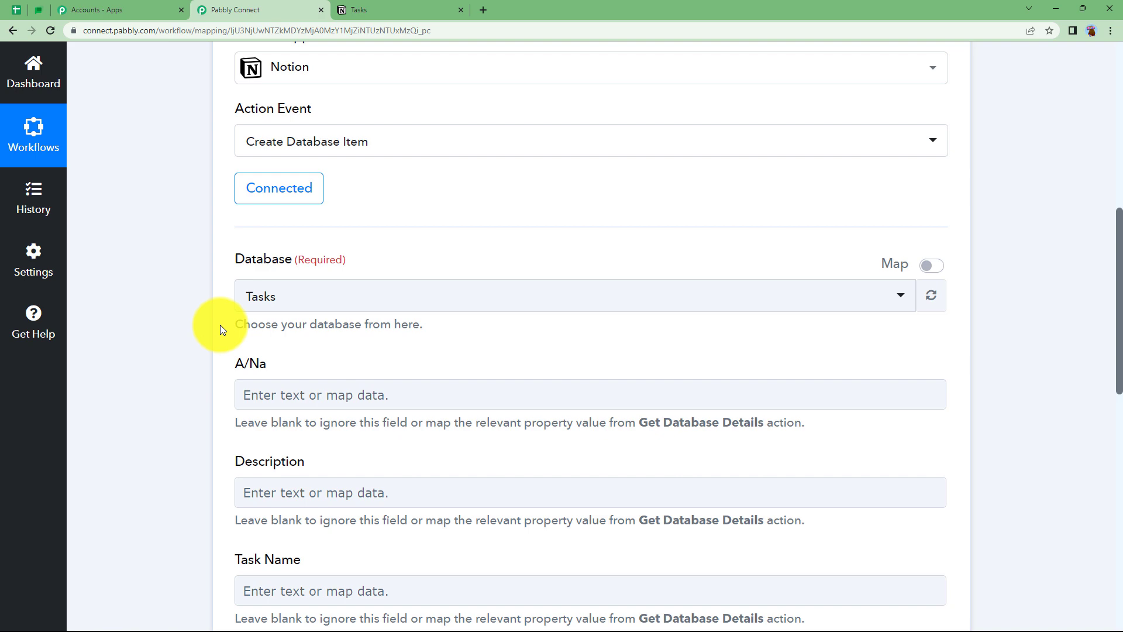
scroll("down", 3)
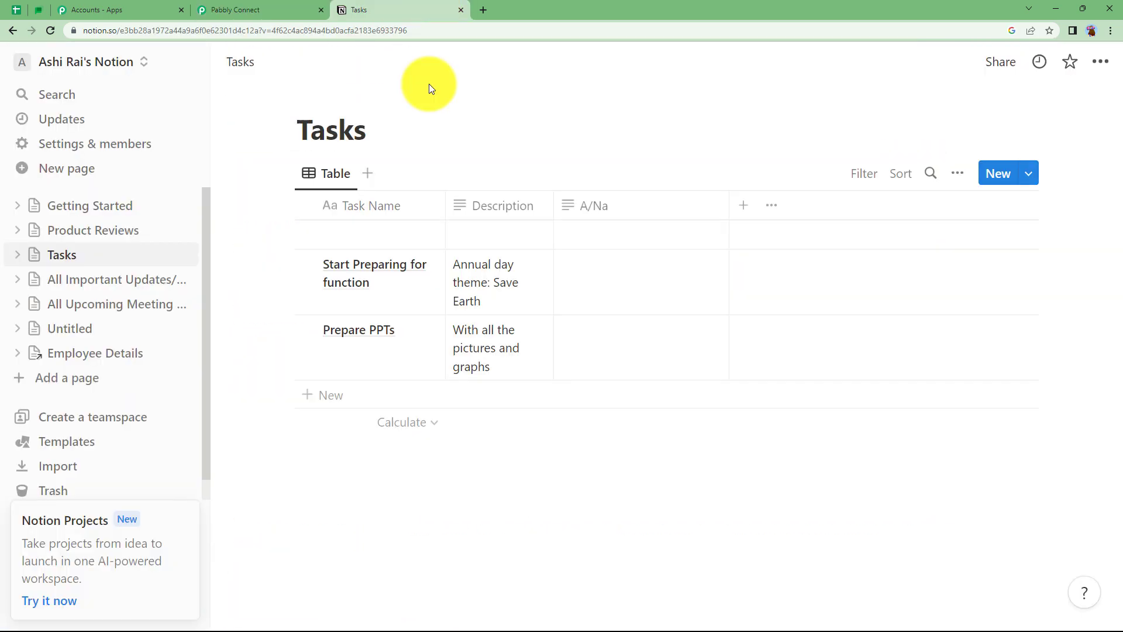
mouse_move(819, 217)
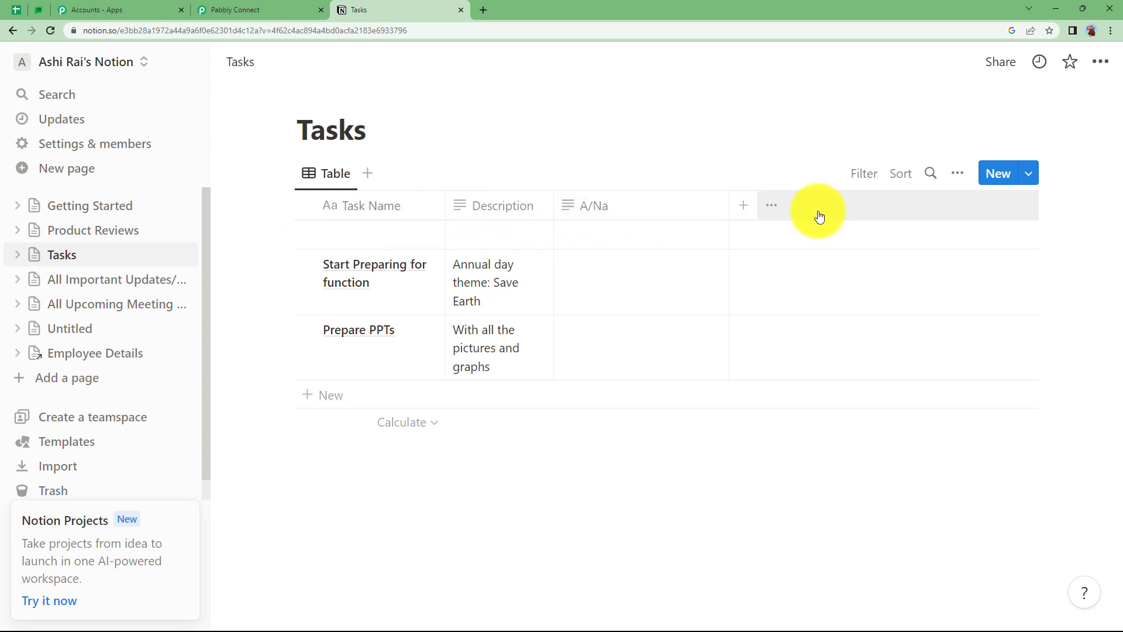
mouse_move(625, 284)
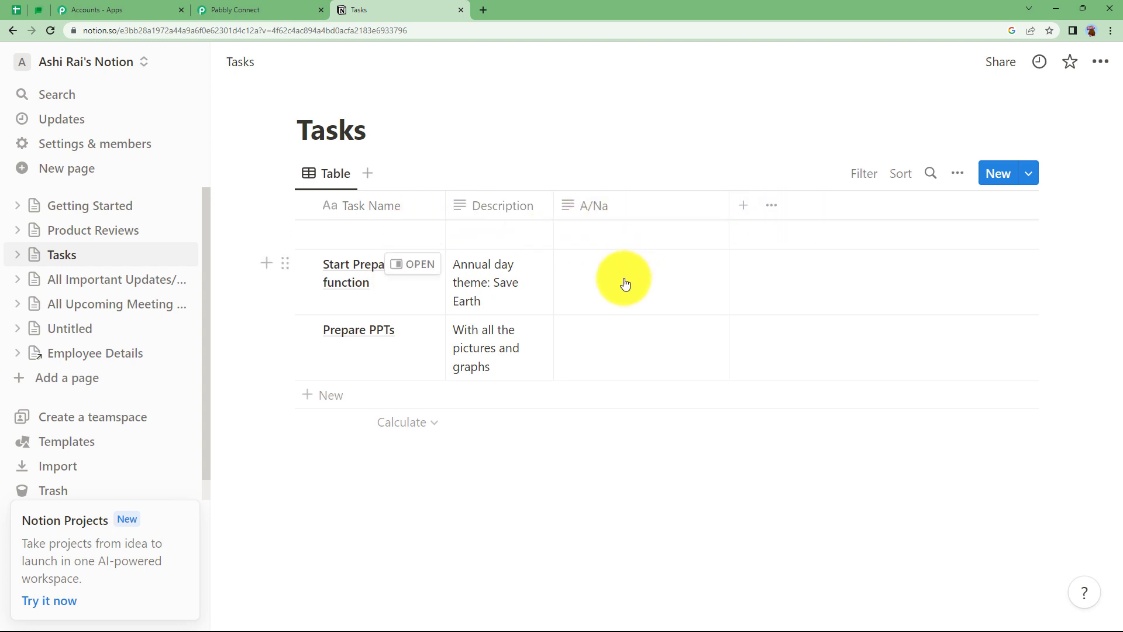
left_click(257, 11)
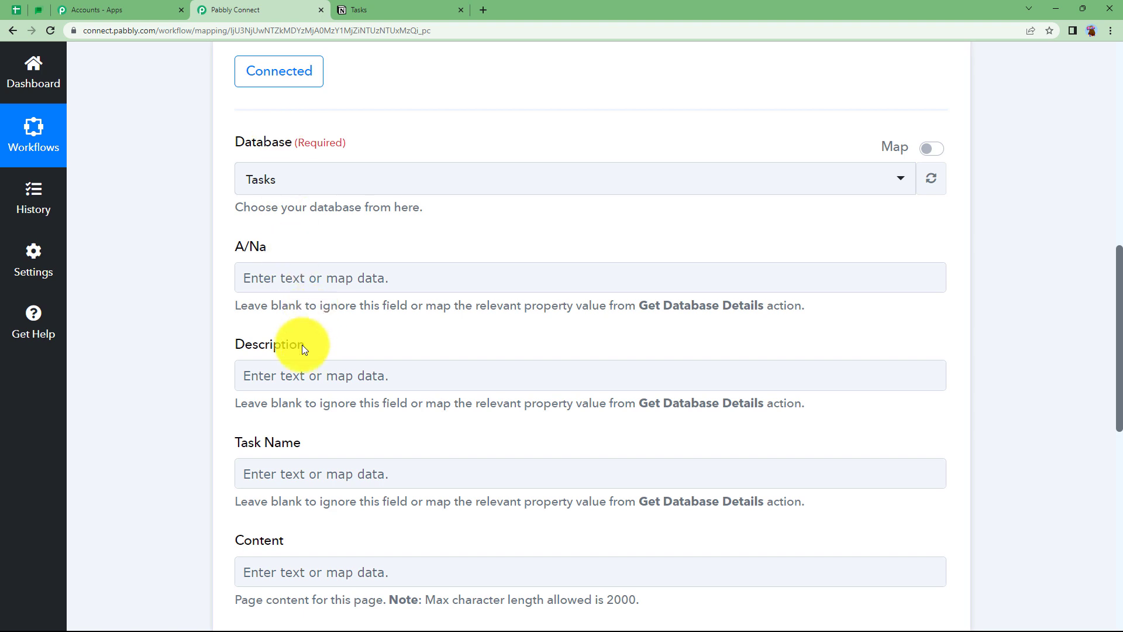
scroll("down", 3)
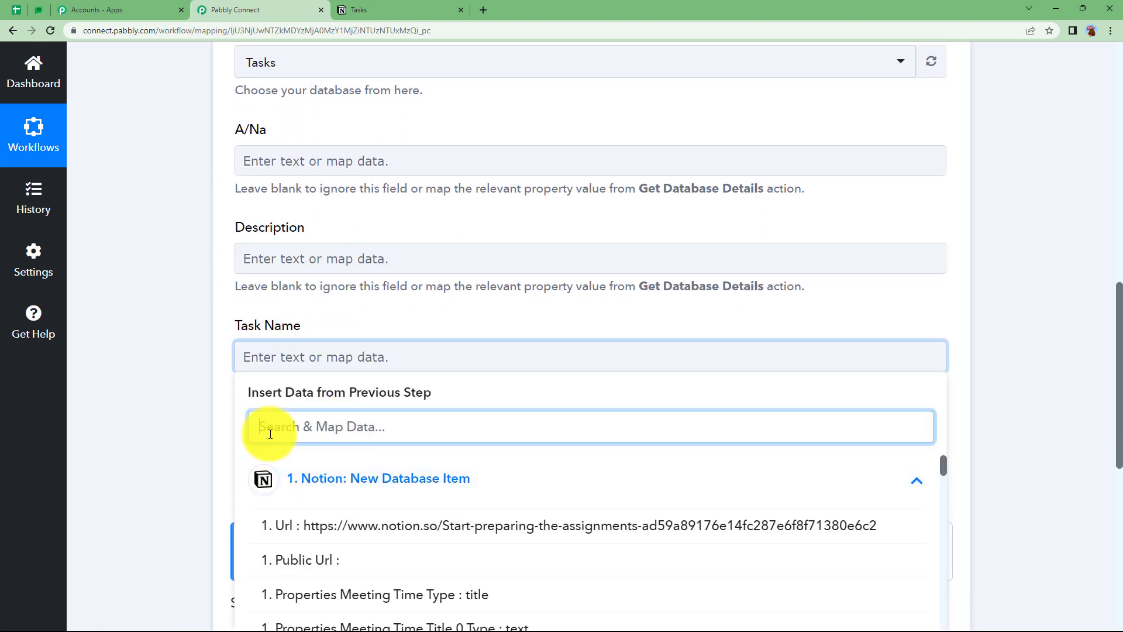
Step: Map Task Name to the trigger's 'Start preparing the assignments' title, ready for a test request
type("star")
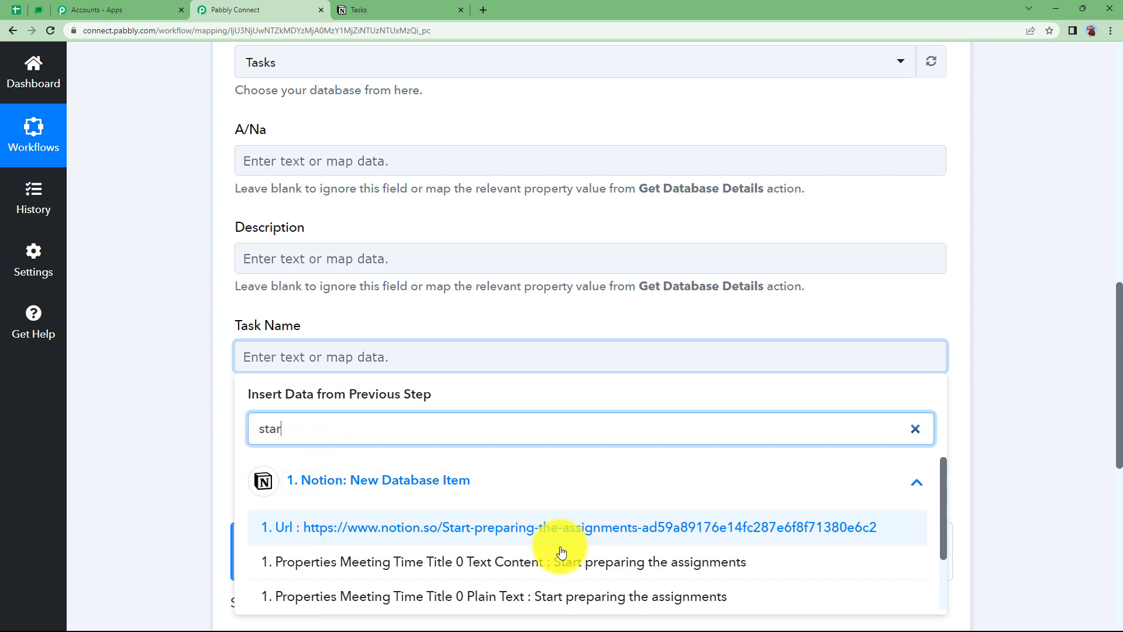
left_click(503, 561)
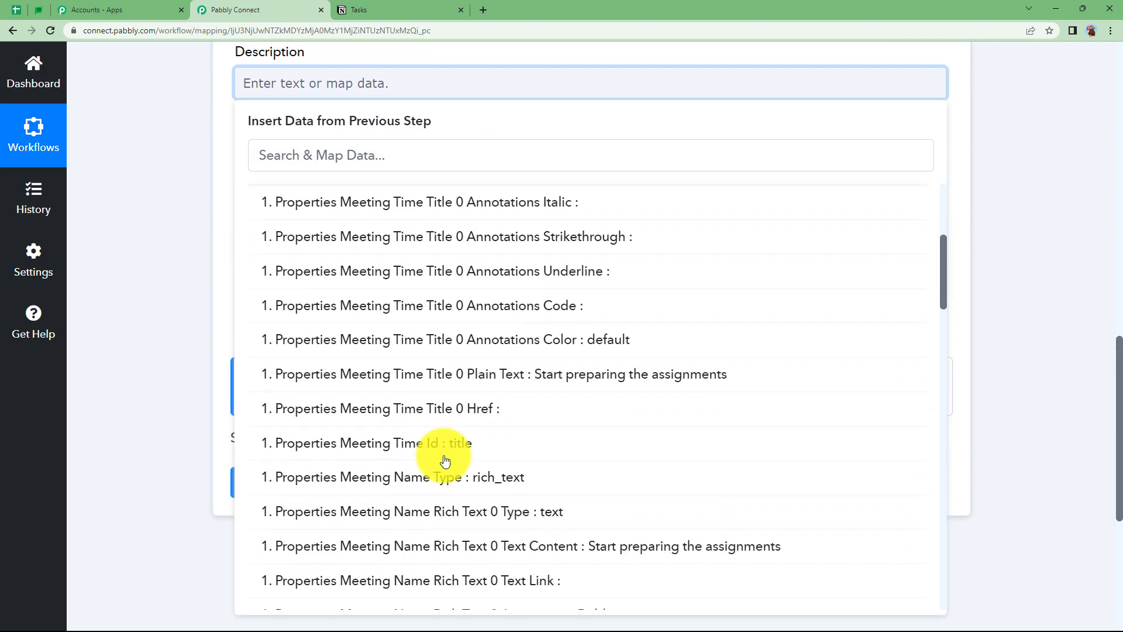
scroll("down", 3)
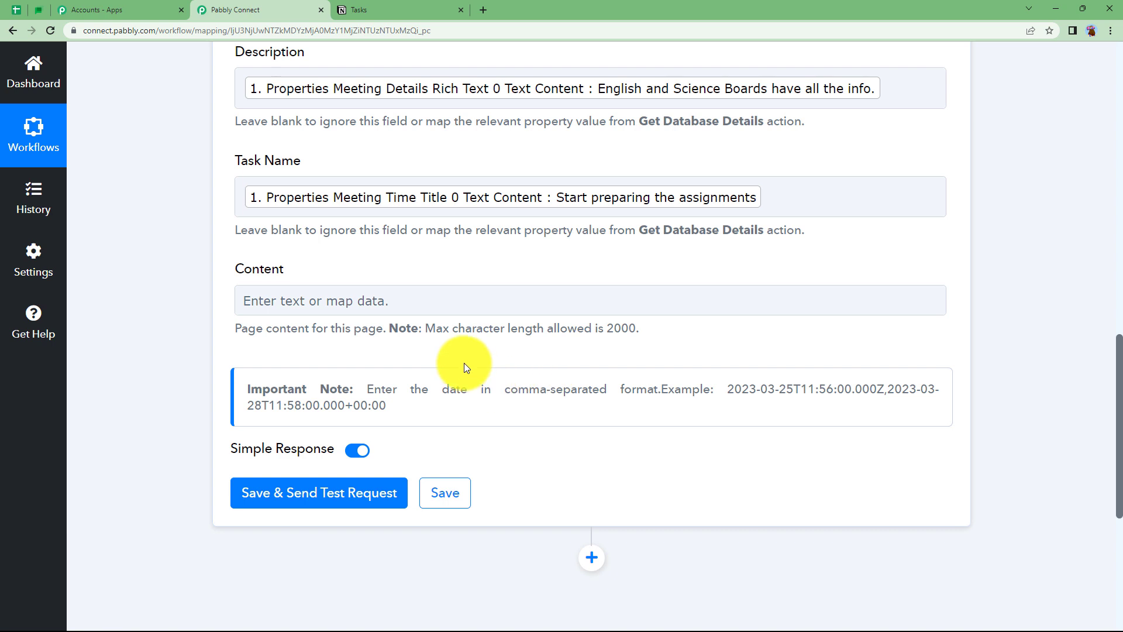
scroll("up", 3)
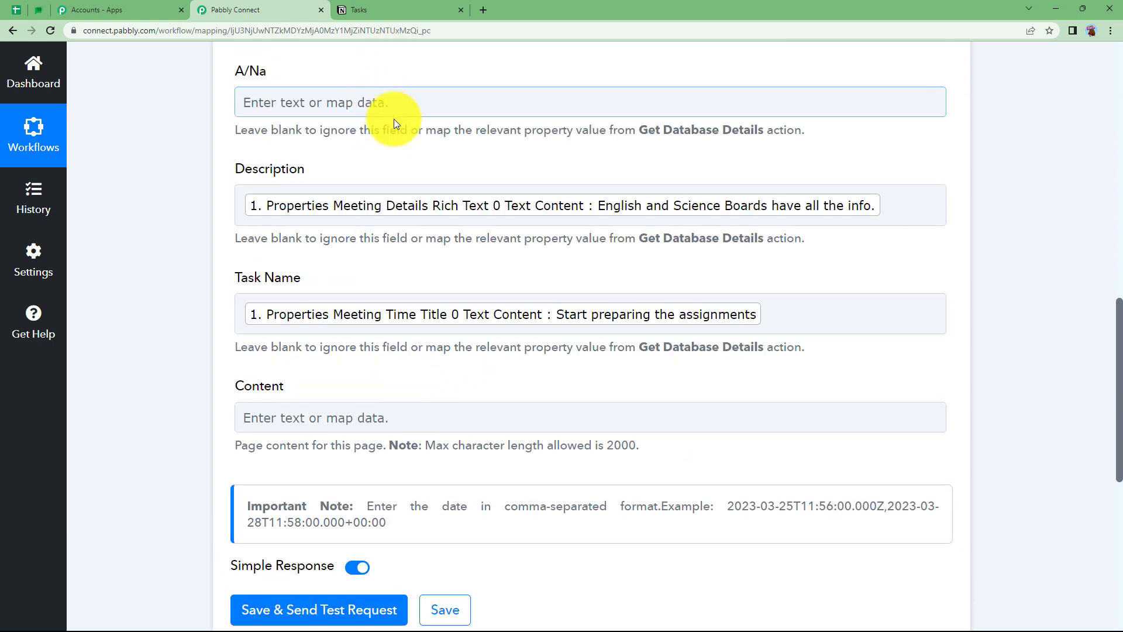
scroll("up", 3)
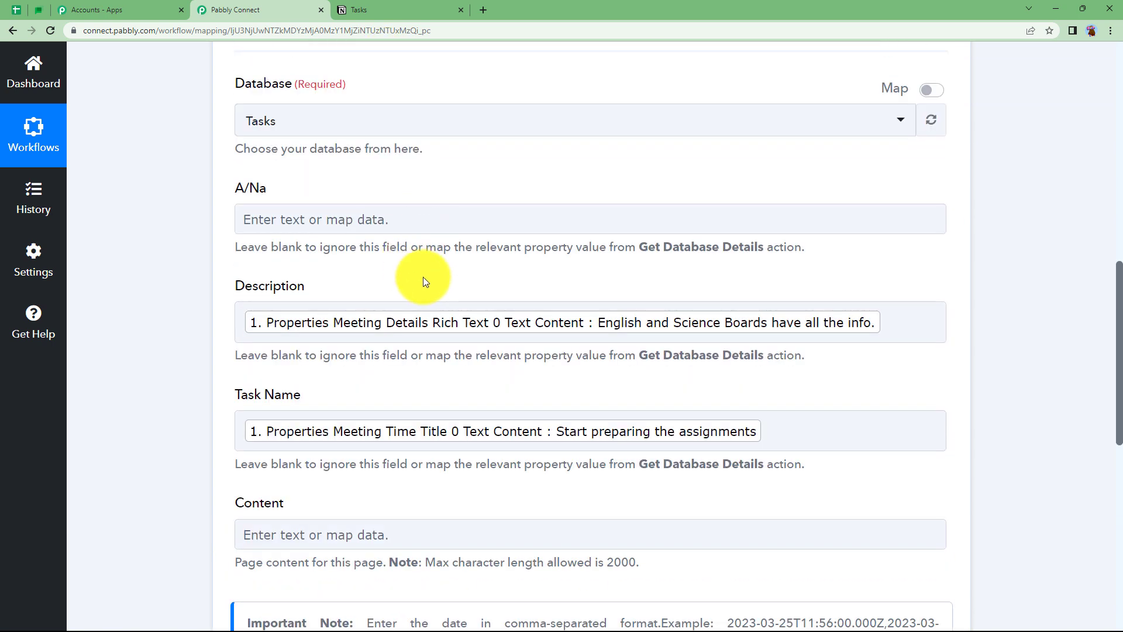
scroll("down", 3)
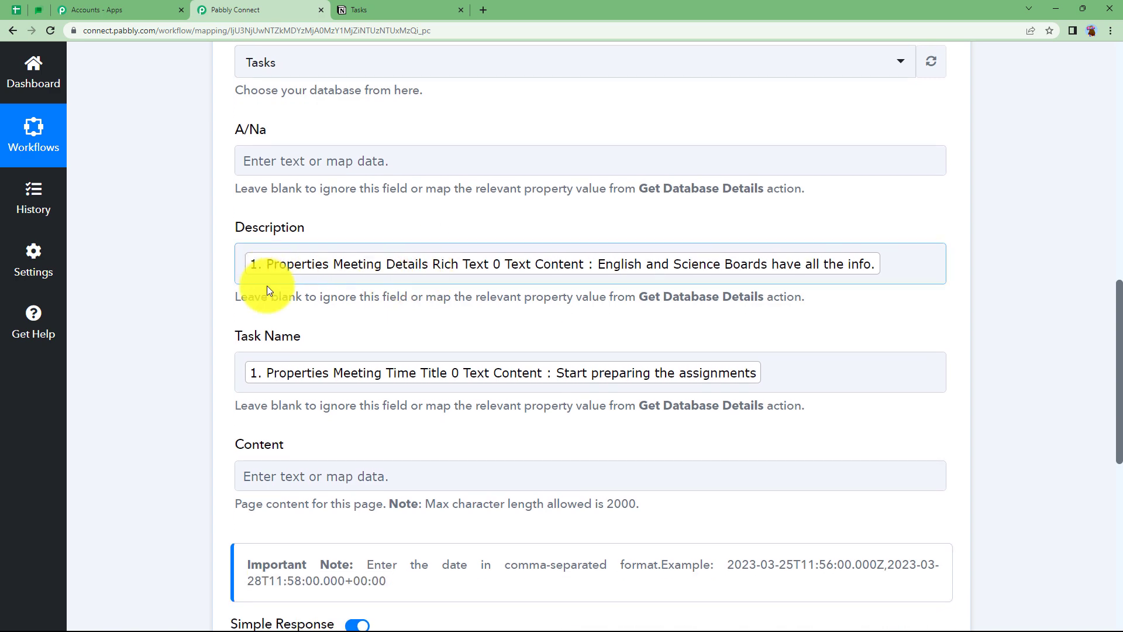
scroll("down", 3)
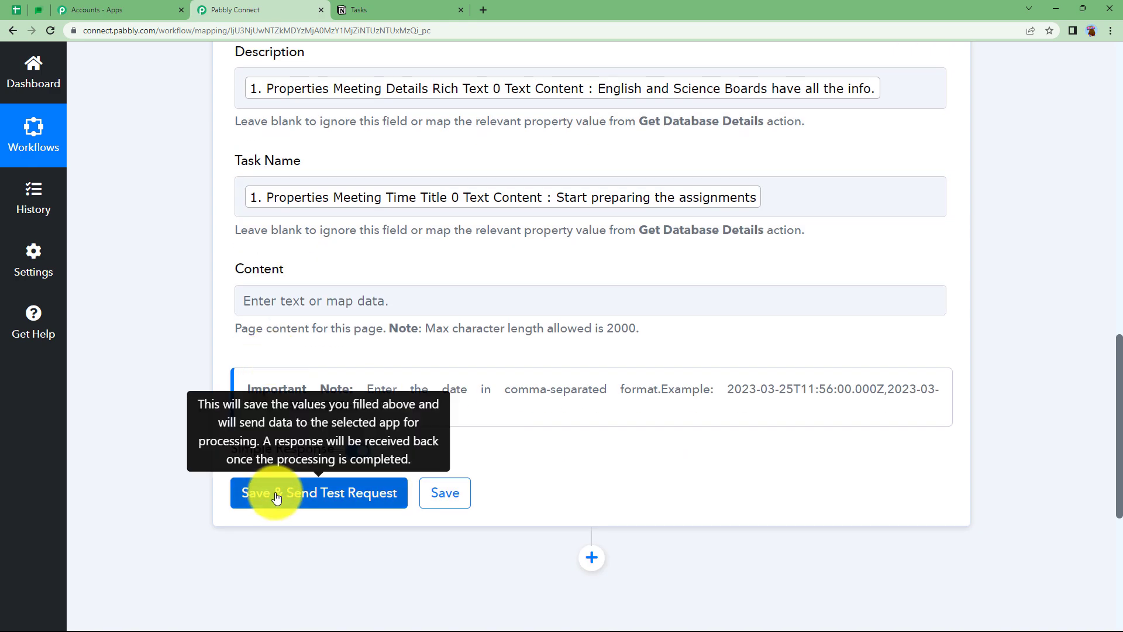
Step: Save & Send Test Request, review the created page echoing 'Start preparing the assignments', then collapse both steps
left_click(319, 493)
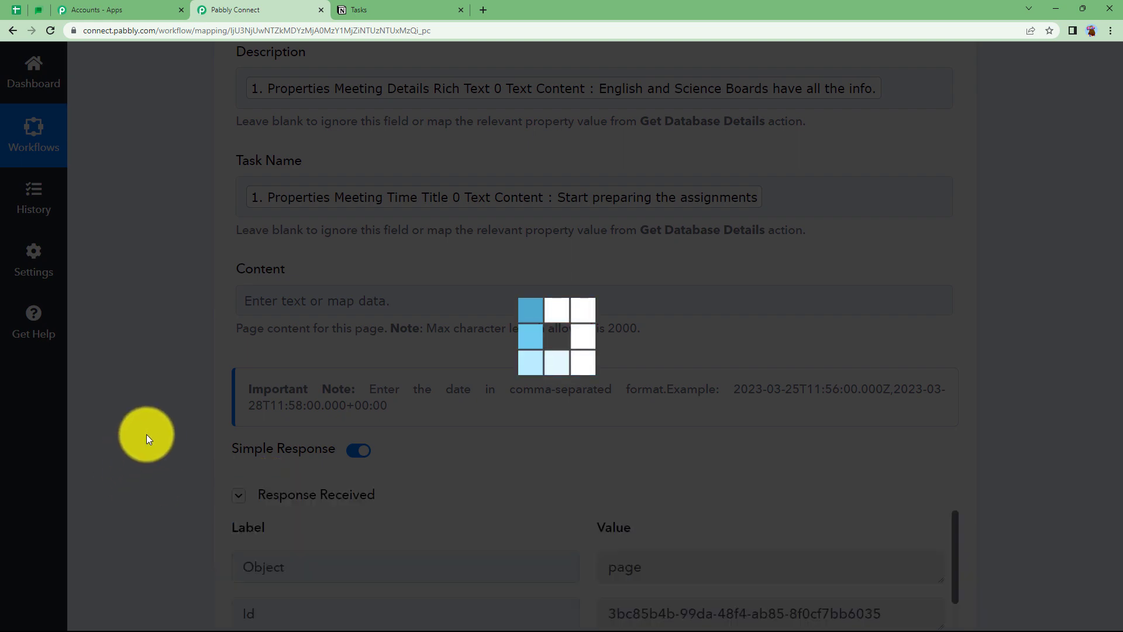
scroll("down", 3)
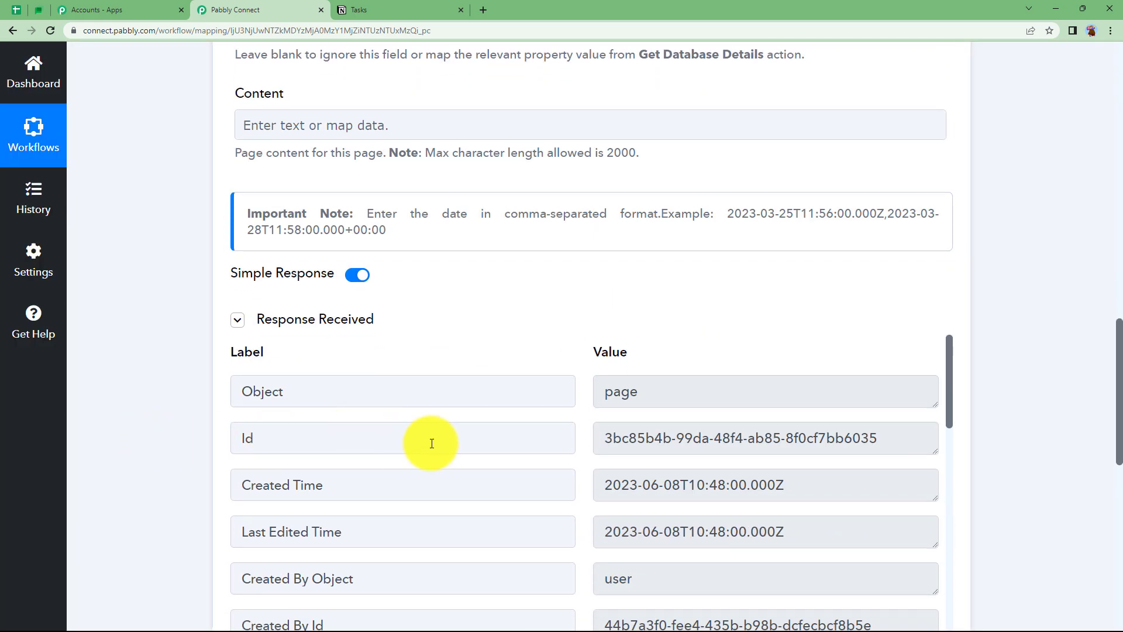
scroll("down", 3)
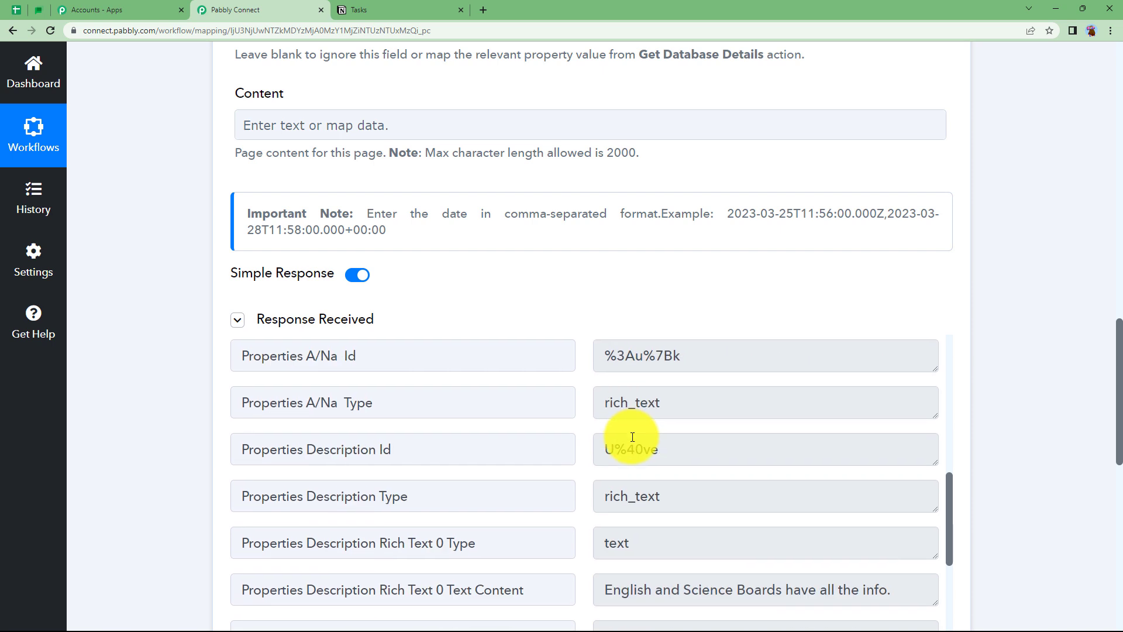
scroll("down", 3)
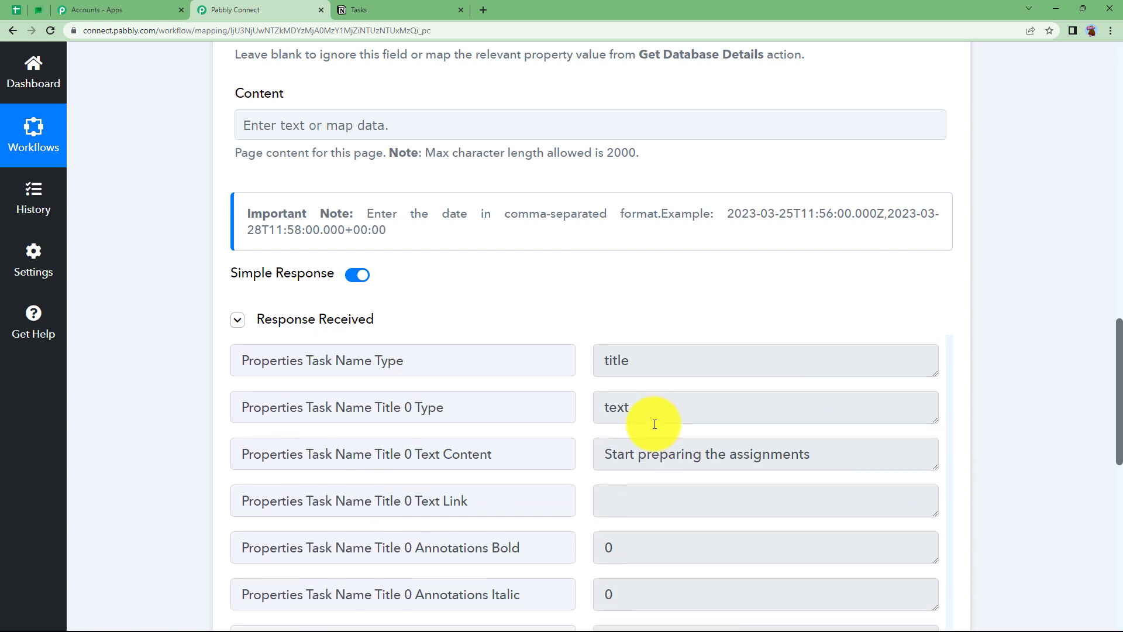
scroll("down", 3)
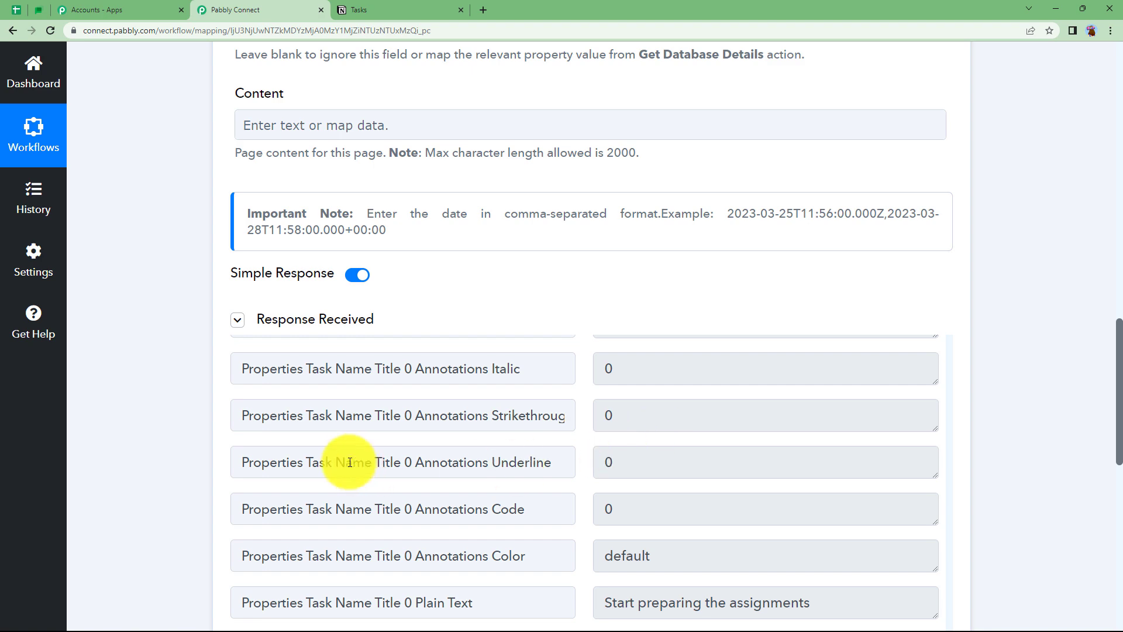
scroll("up", 3)
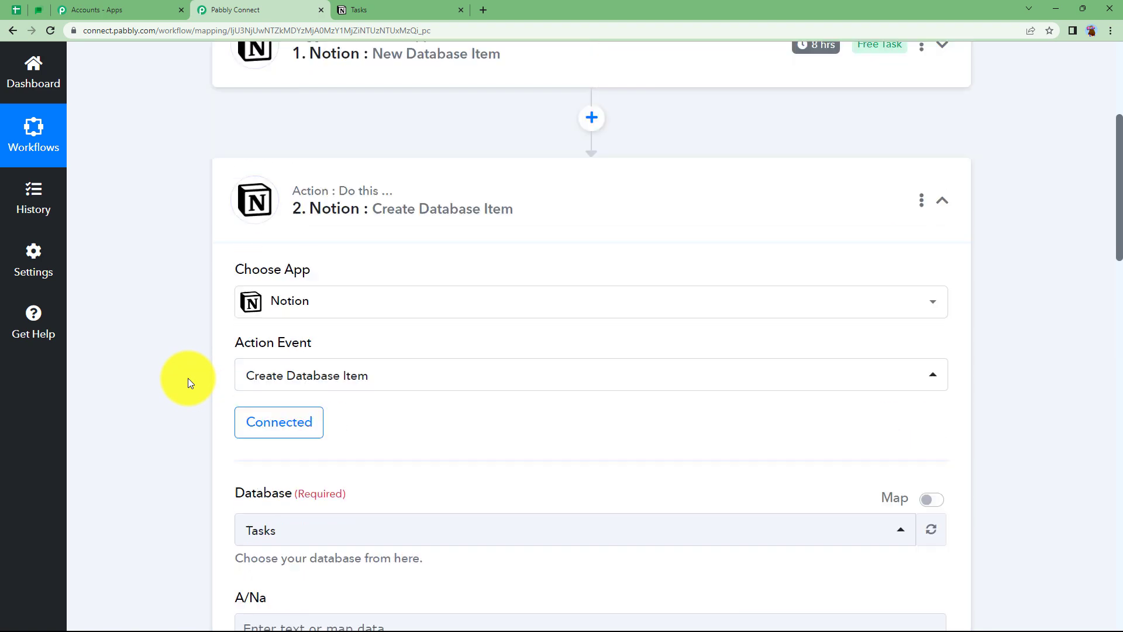
left_click(942, 200)
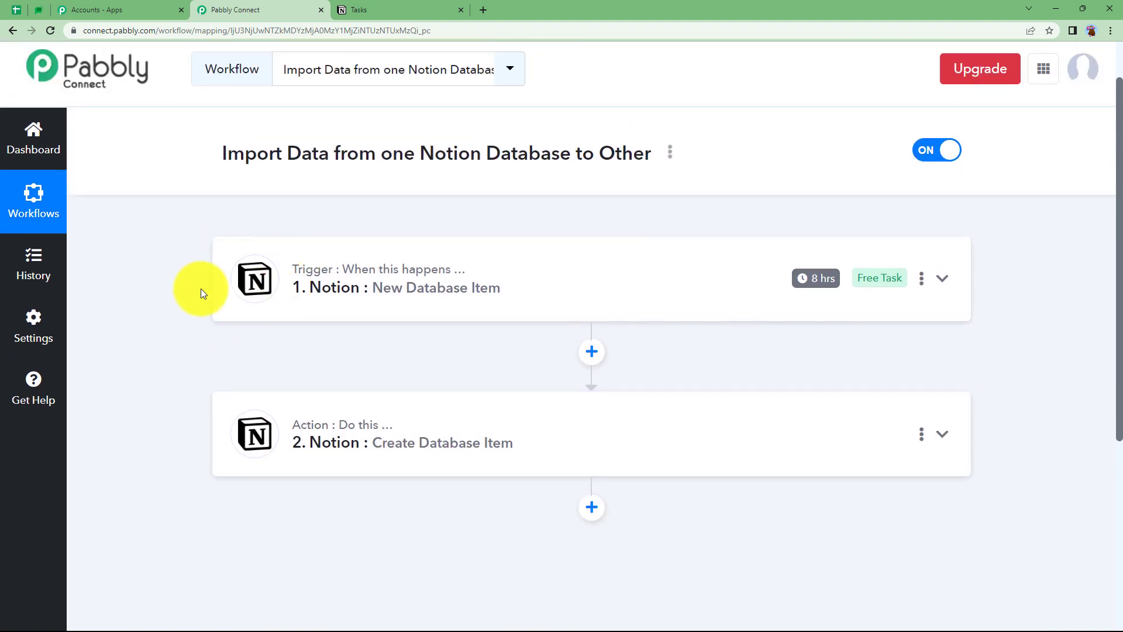
Step: Compare the new 'Start preparing the assignments' row in Tasks against its source in All Upcoming Meeting Plans
left_click(372, 11)
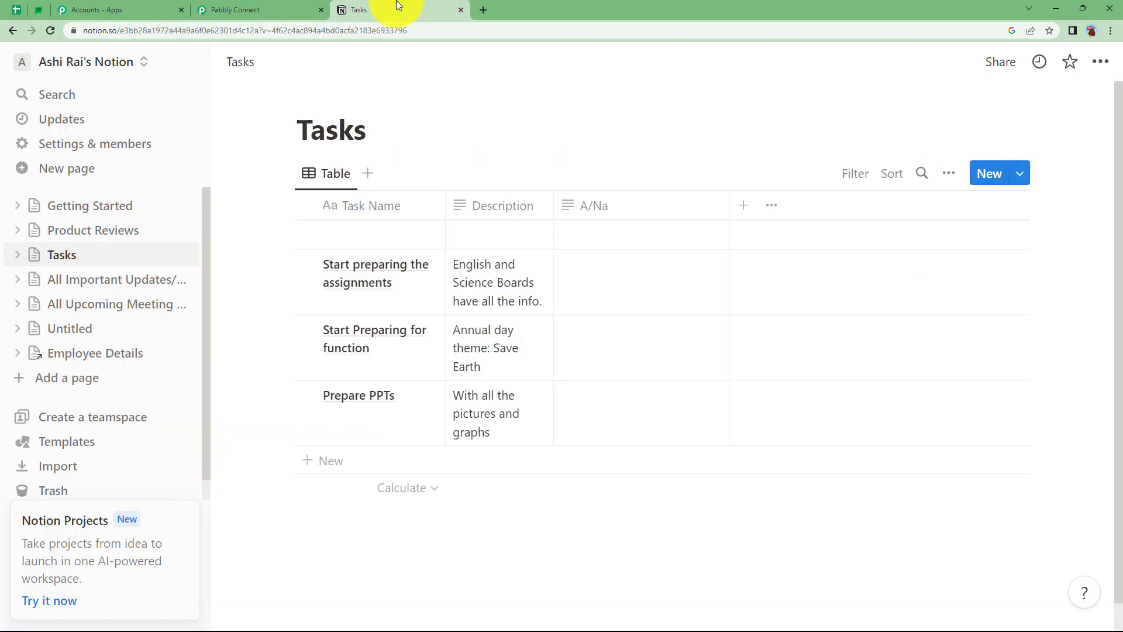
mouse_move(366, 296)
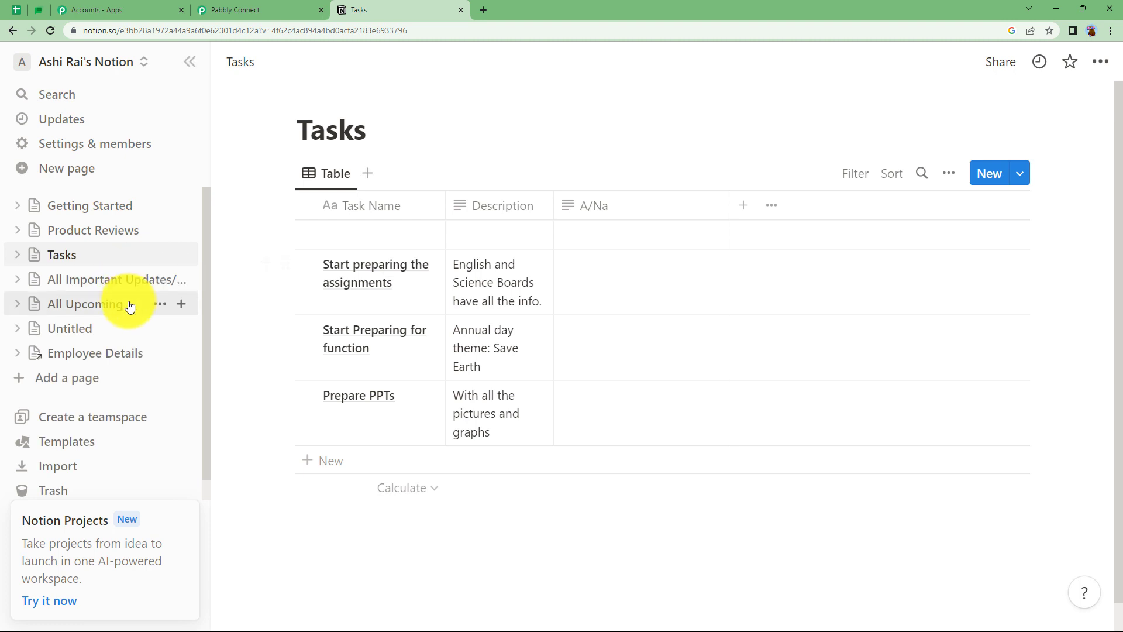
left_click(84, 304)
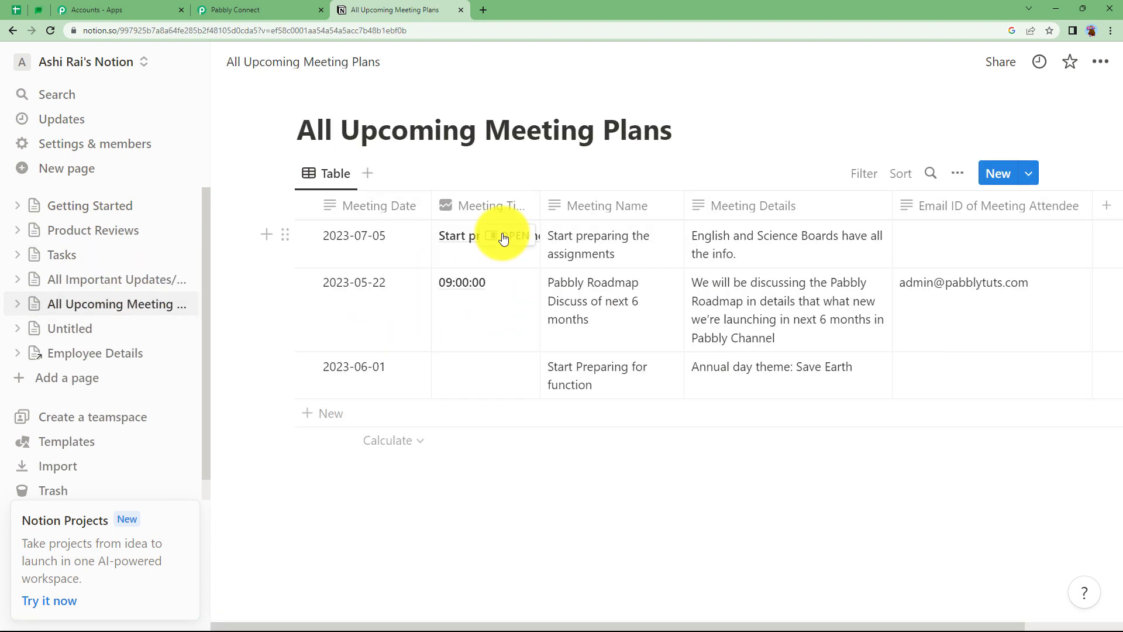
mouse_move(360, 313)
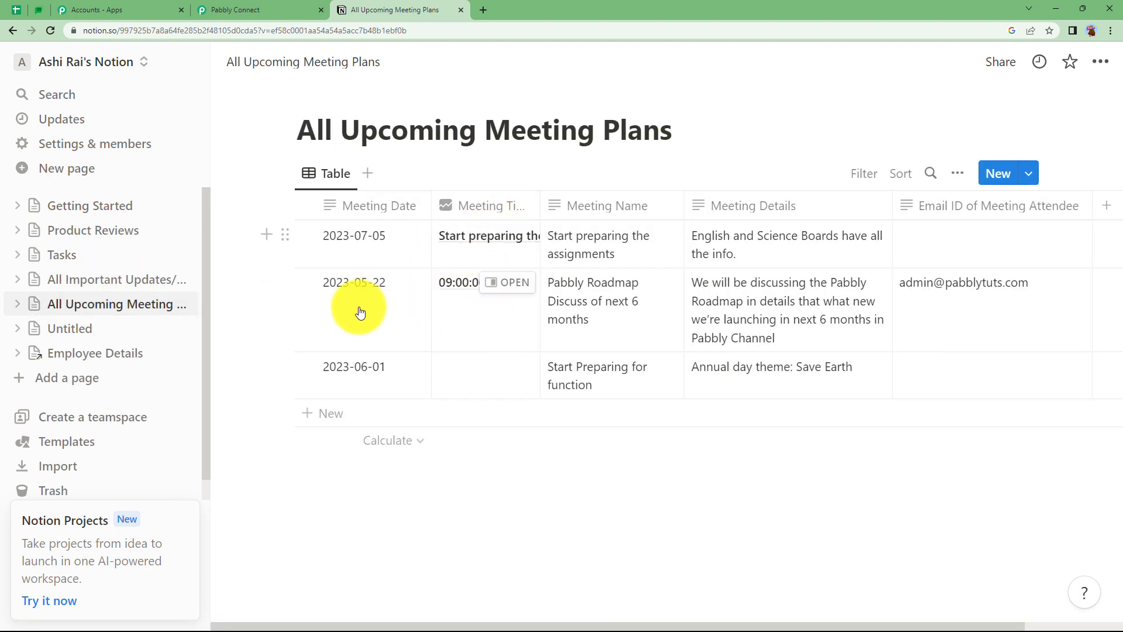
left_click(62, 254)
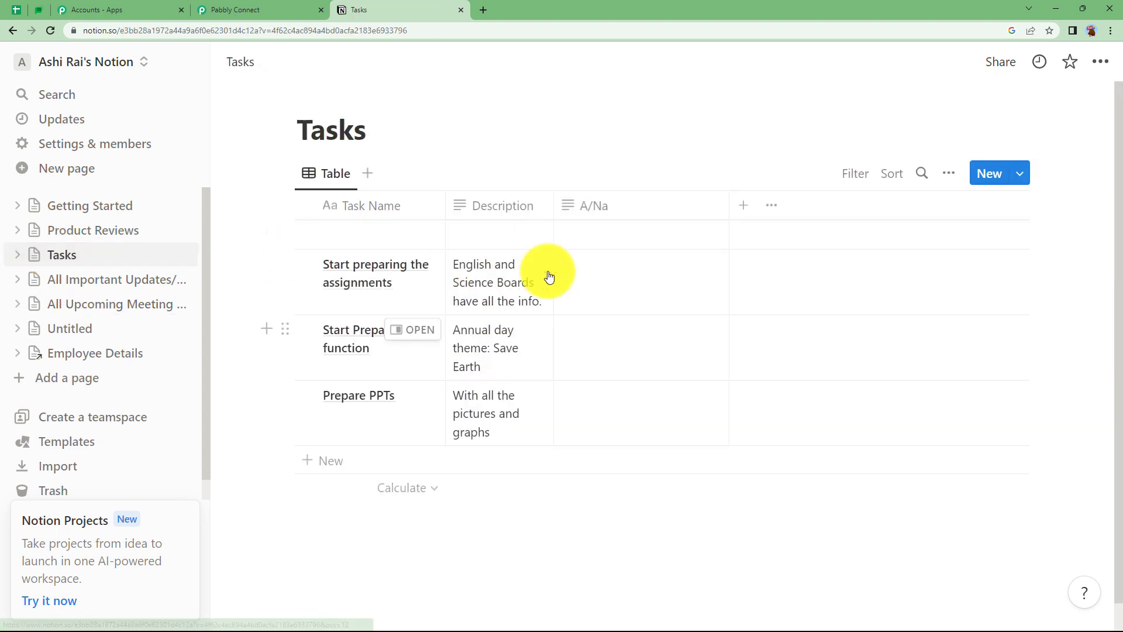
left_click(116, 304)
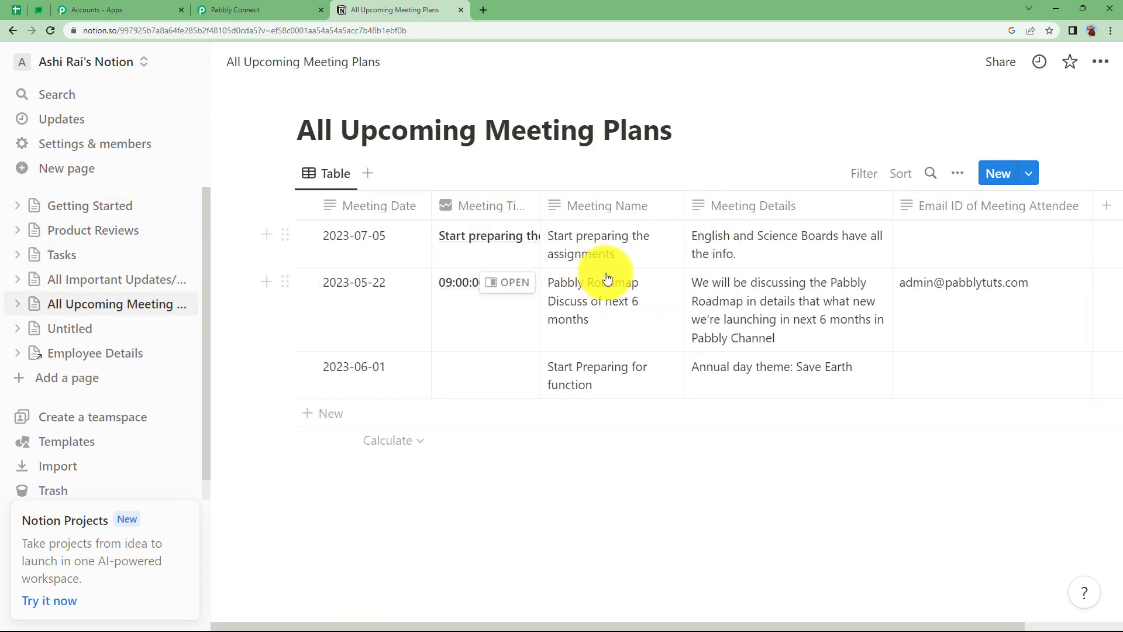
left_click(62, 254)
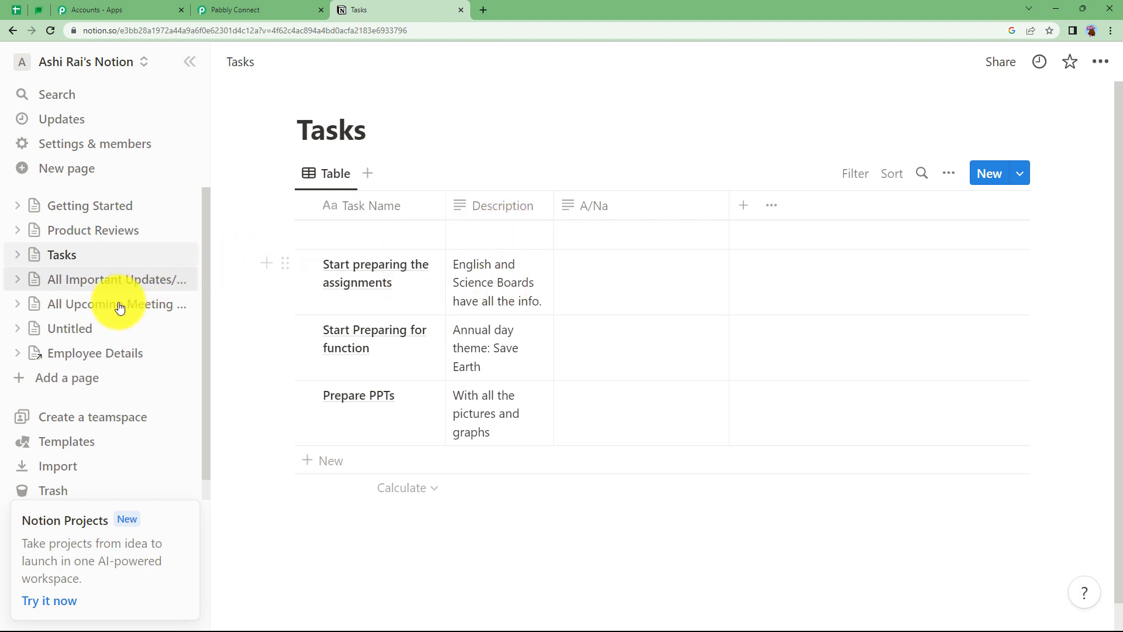
Step: Return to the Pabbly Connect tab showing the Notion trigger and create-item action
left_click(257, 10)
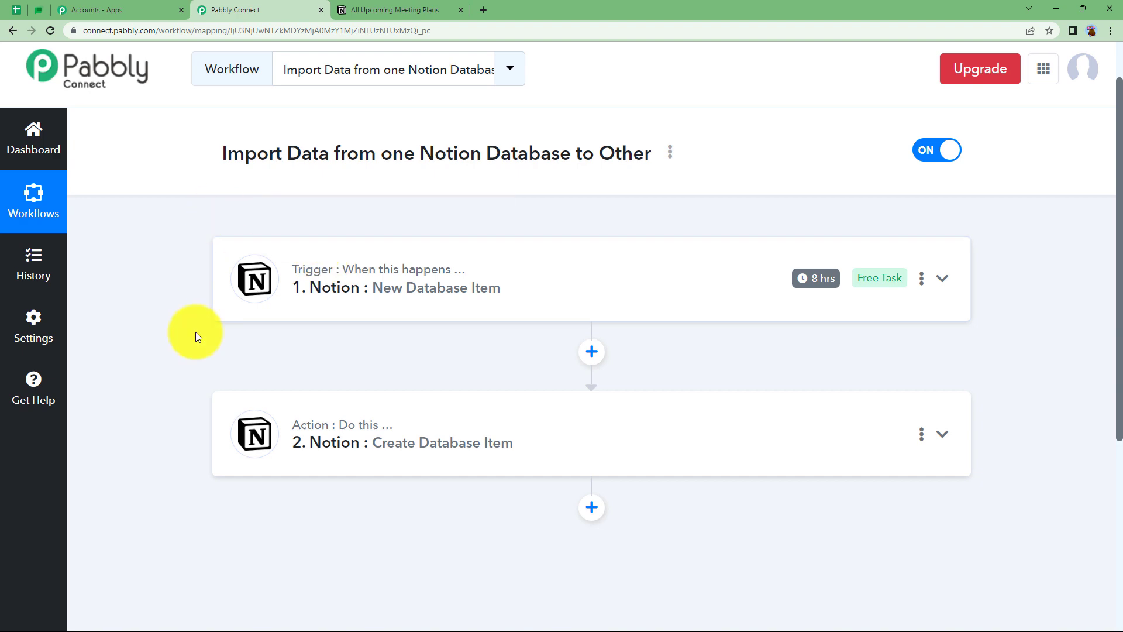
mouse_move(461, 378)
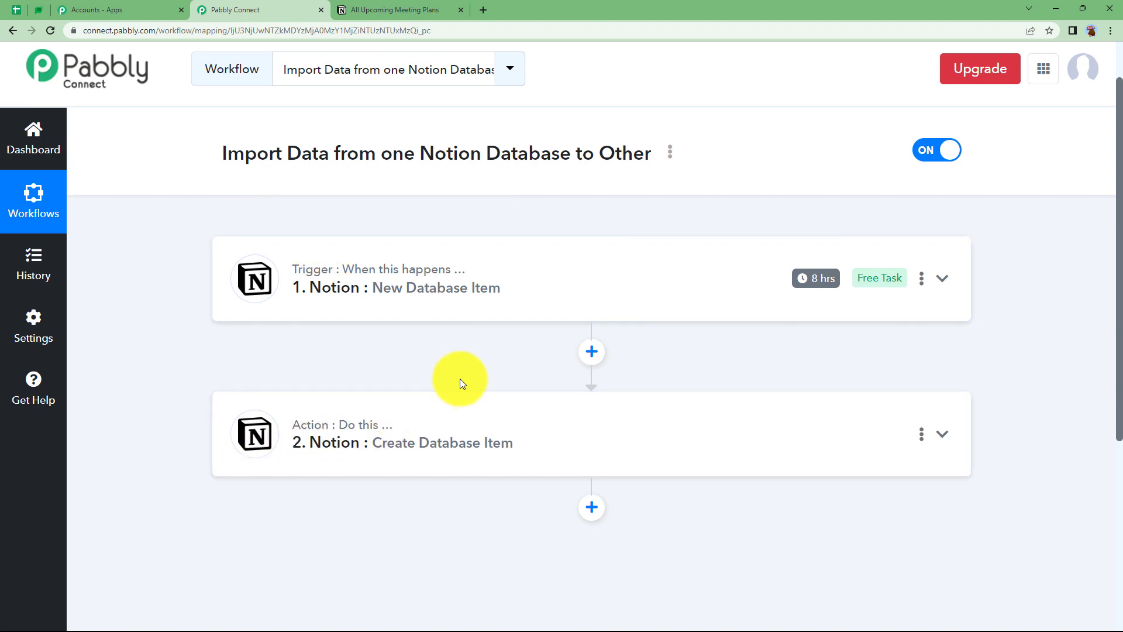